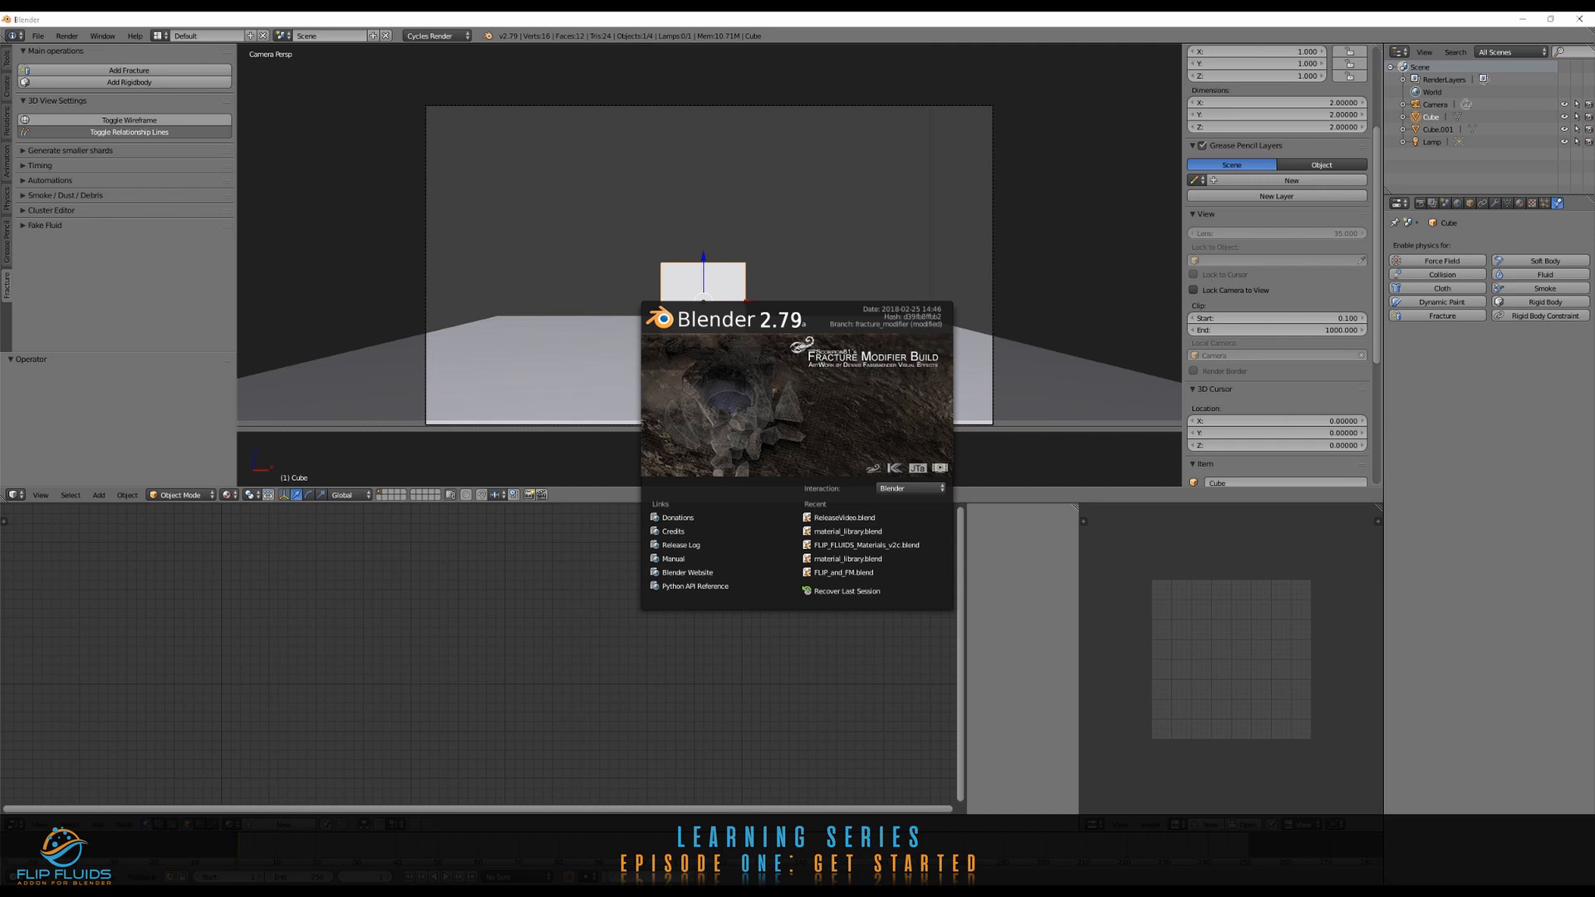
mouse_move(434, 405)
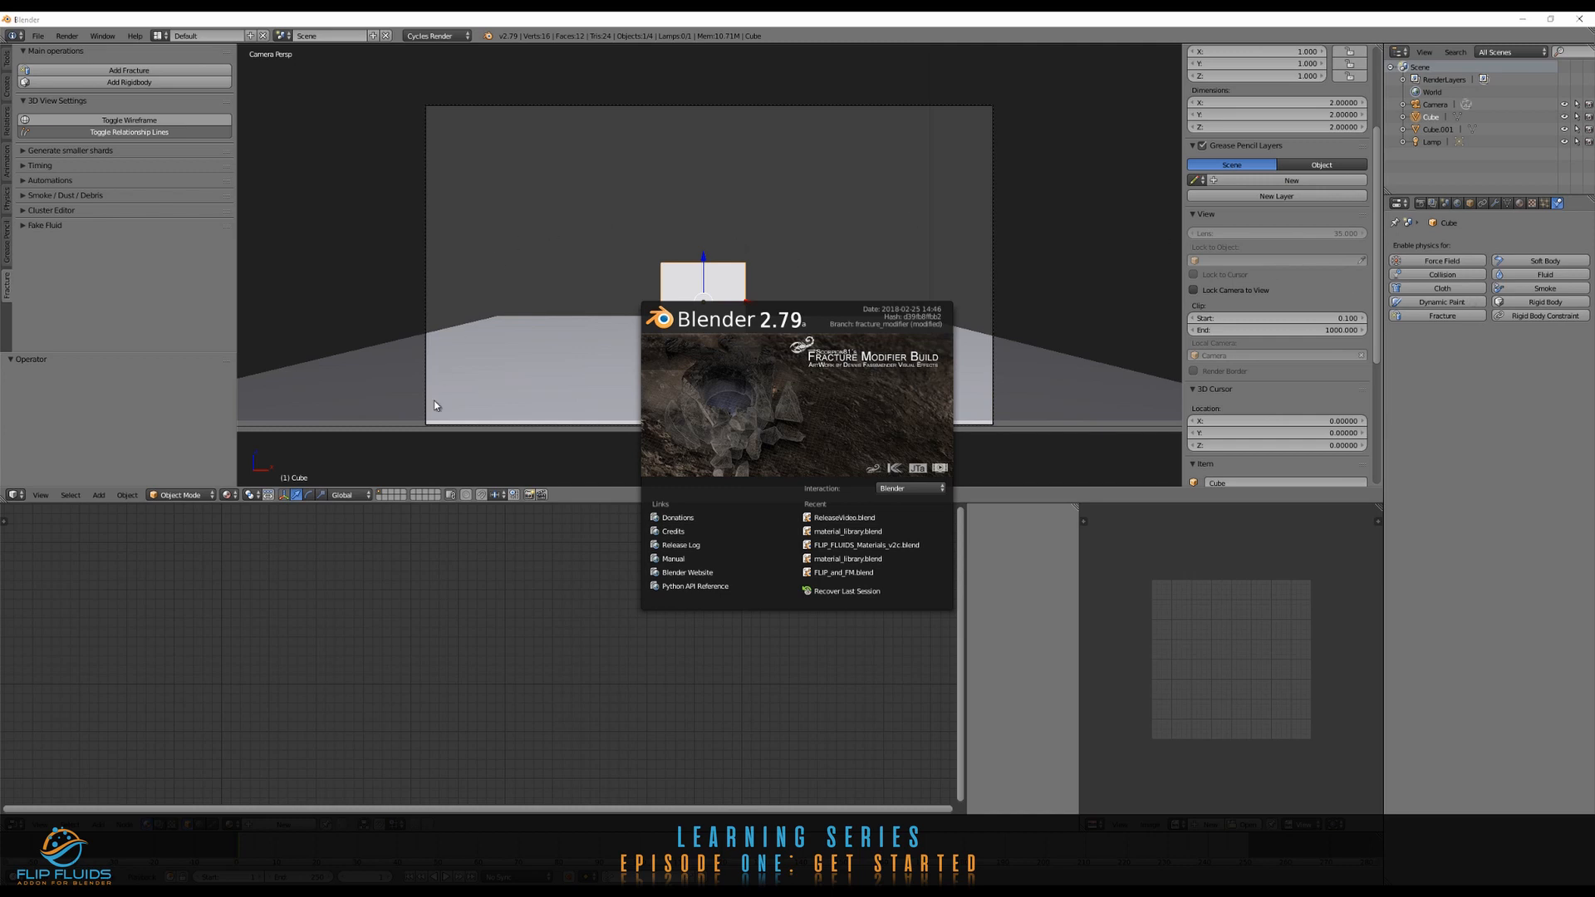
mouse_move(1013, 363)
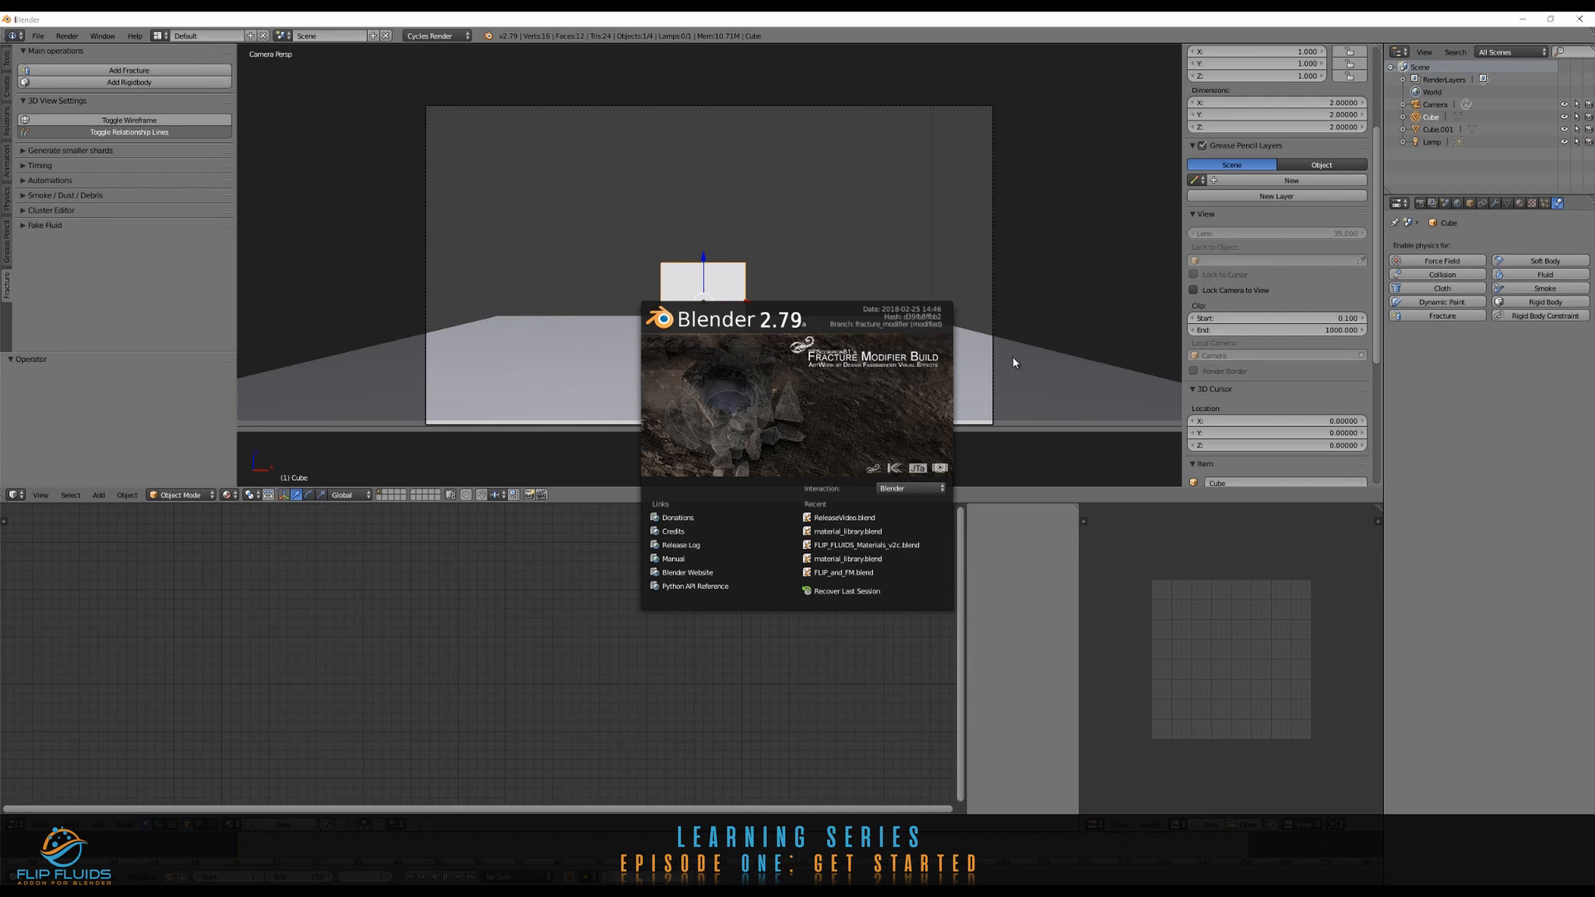
- Dismiss the startup splash screen to reveal the default cube scene
click(402, 213)
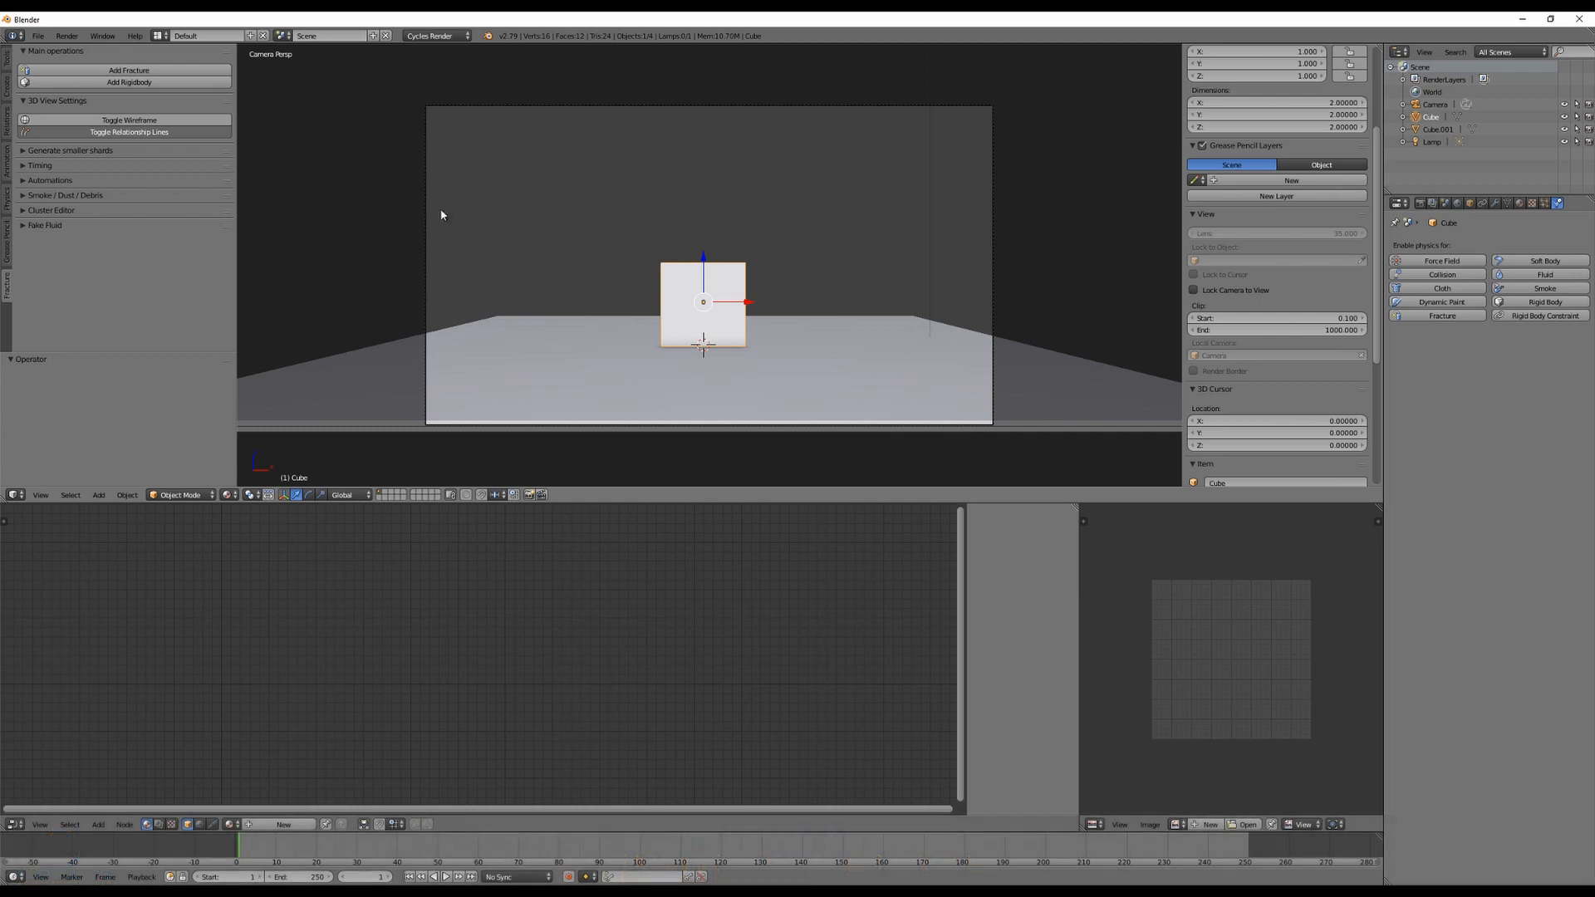
- Open User Preferences from the File menu and maximize it on the Add-ons list
click(38, 36)
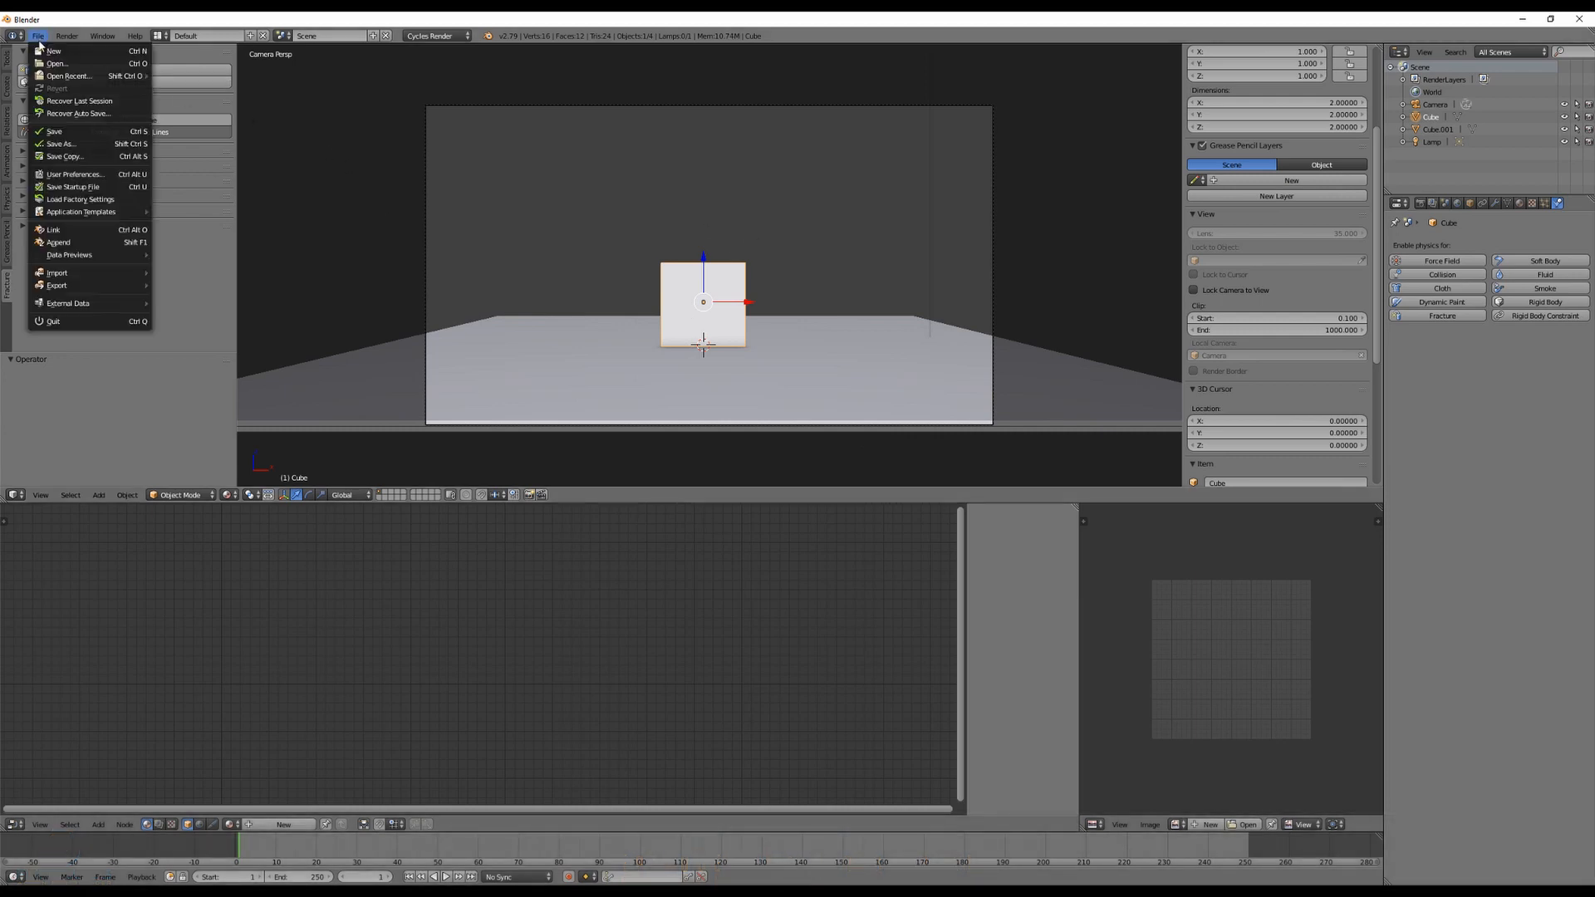
click(73, 173)
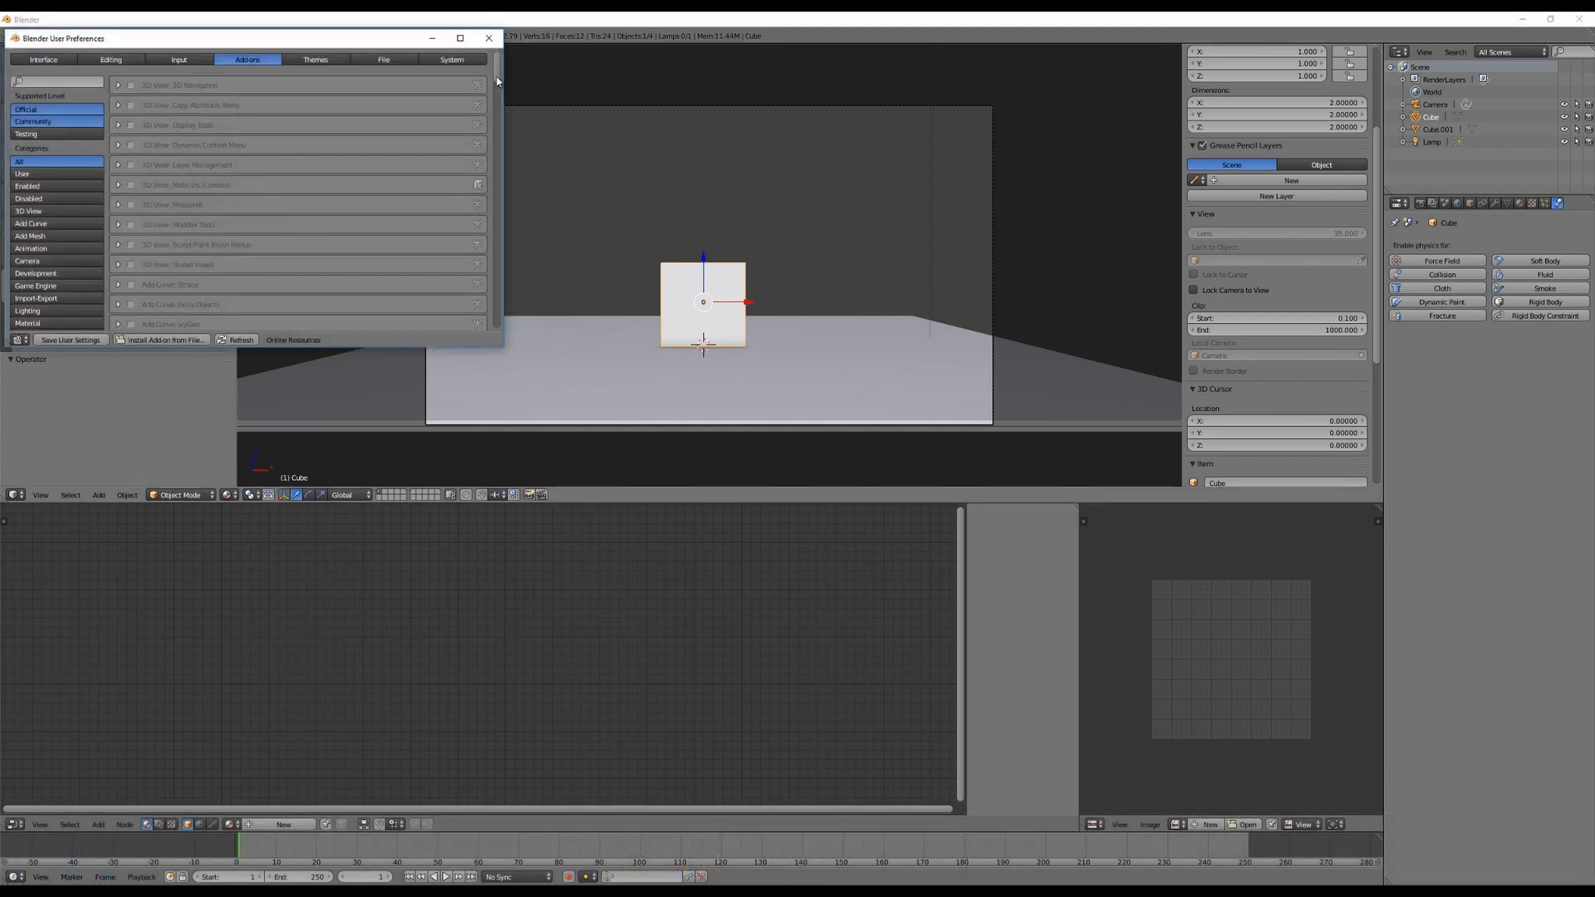
mouse_move(460, 39)
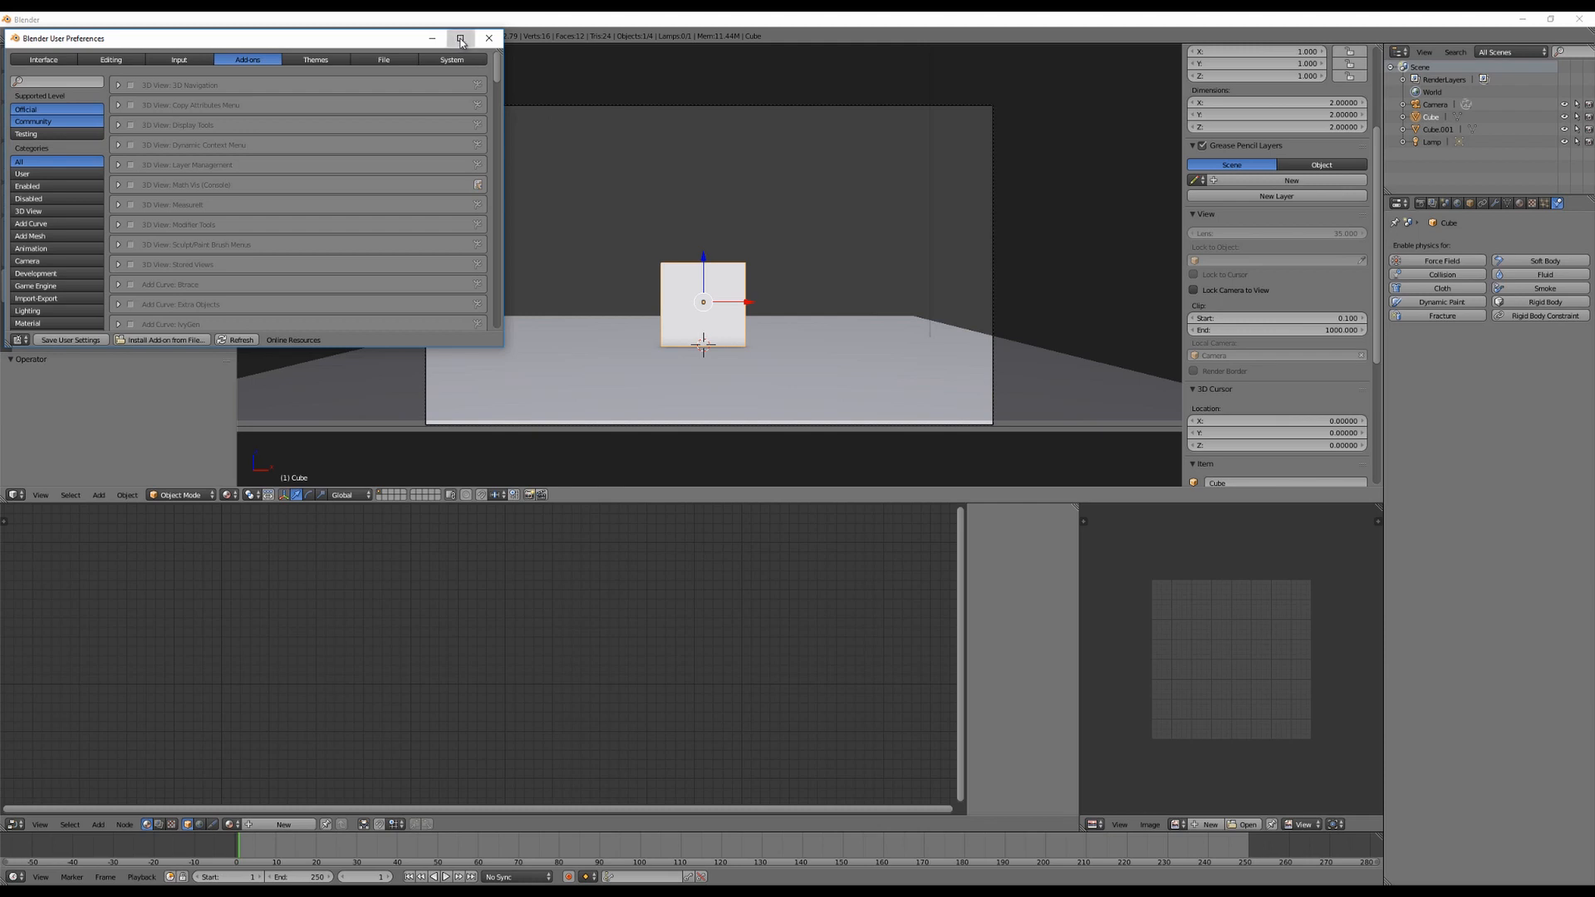
click(460, 37)
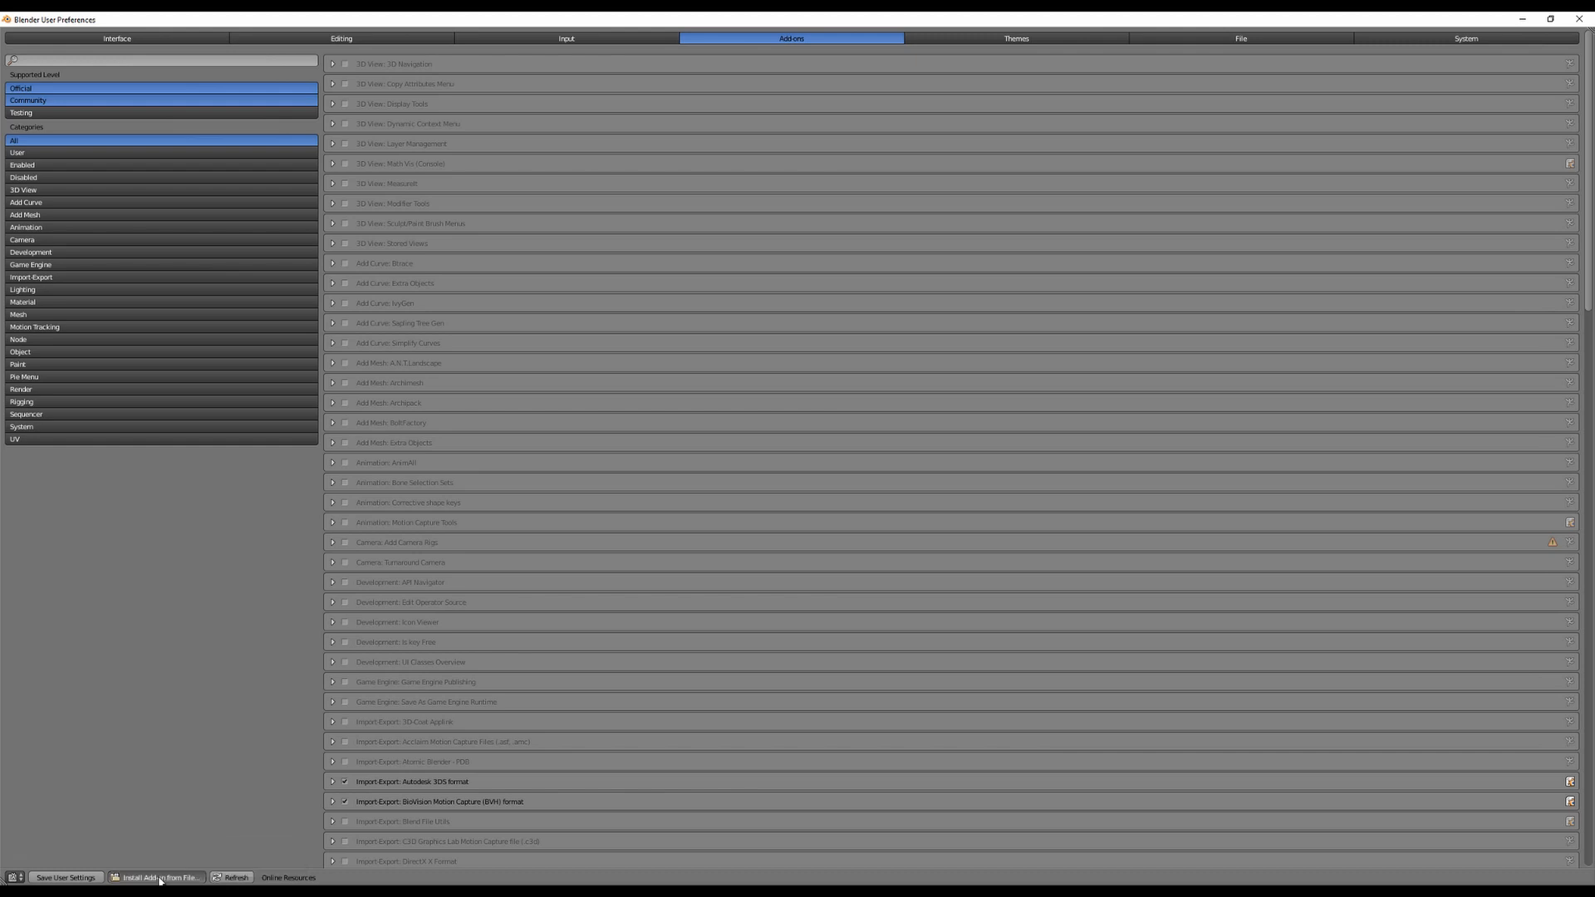
- Install the flip_fluids_addon zip from the version_1_0_1 folder
click(158, 877)
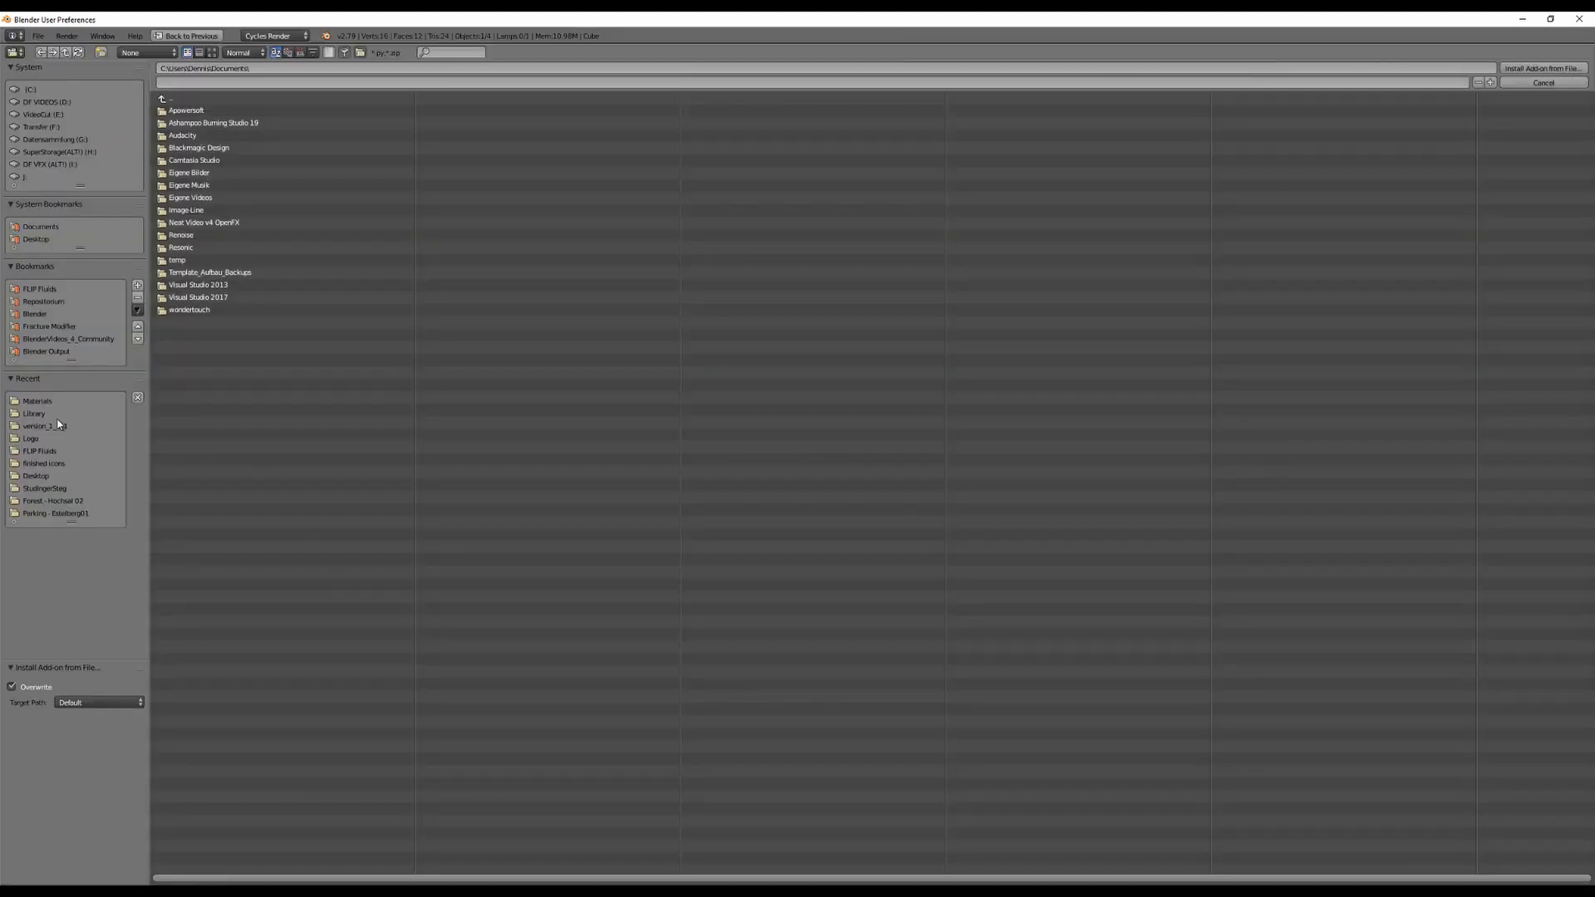
click(44, 425)
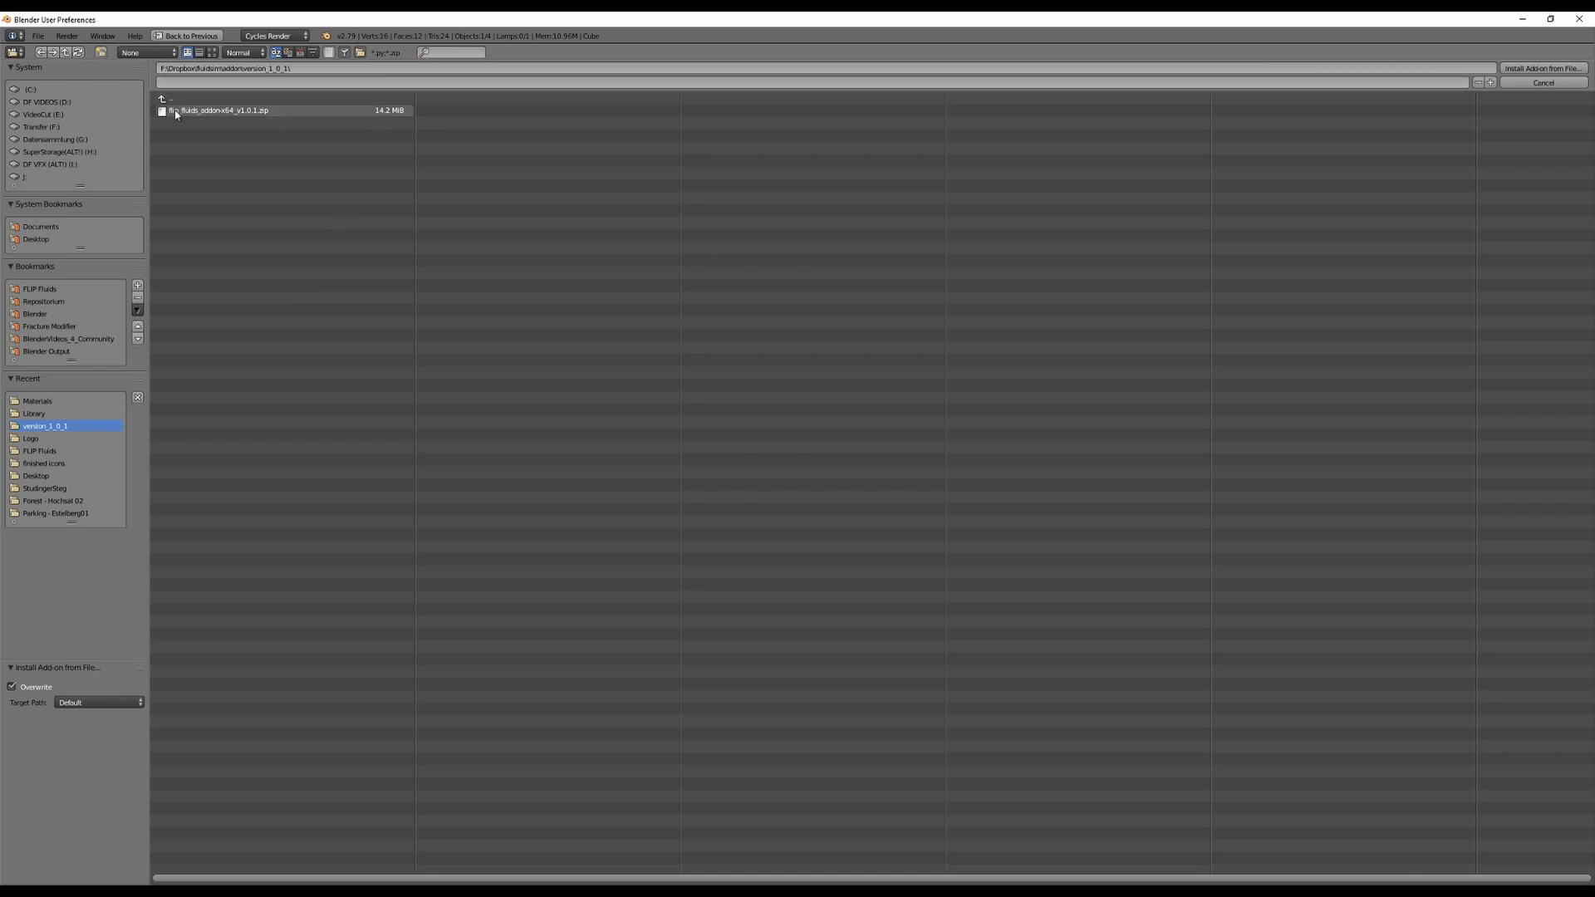
click(254, 109)
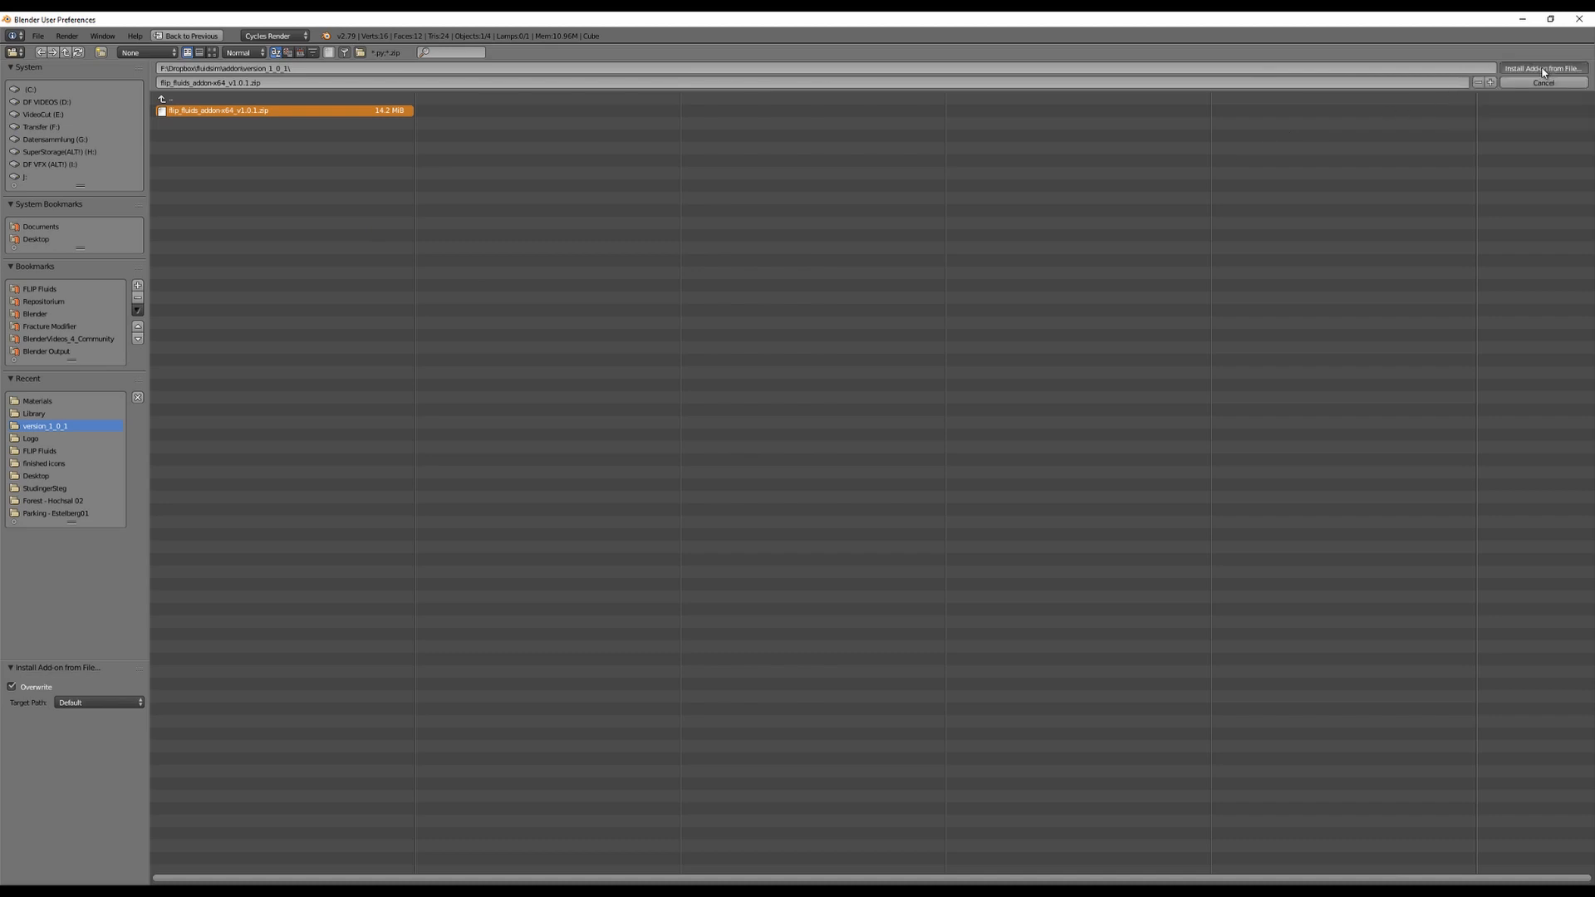
click(1541, 68)
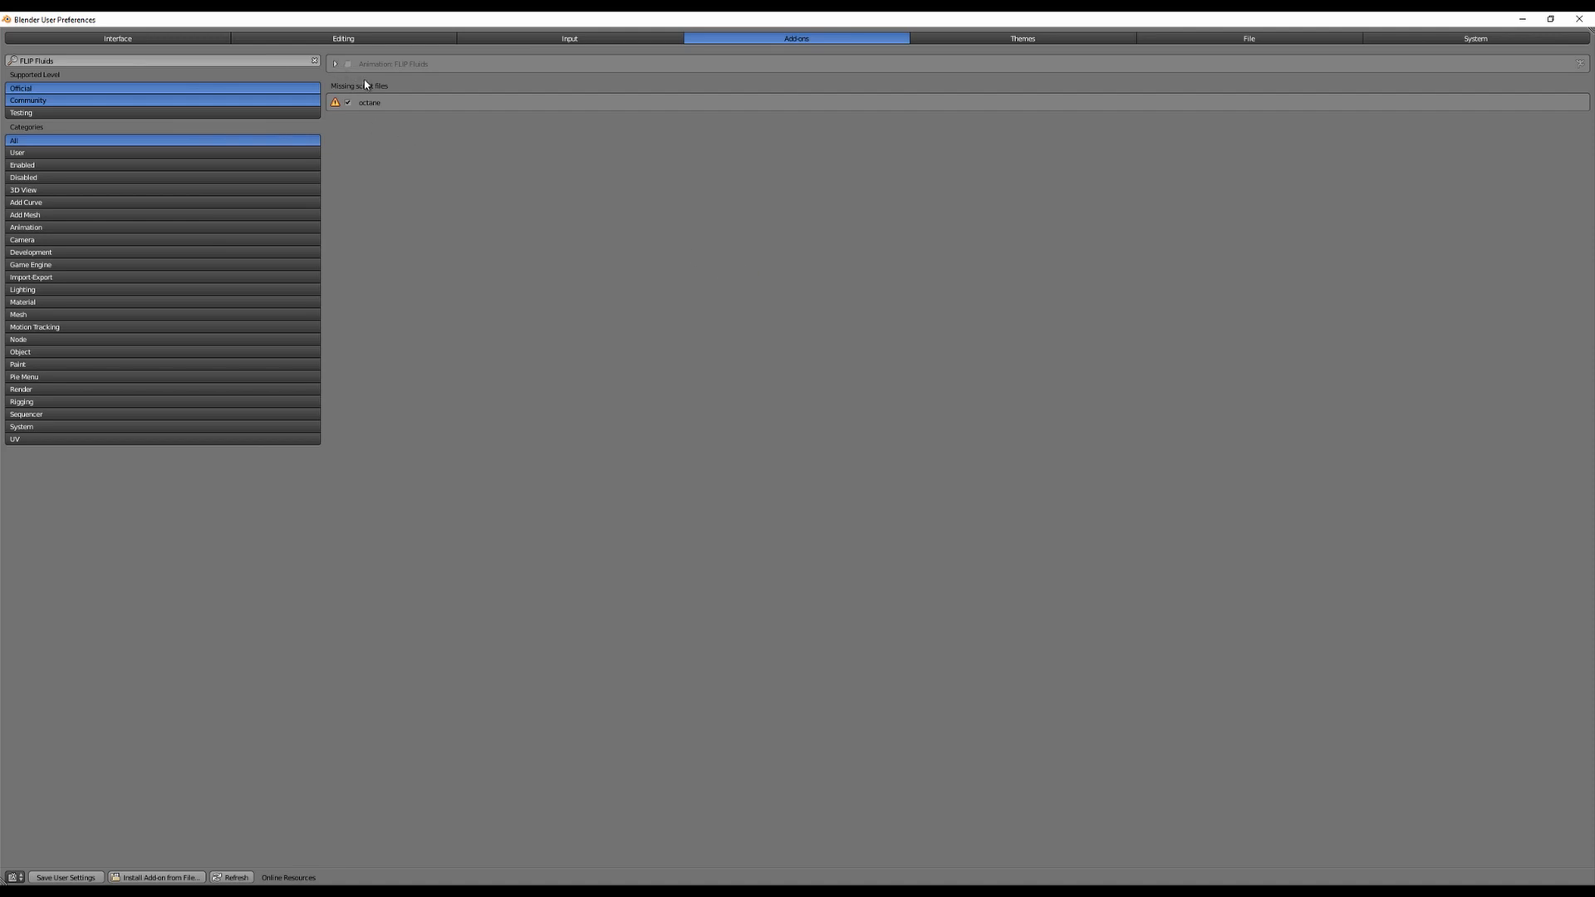
mouse_move(335, 63)
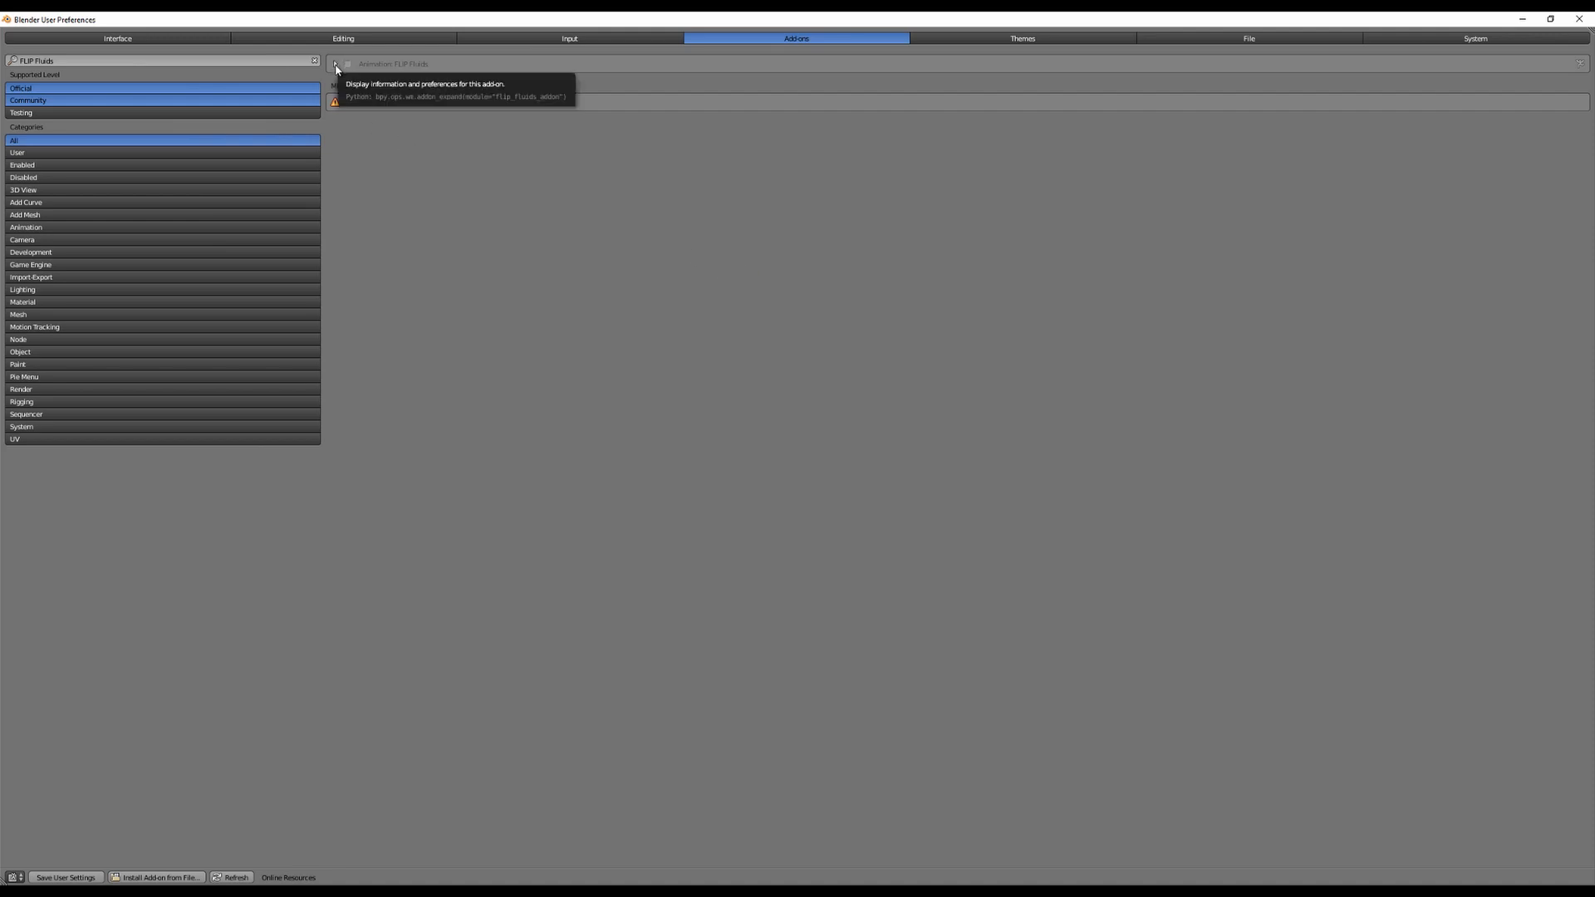
mouse_move(348, 64)
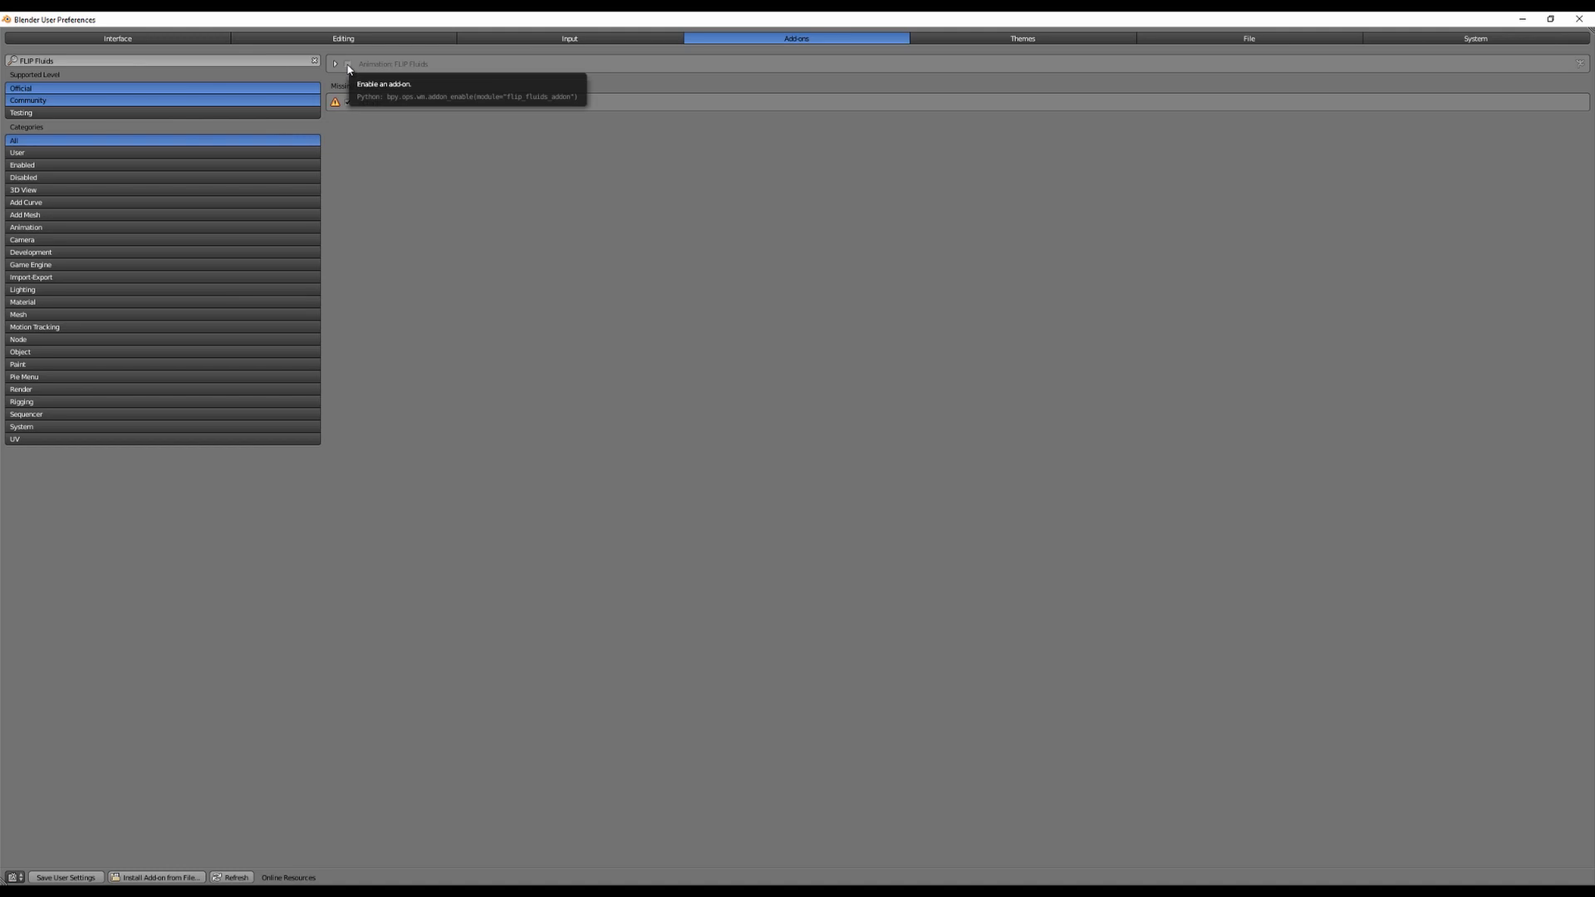
- Tick the FLIP Fluids add-on checkbox in the Add-ons list
click(347, 64)
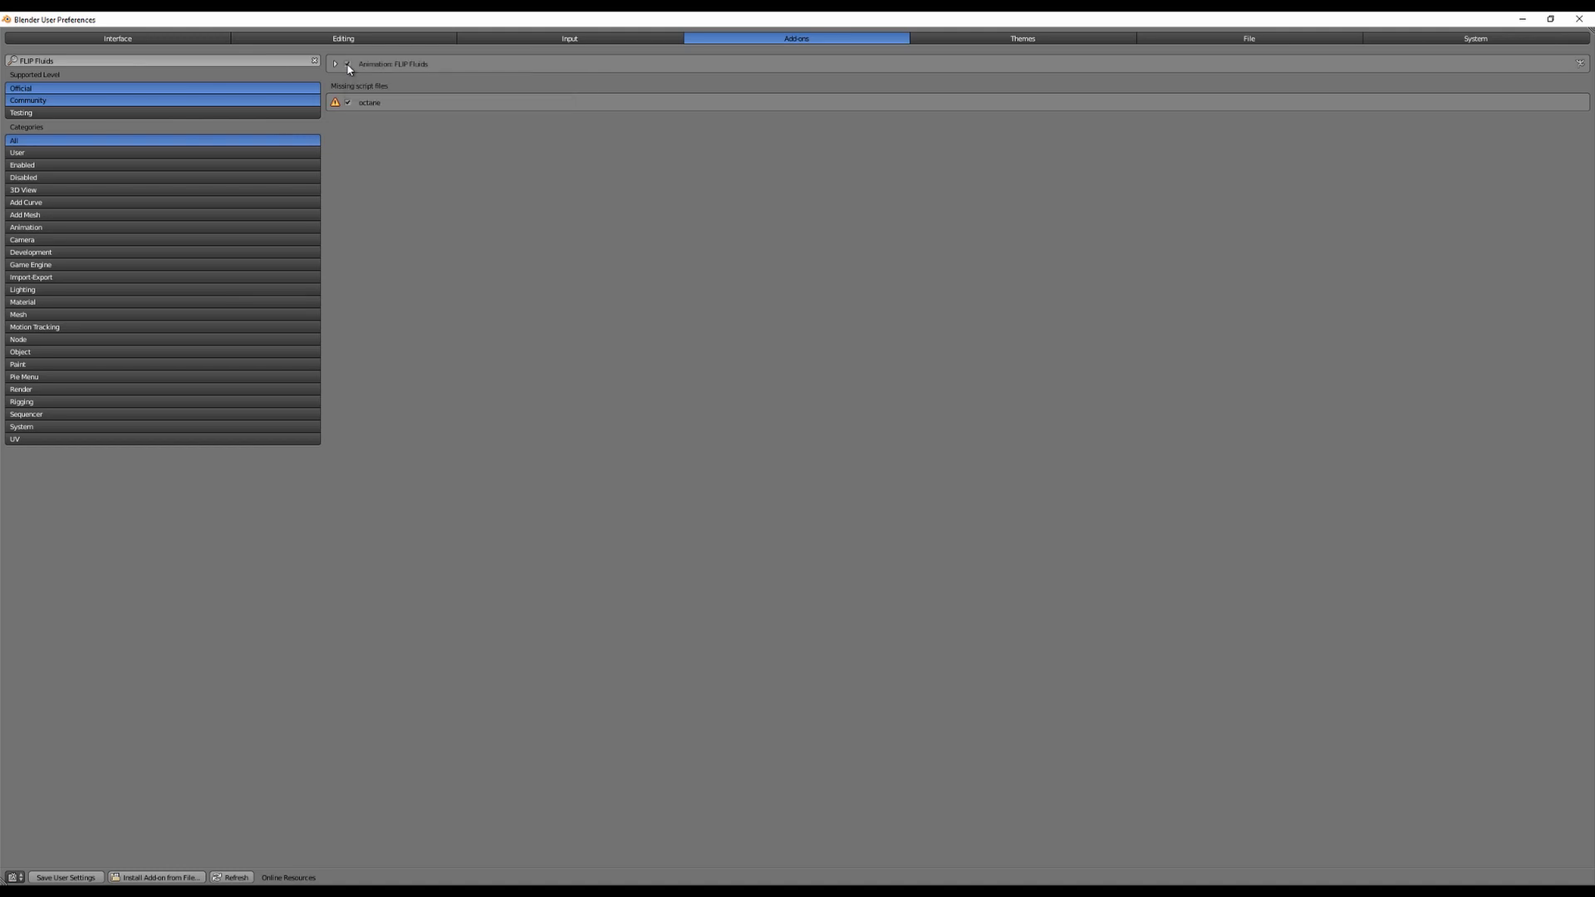
mouse_move(105, 830)
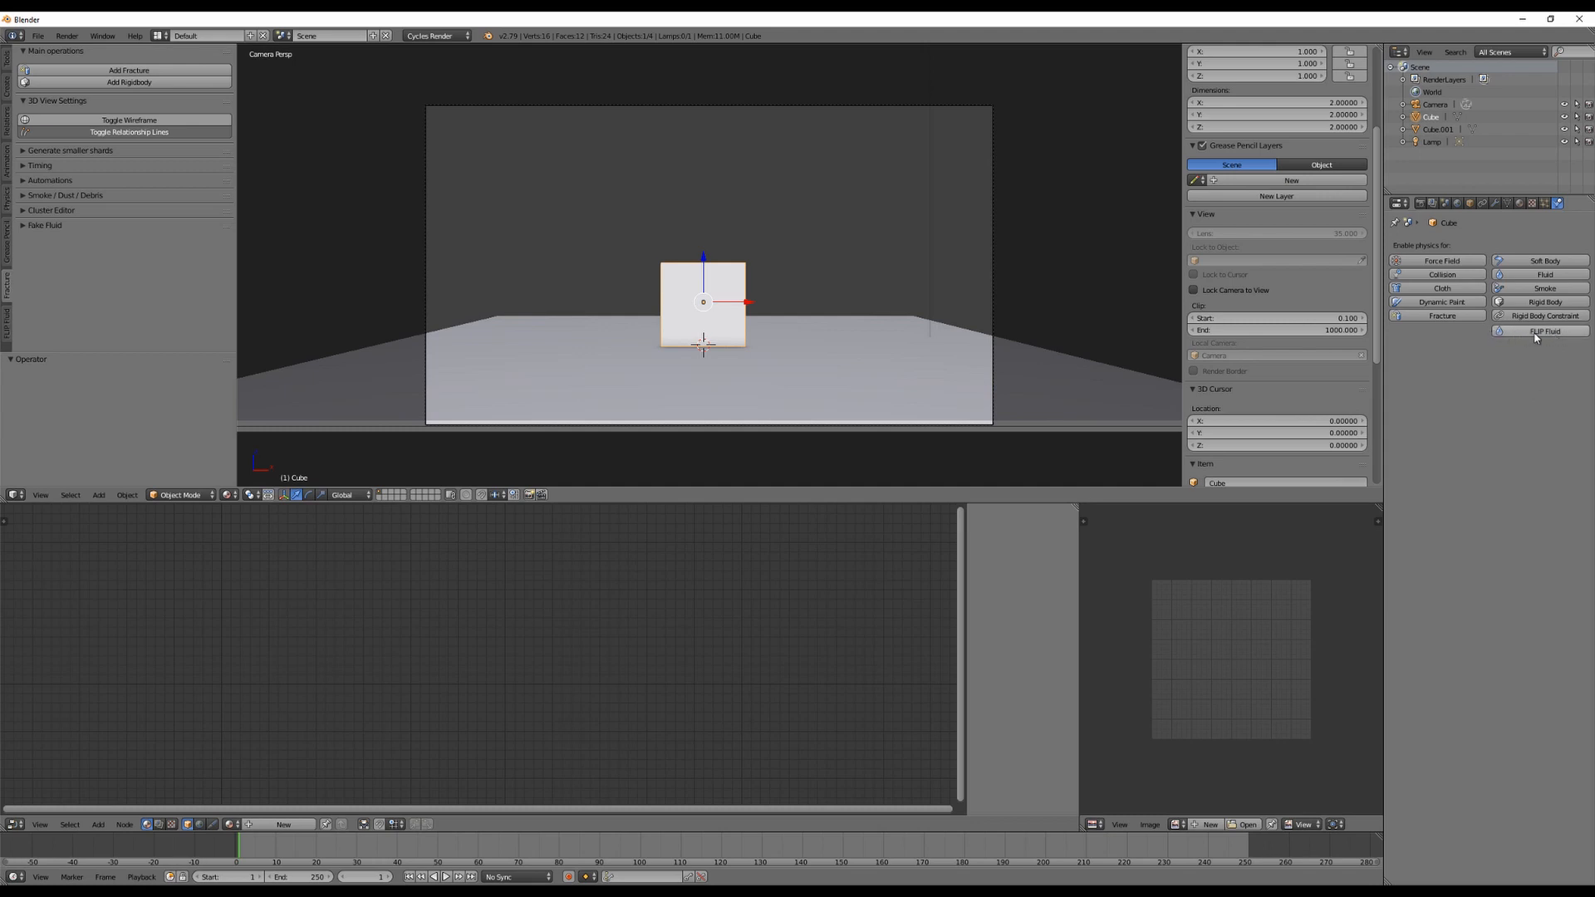
mouse_move(1544, 287)
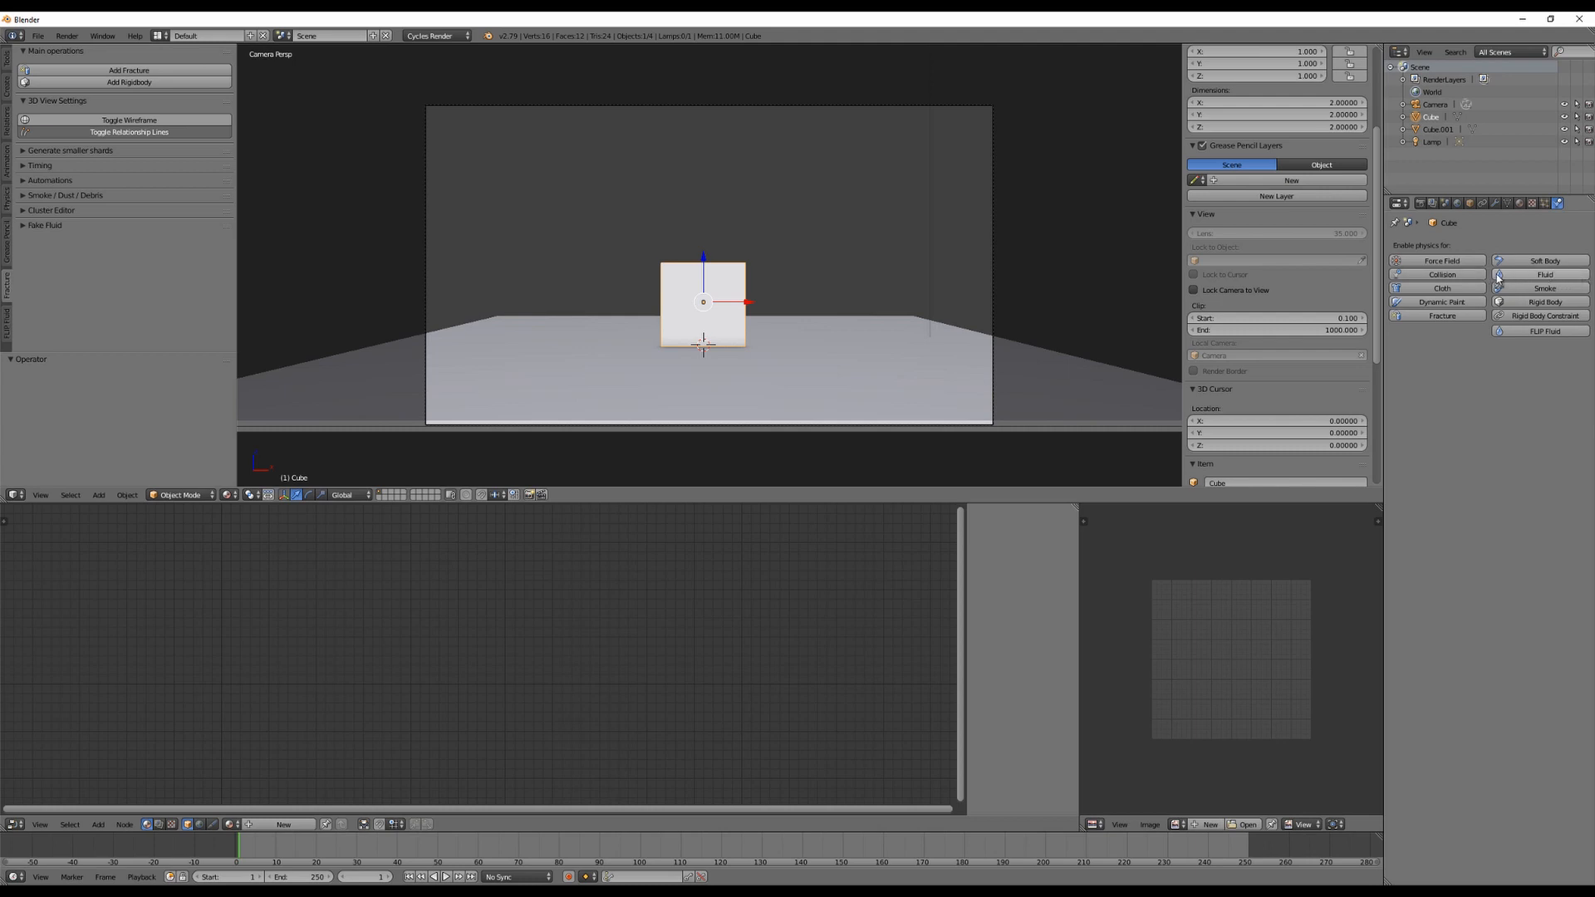
mouse_move(1426, 353)
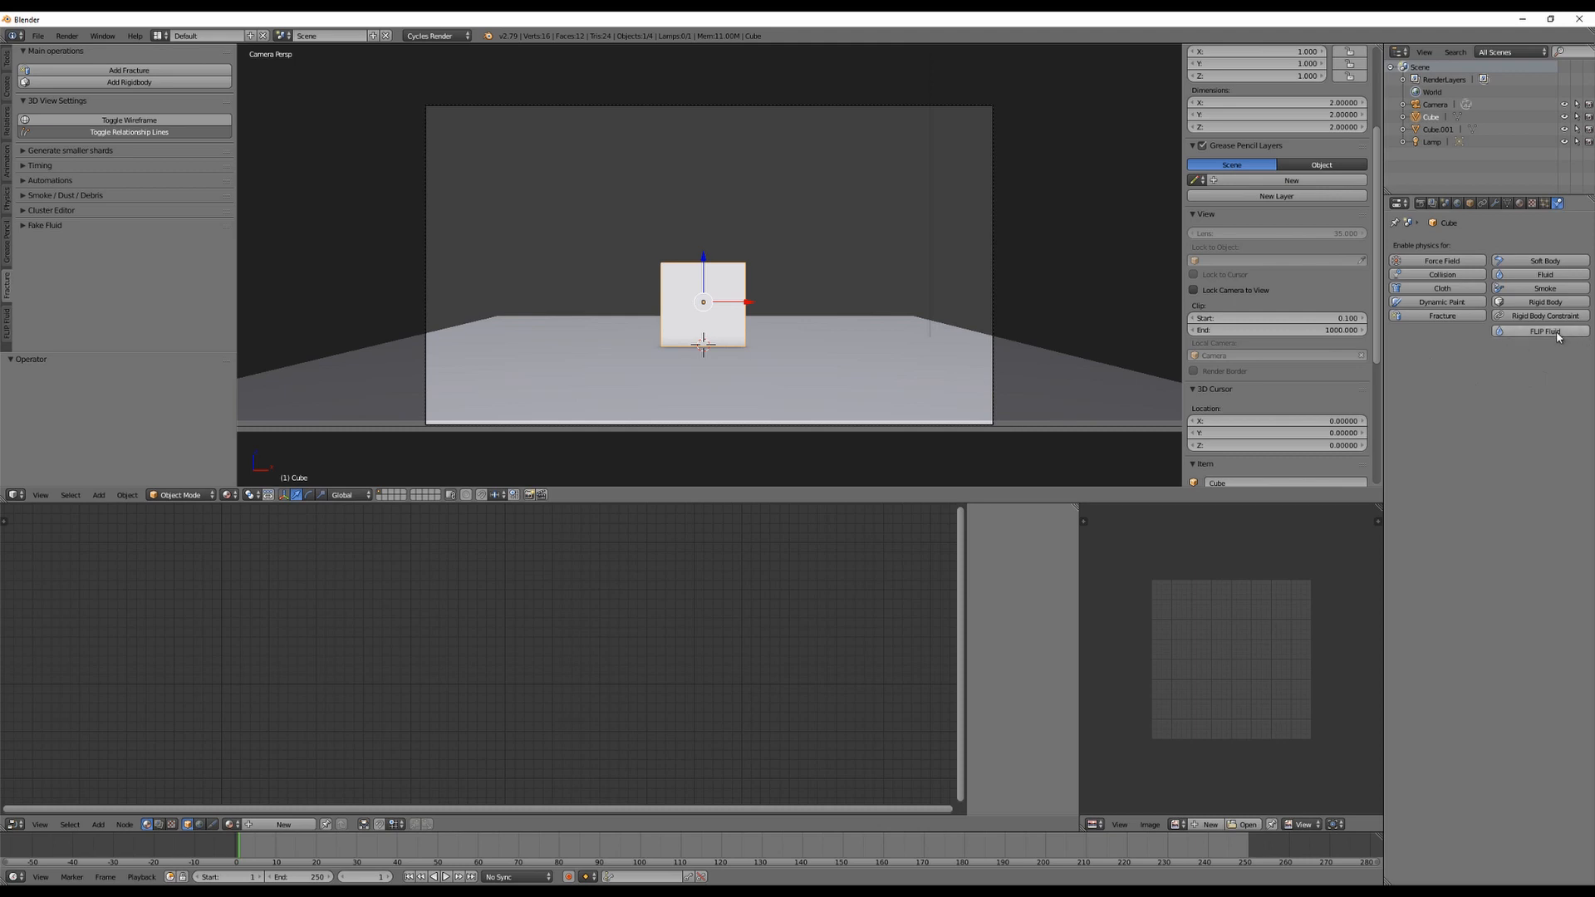
mouse_move(779, 257)
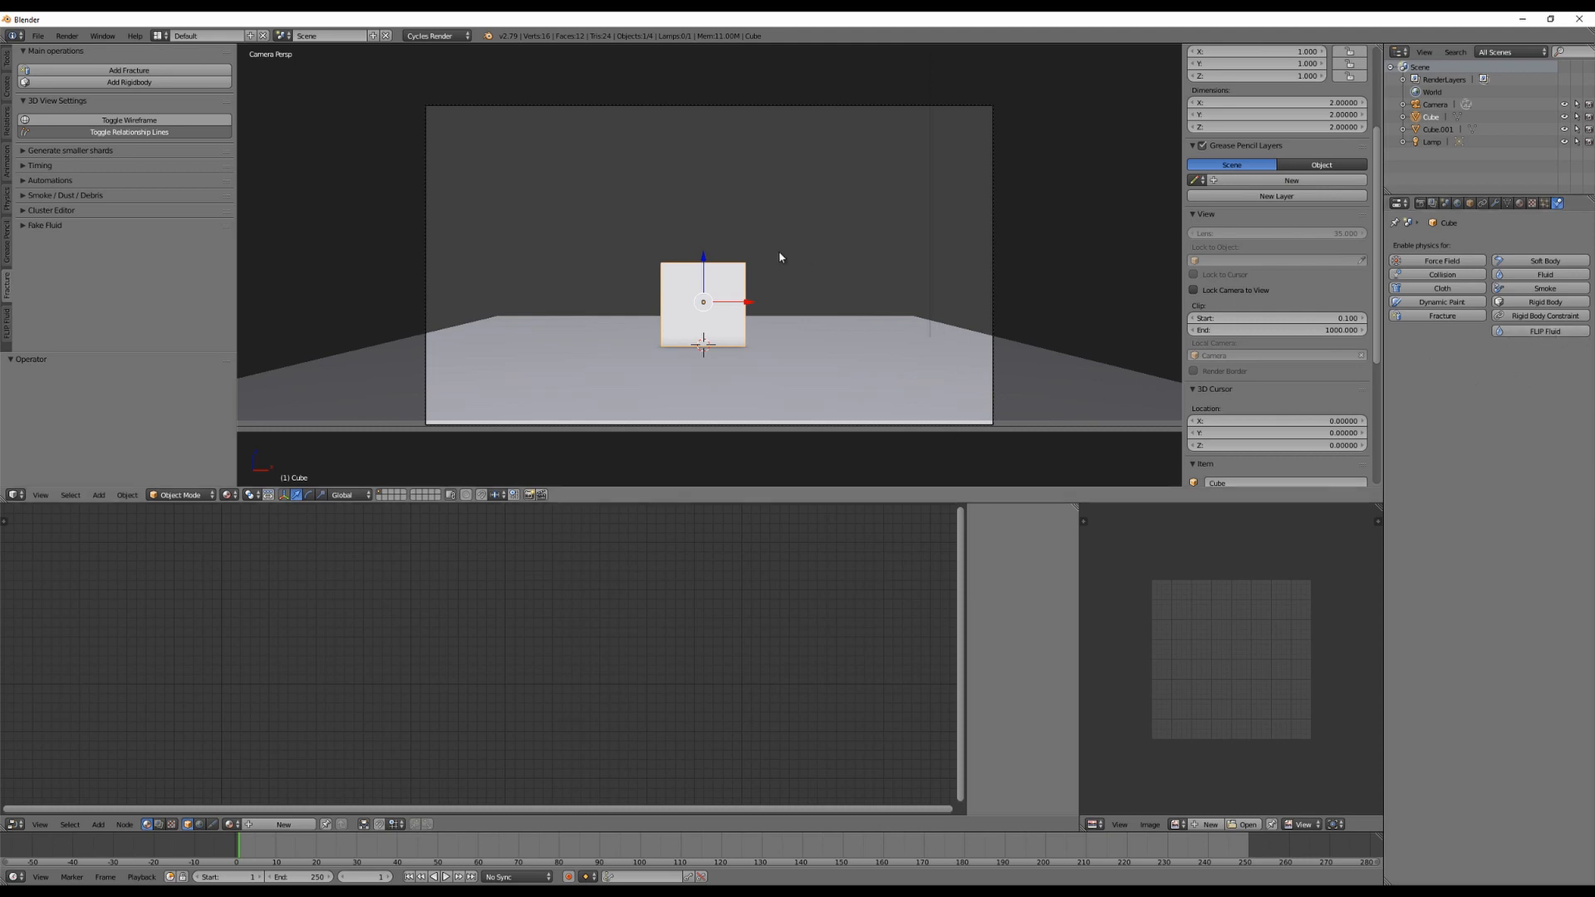
mouse_move(780, 262)
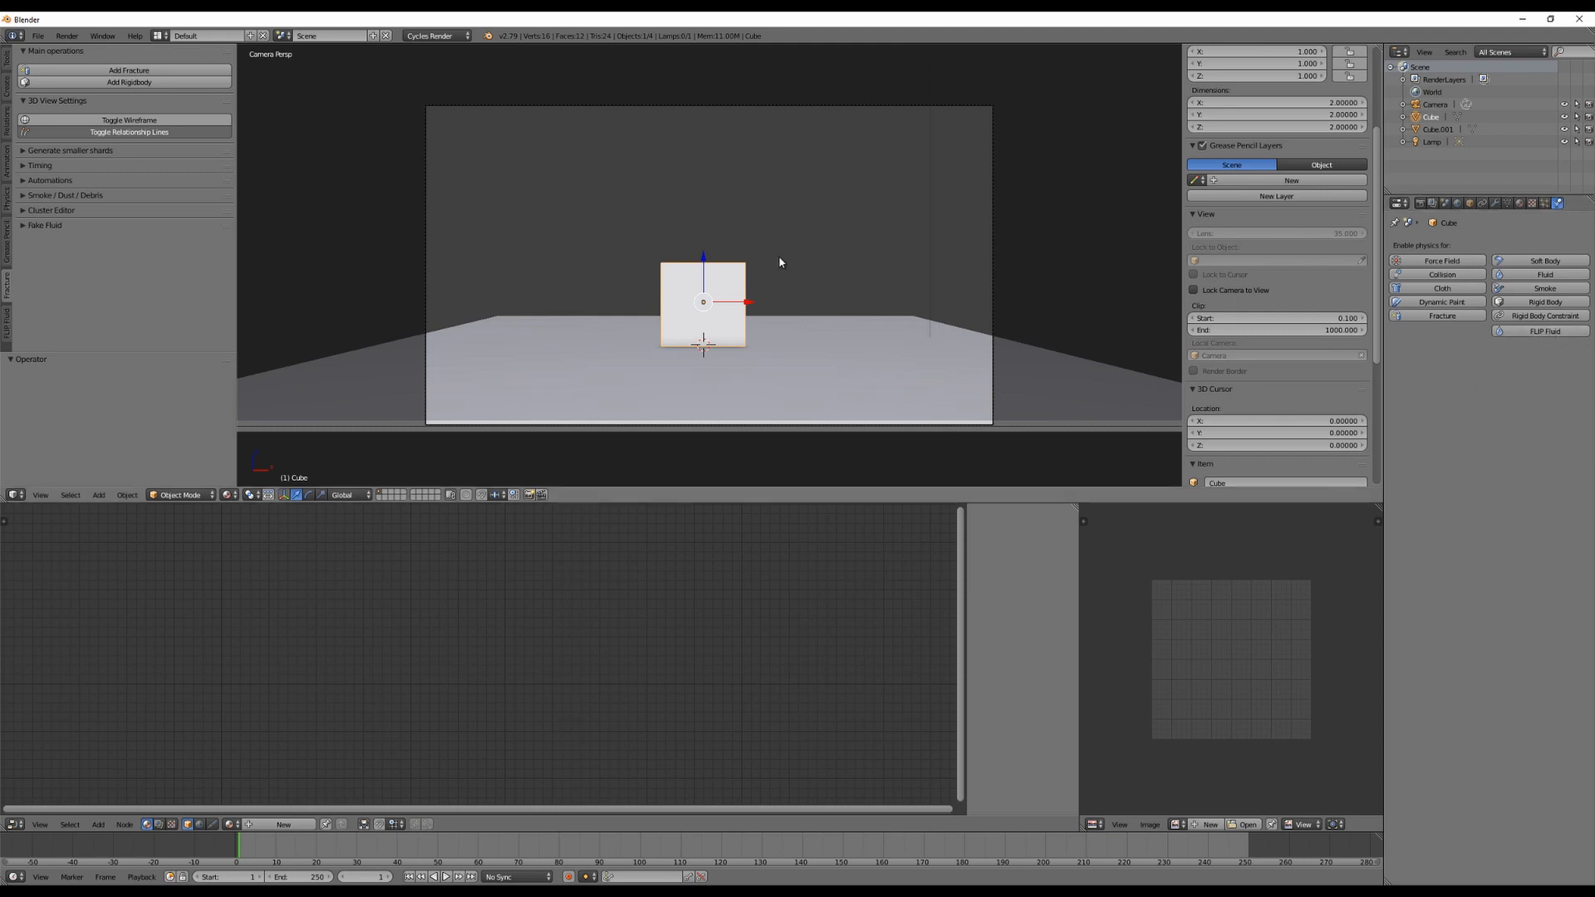
mouse_move(779, 282)
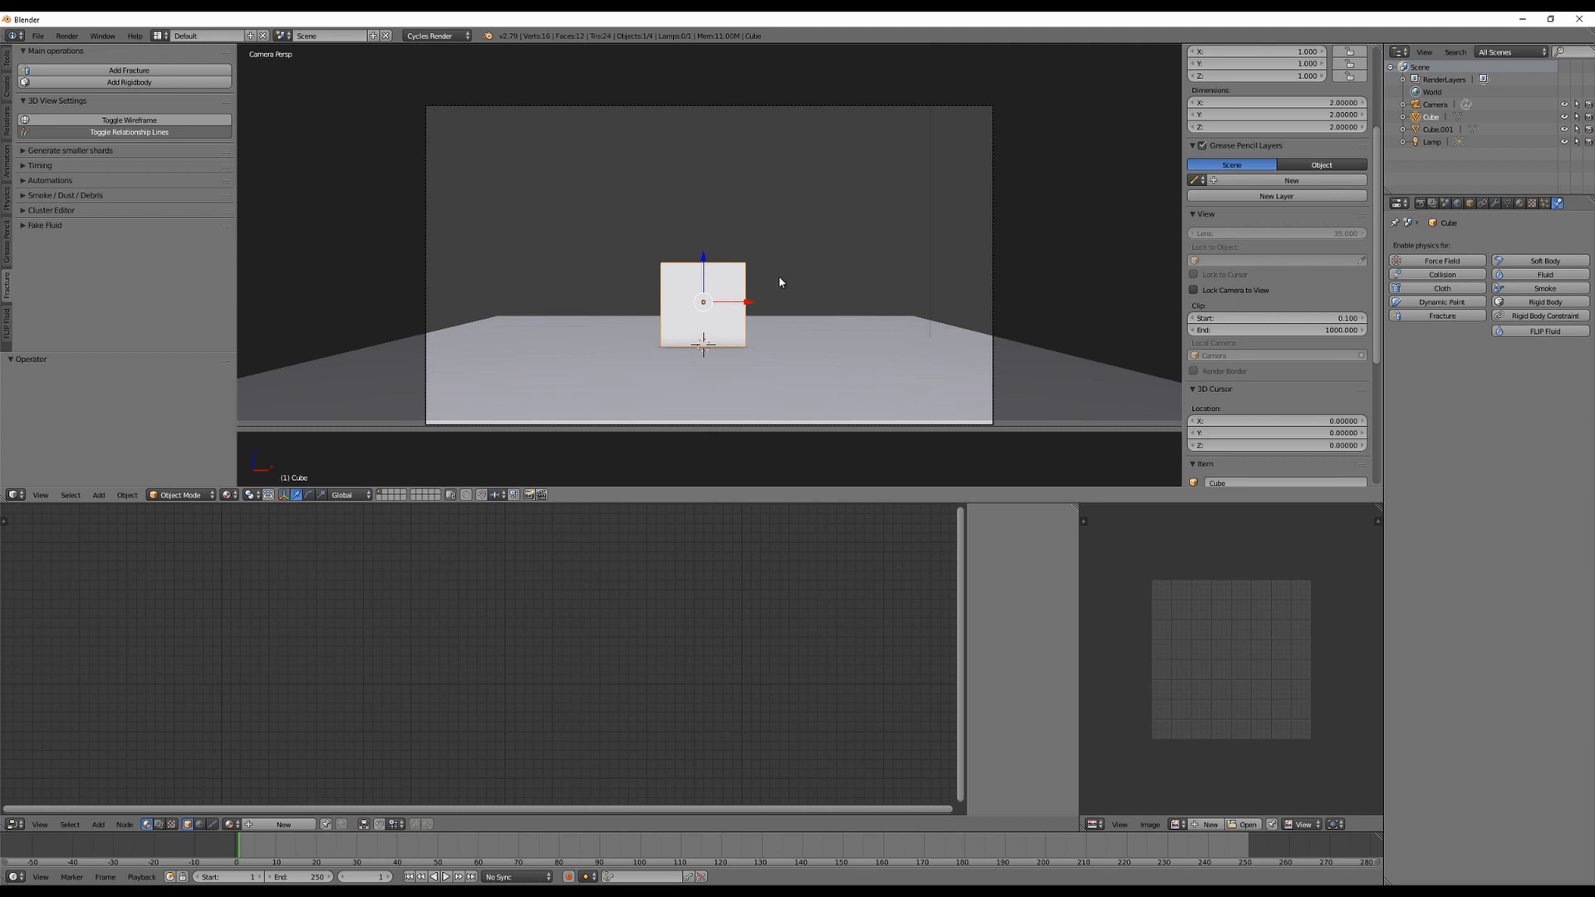
mouse_move(784, 285)
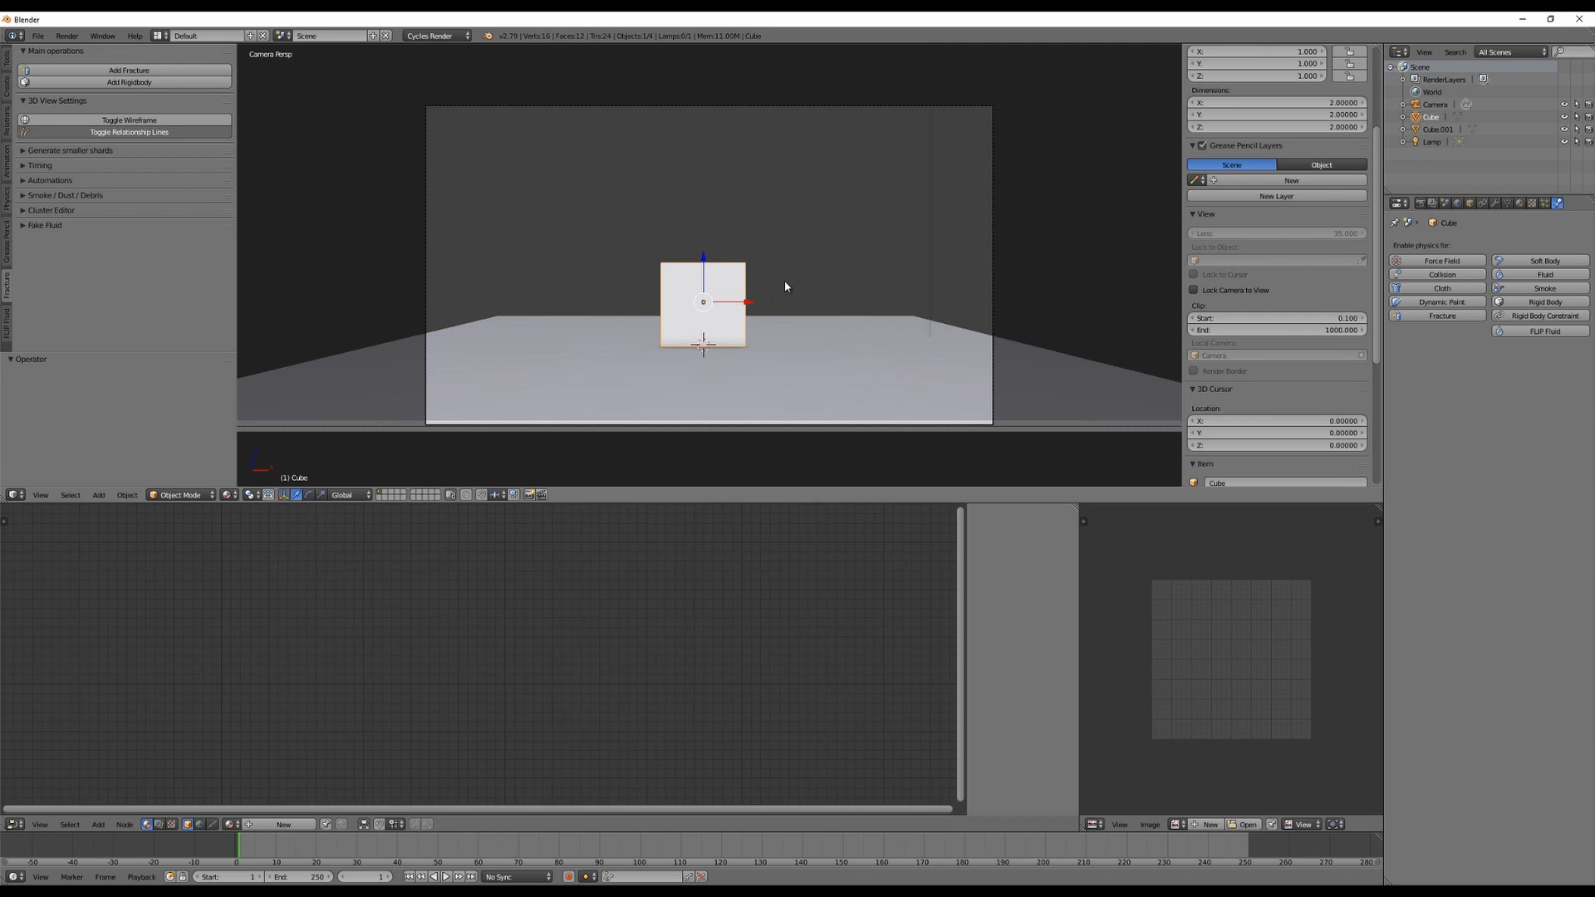
mouse_move(964, 343)
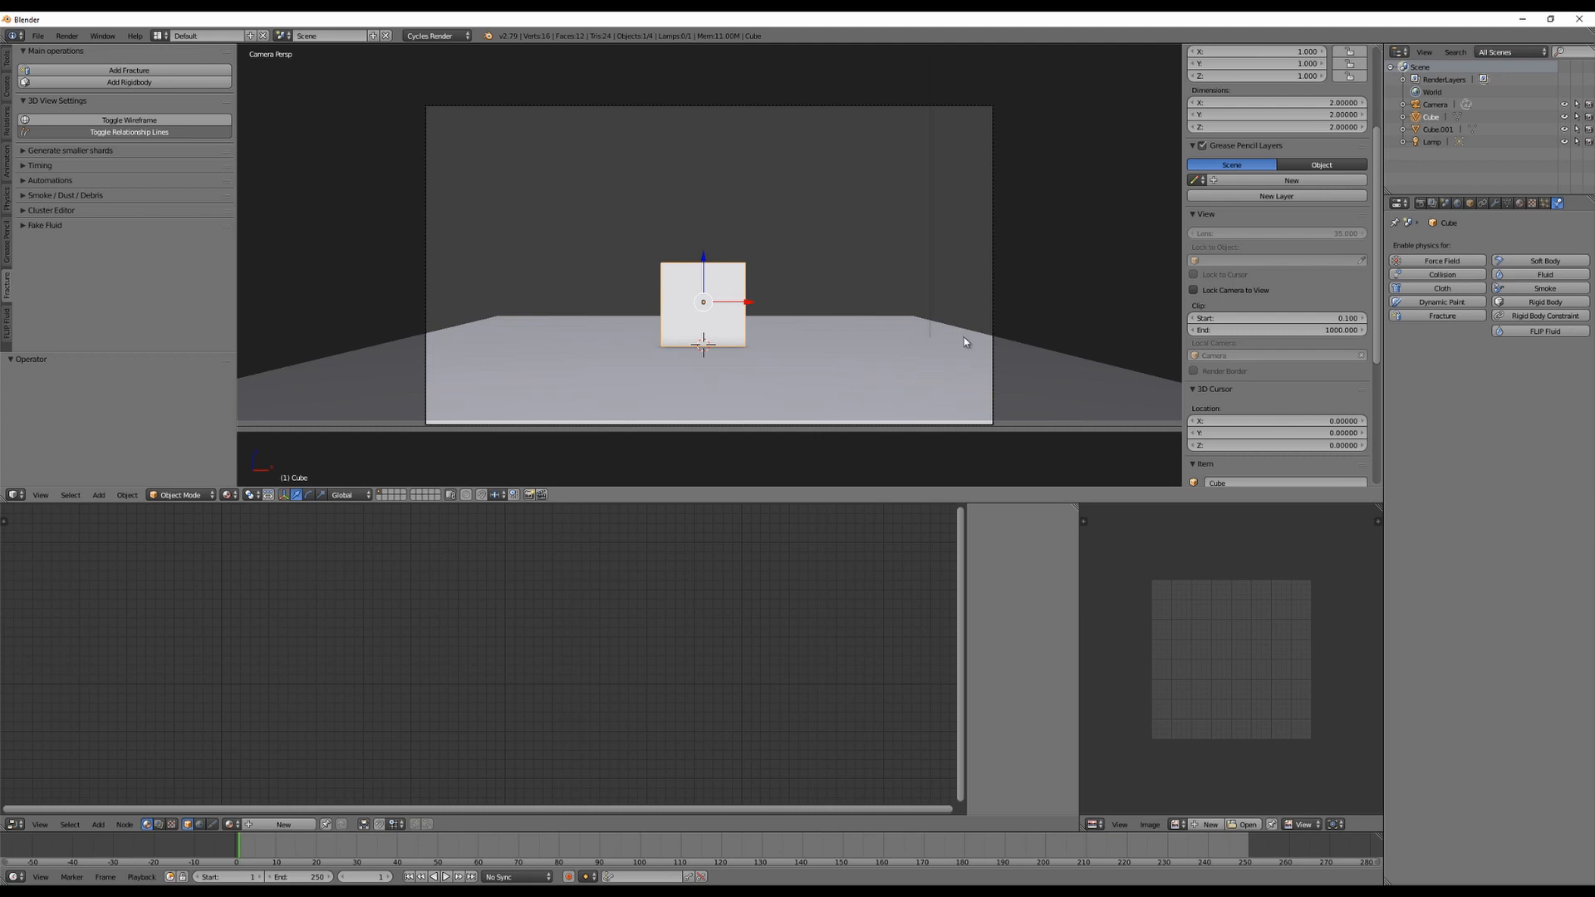
mouse_move(665, 425)
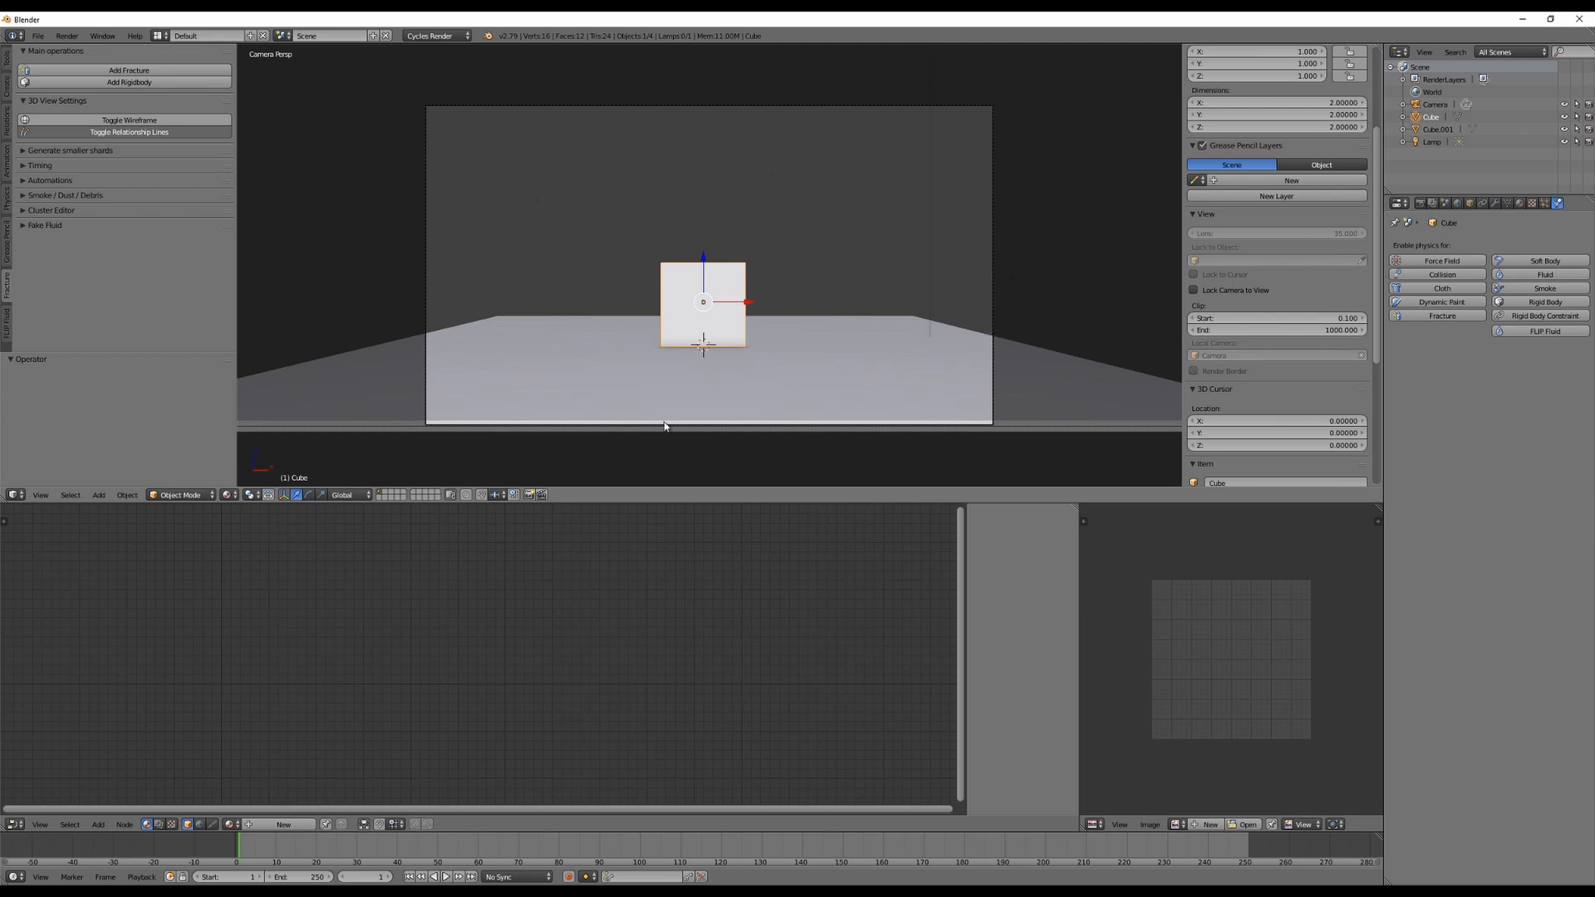
mouse_move(635, 185)
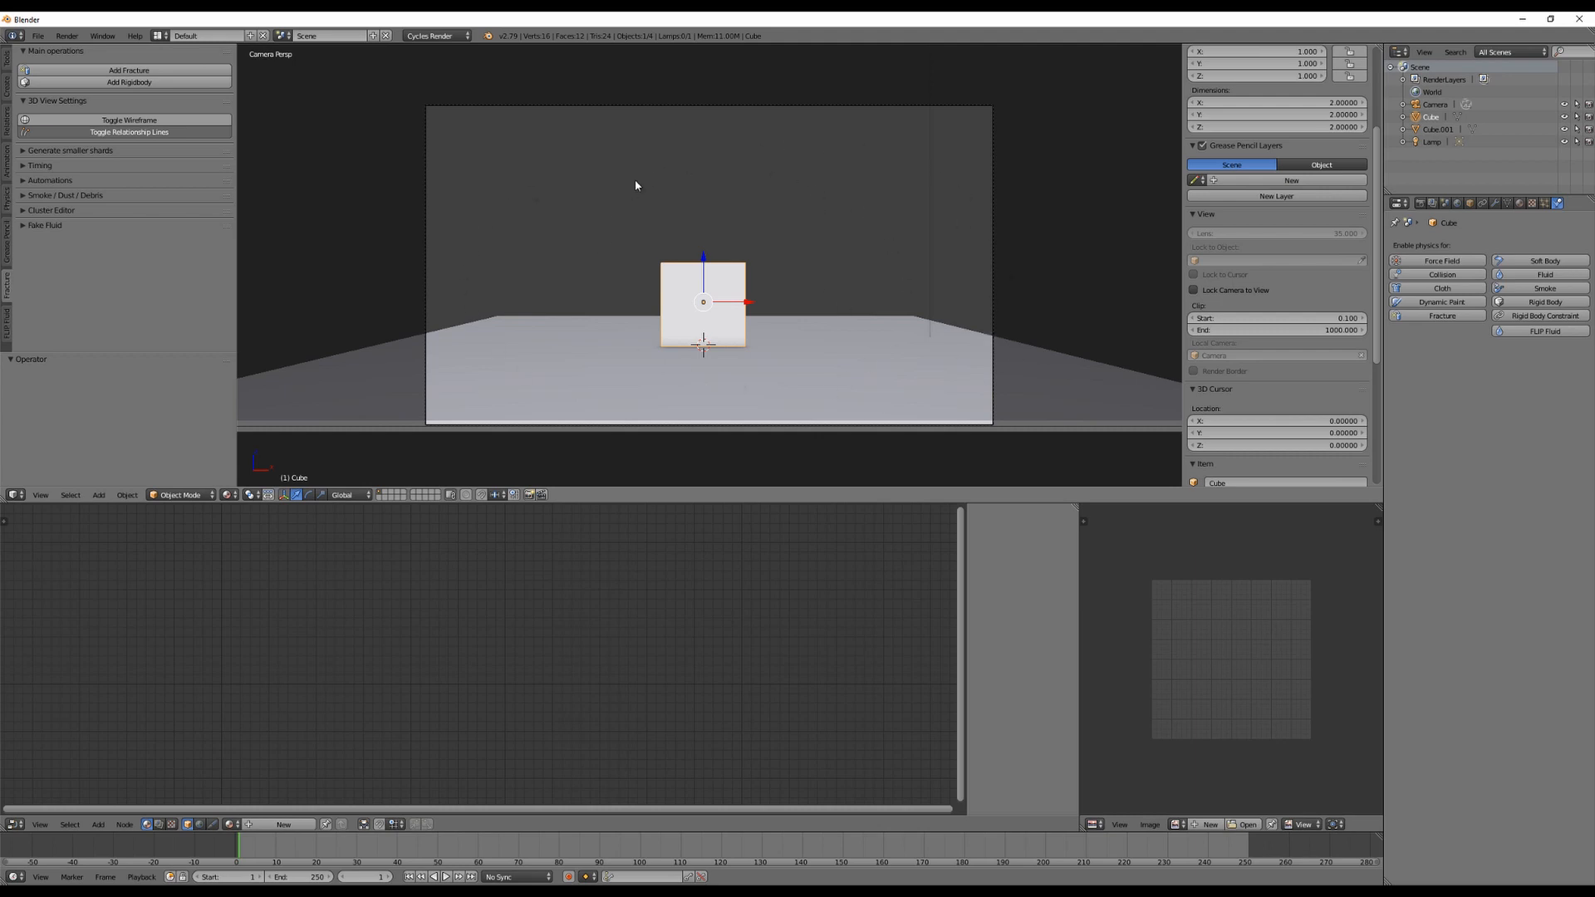
mouse_move(833, 286)
text(Domain)
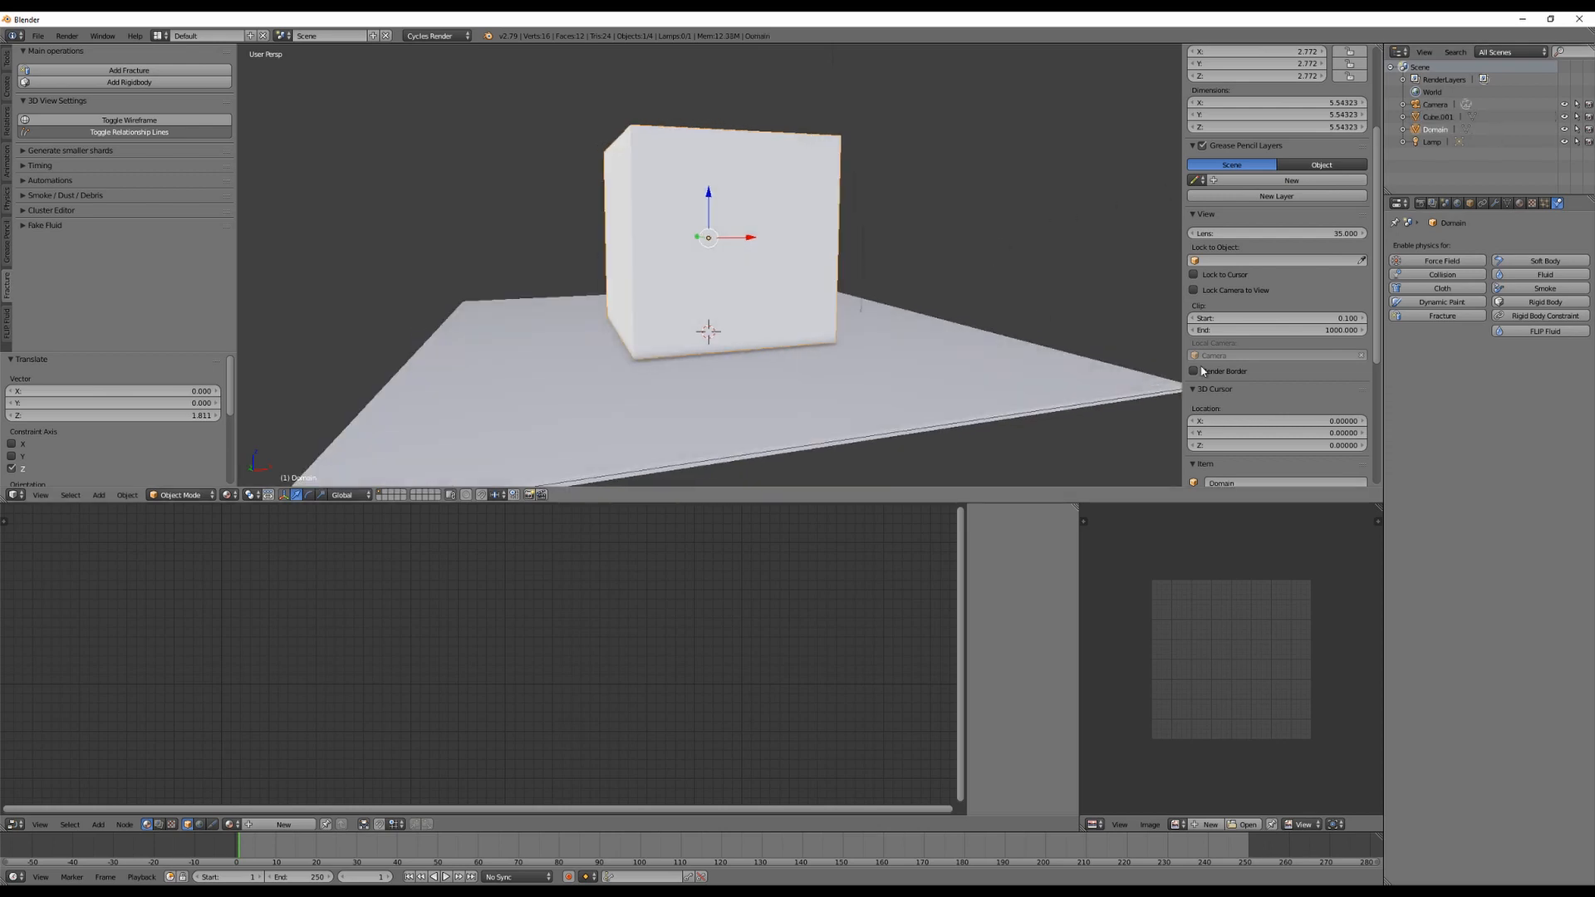
- Enable FLIP Fluid physics on the Domain cube and set its type to Domain
click(1544, 331)
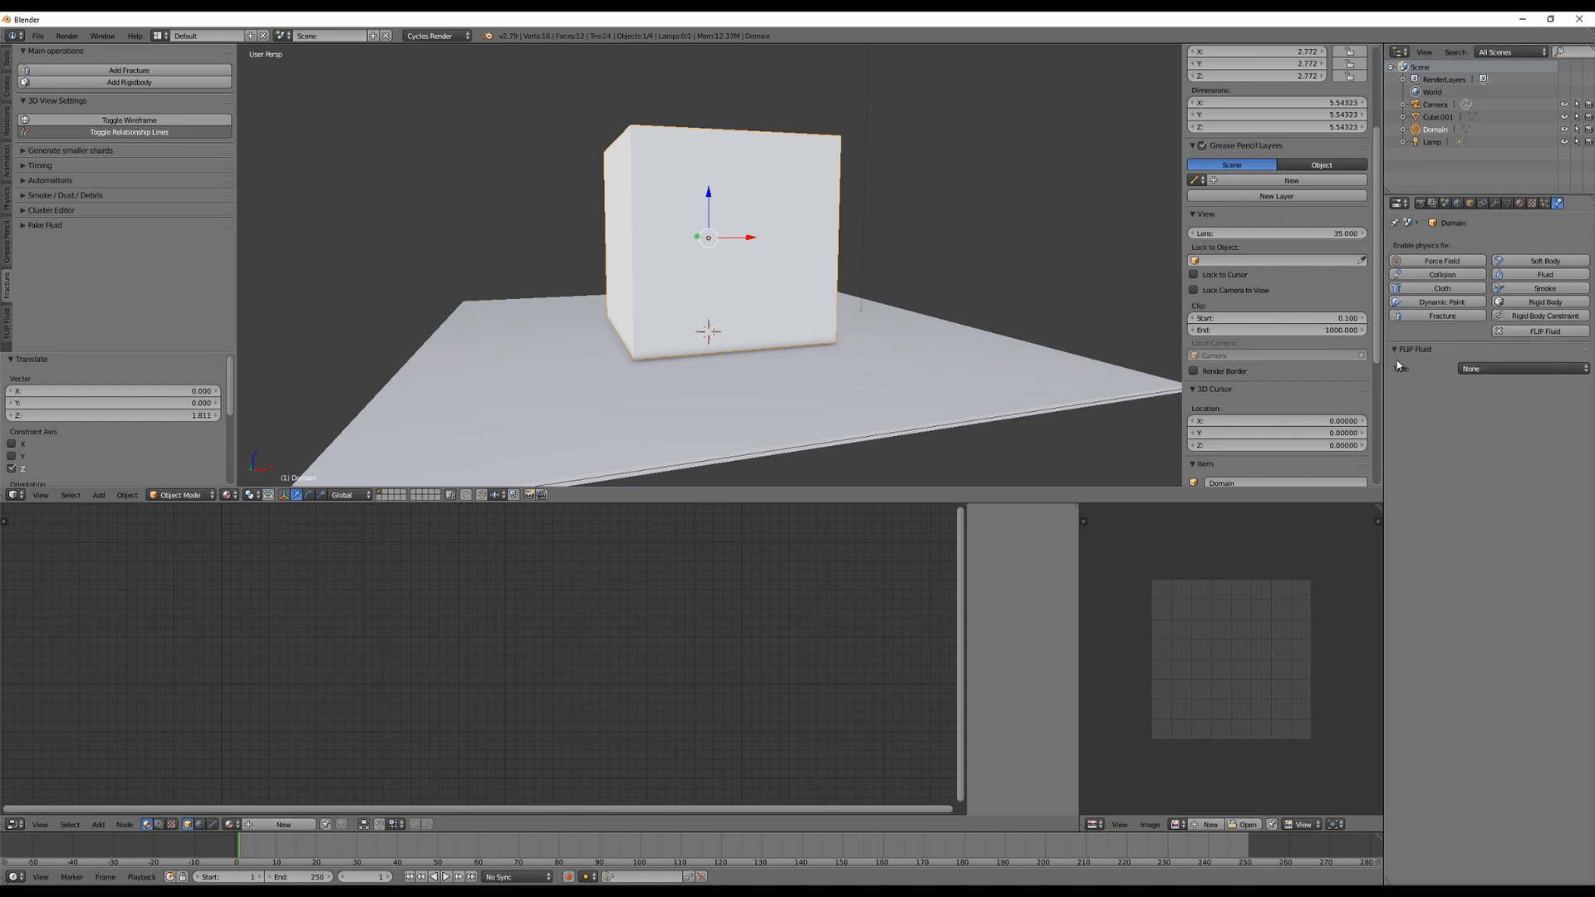
click(1515, 368)
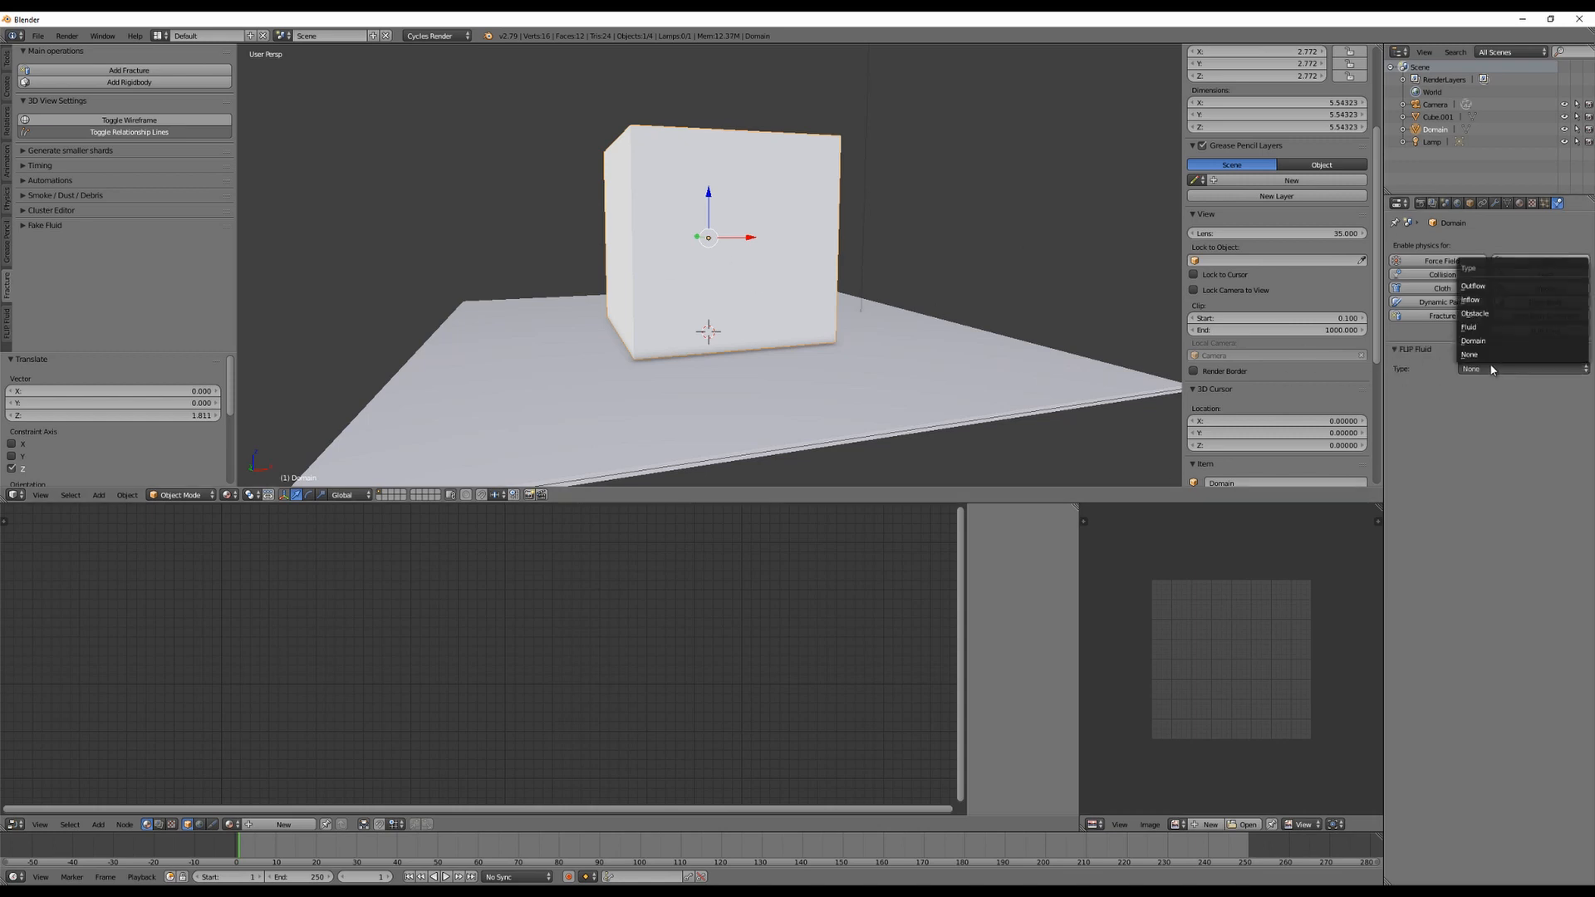
mouse_move(1485, 354)
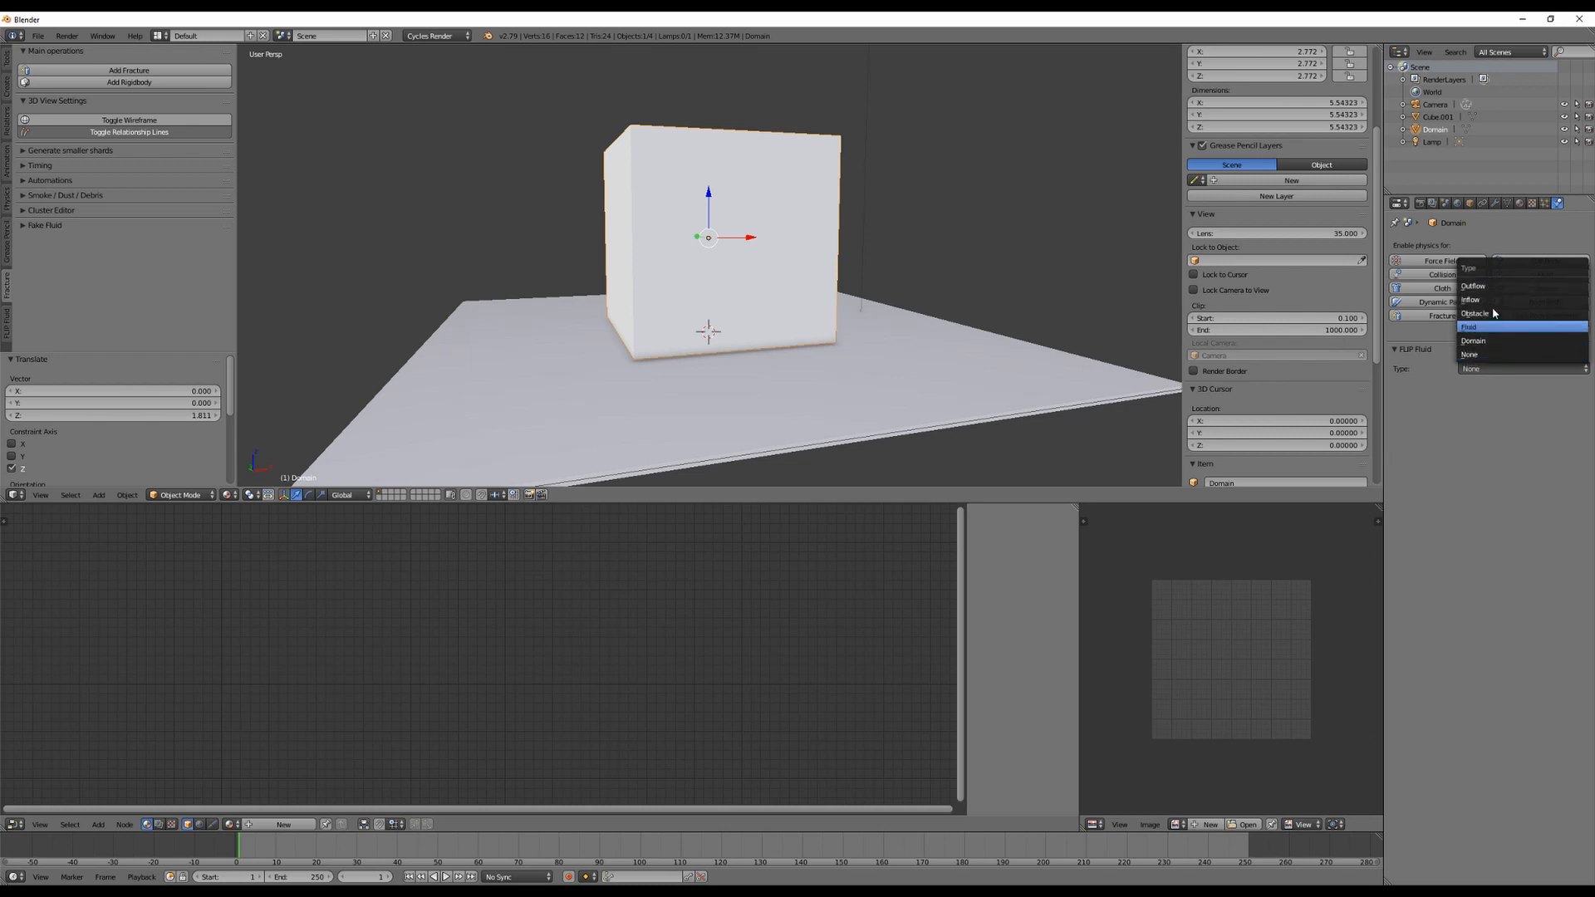
mouse_move(1495, 327)
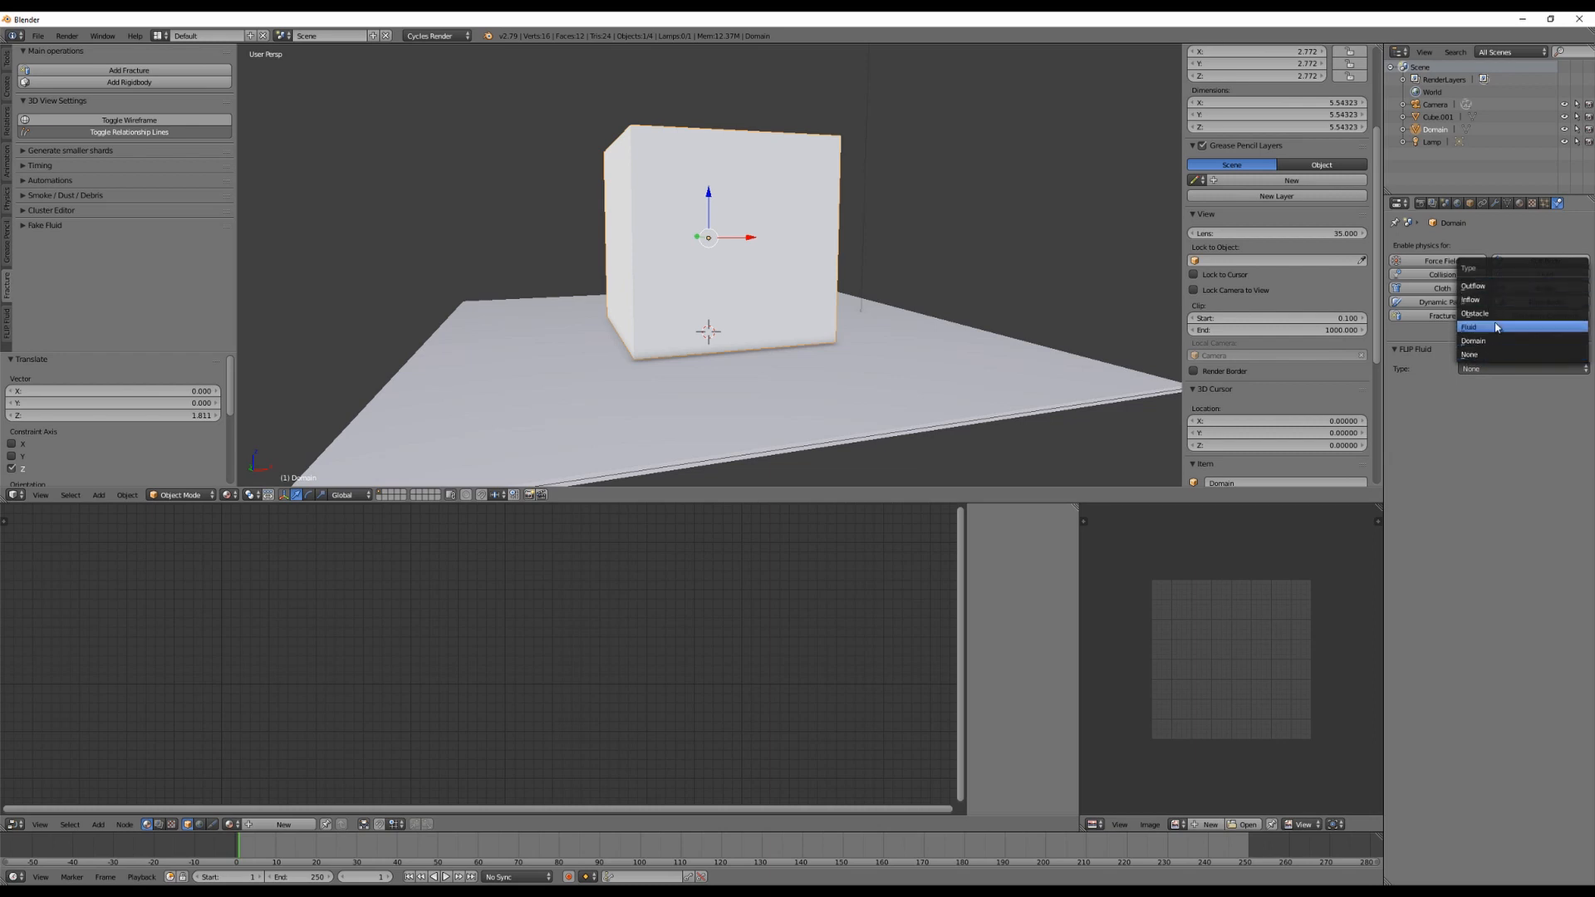
mouse_move(1473, 341)
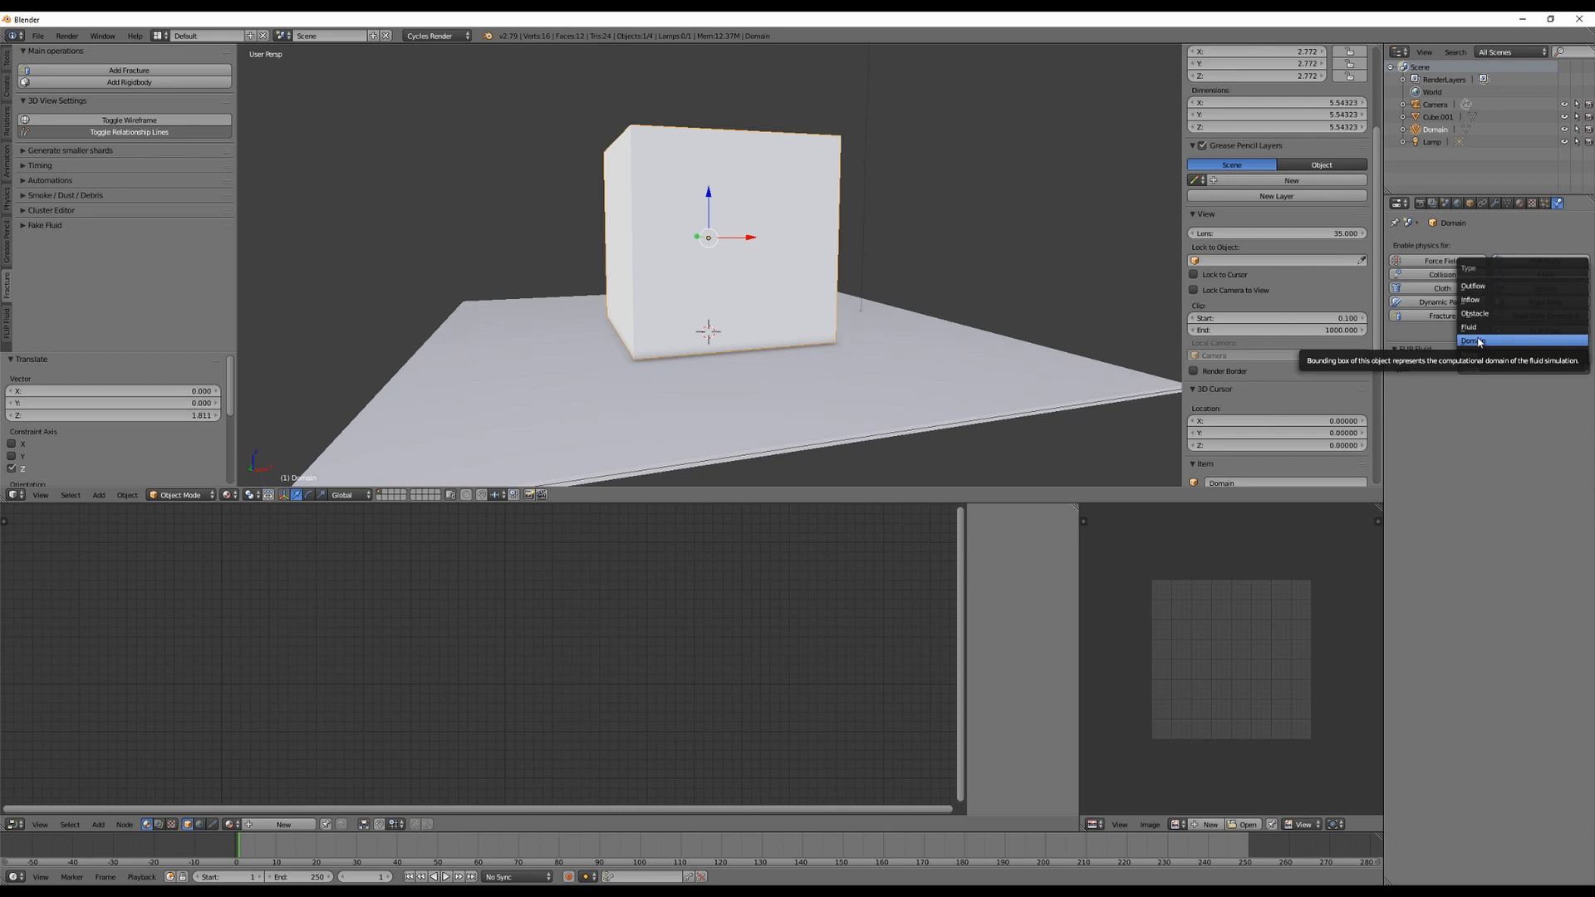
mouse_move(1469, 327)
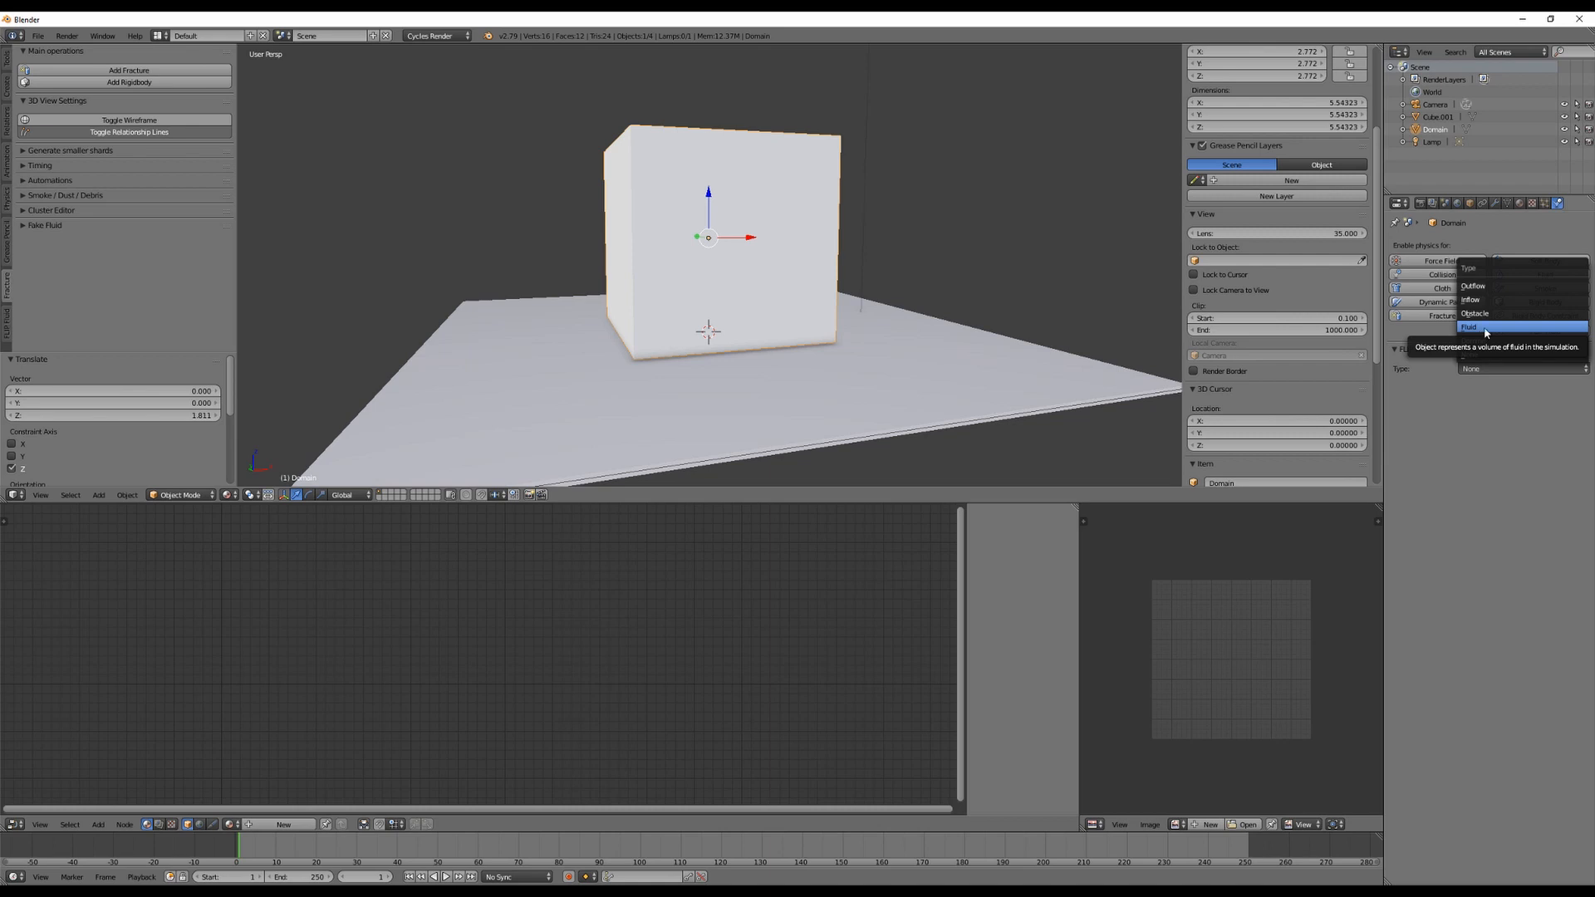
mouse_move(1496, 300)
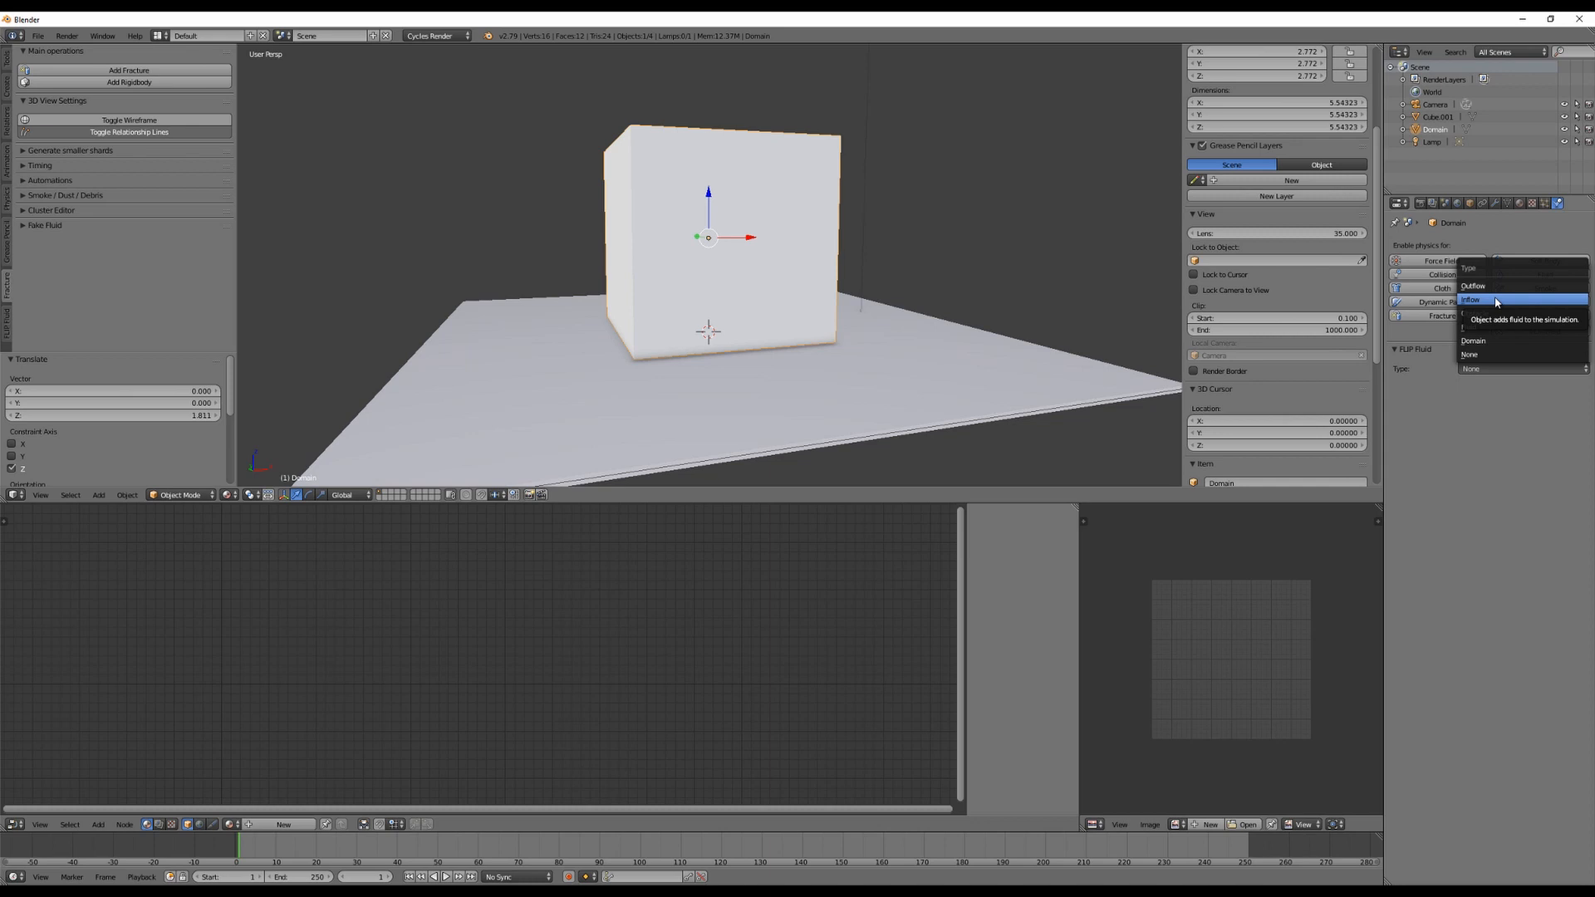
mouse_move(1521, 286)
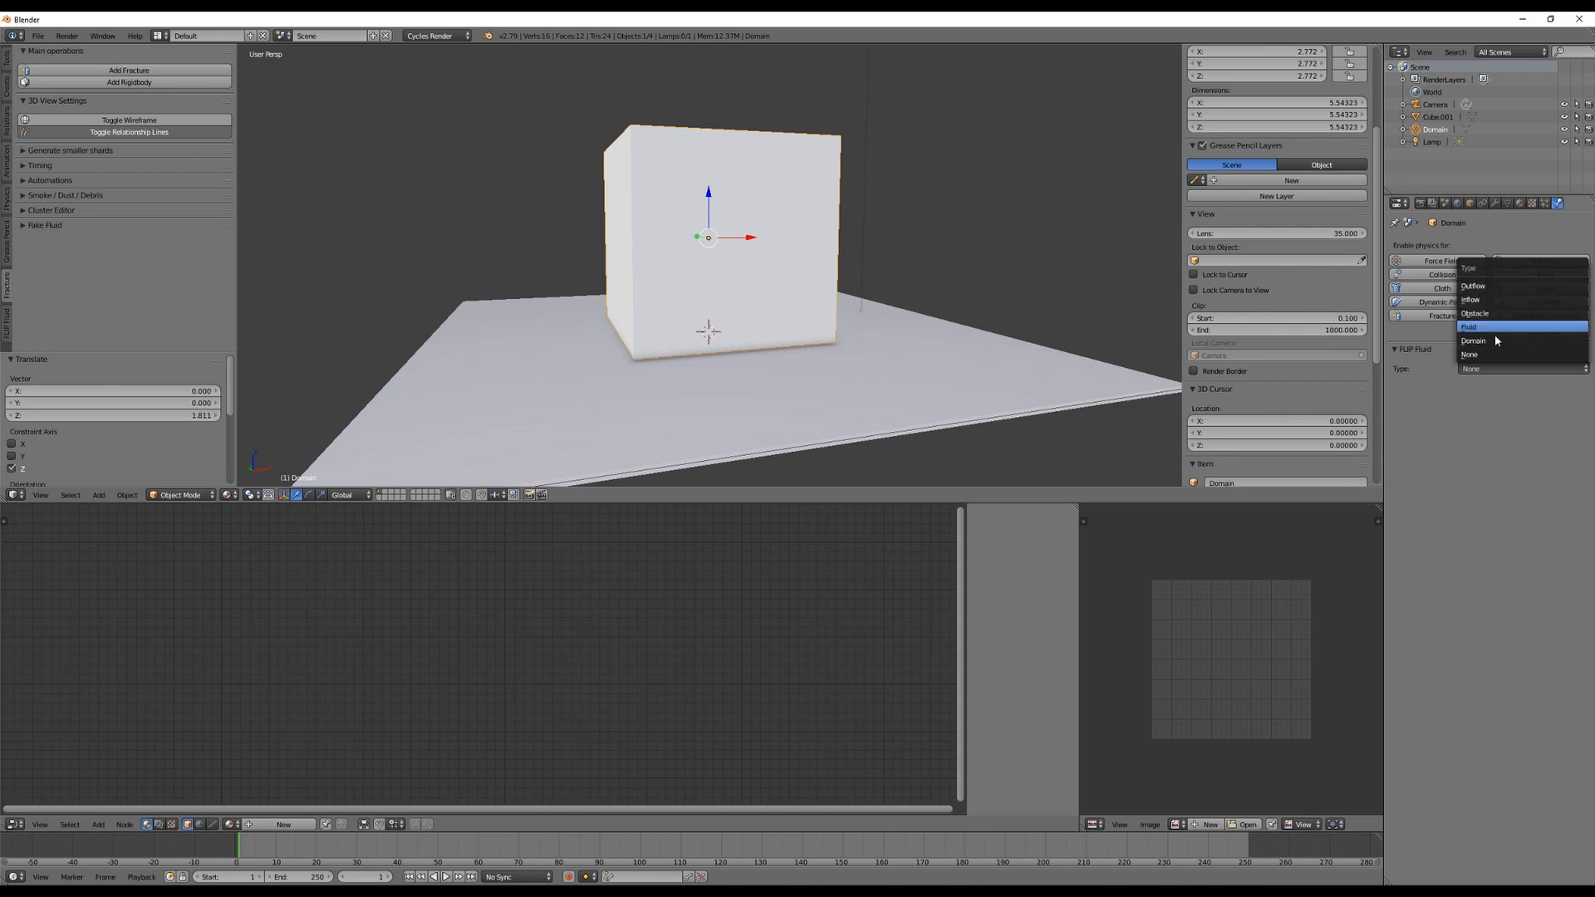
click(1472, 340)
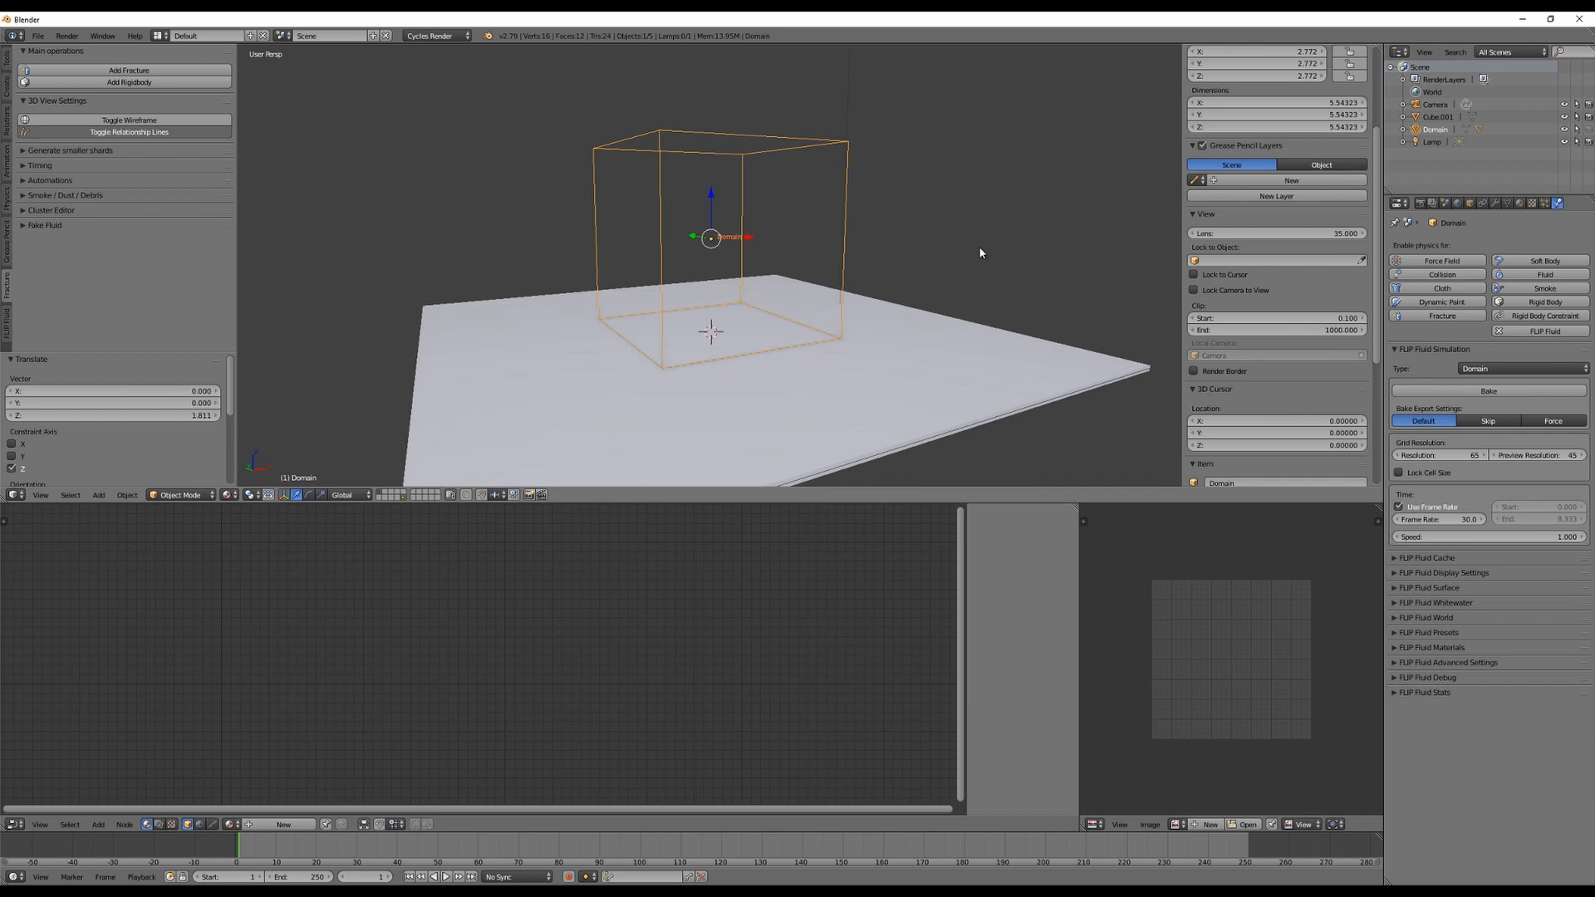
mouse_move(977, 250)
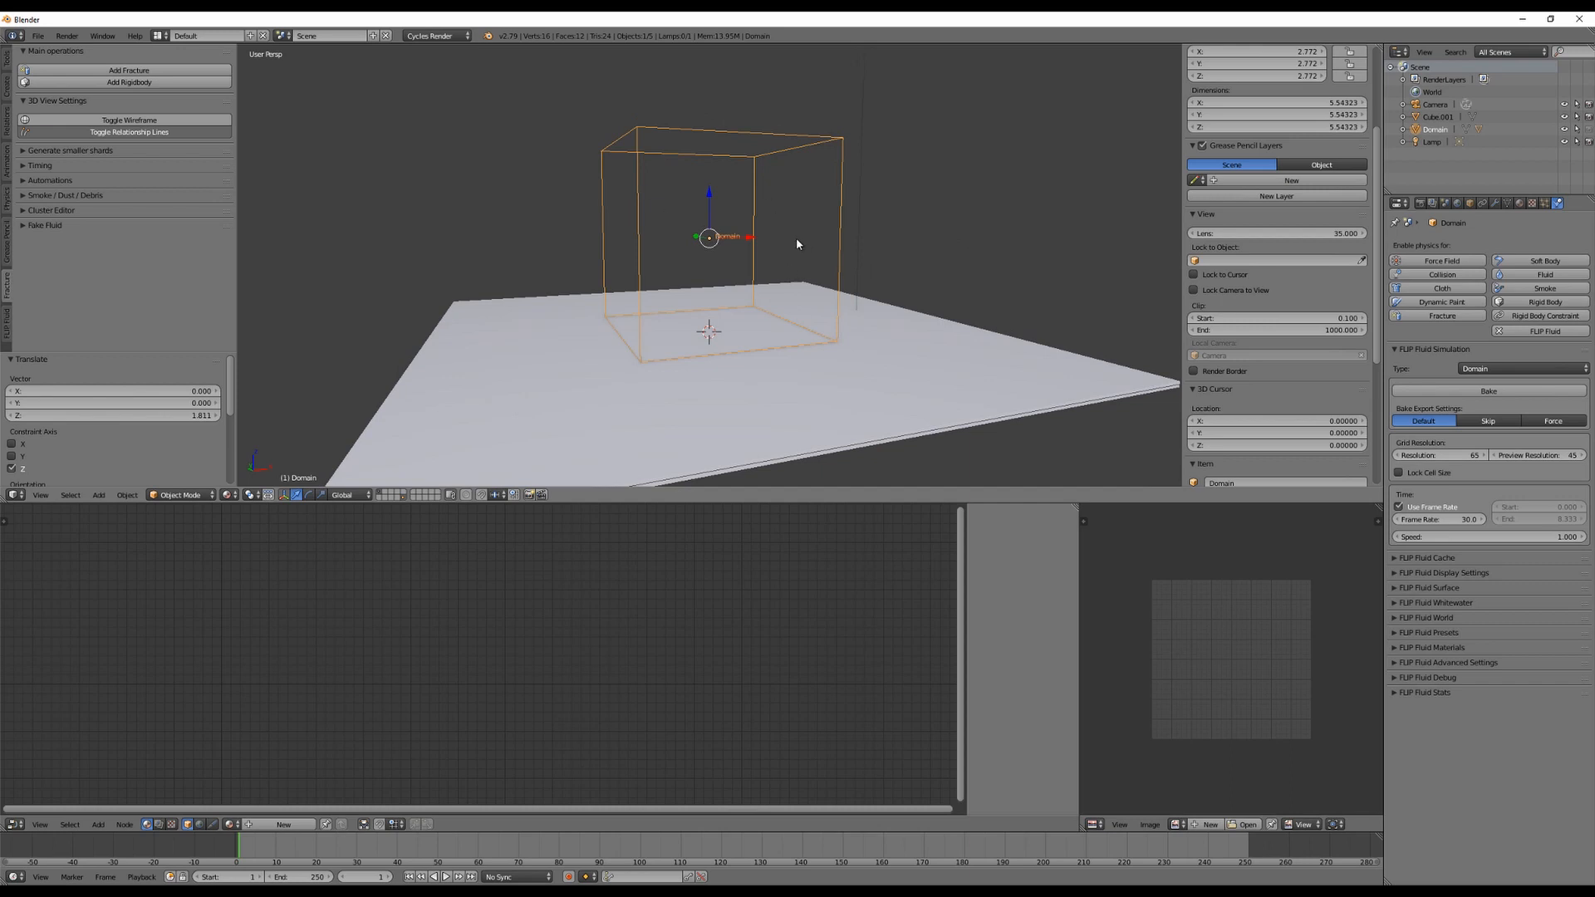
mouse_move(610, 110)
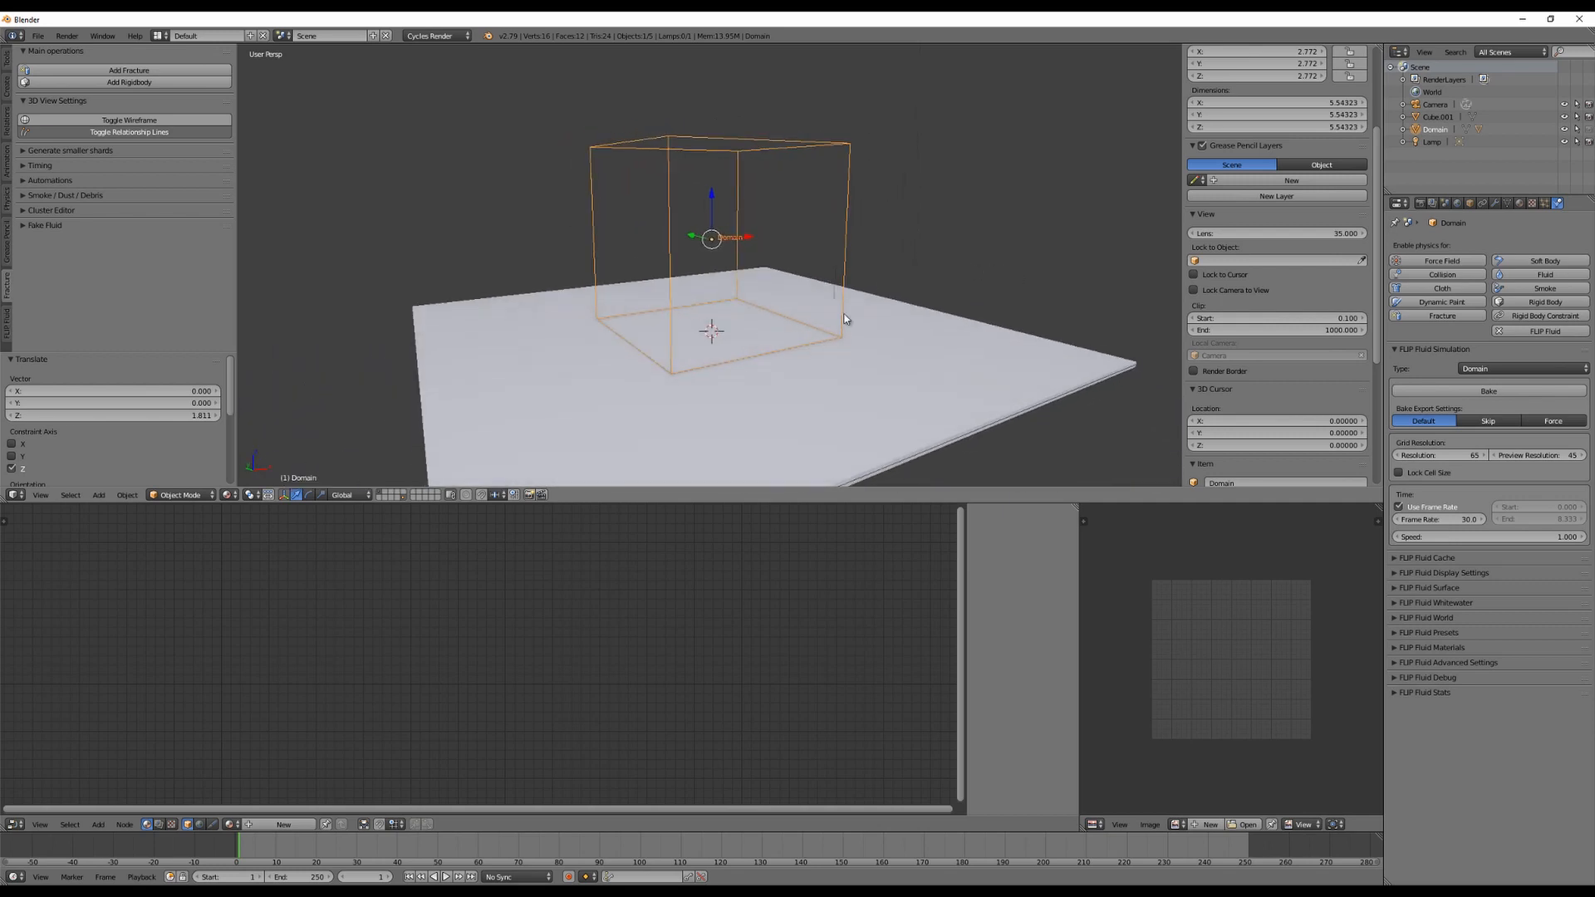
mouse_move(689, 299)
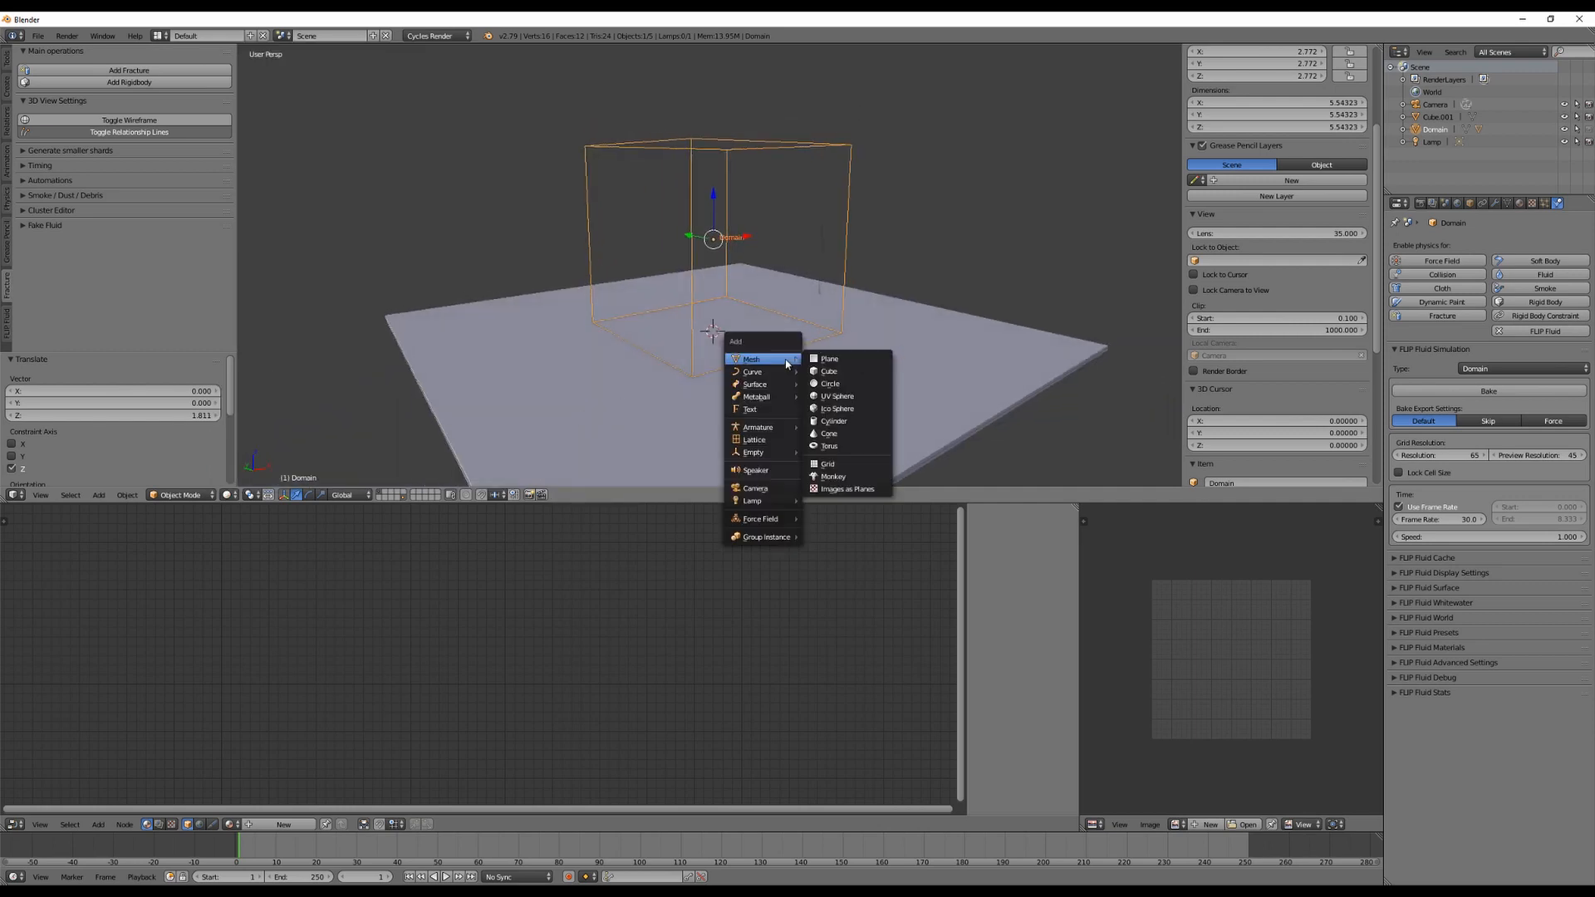
- Add a flattened cube about 6.2 units wide as a FLIP Fluid fluid object
click(828, 371)
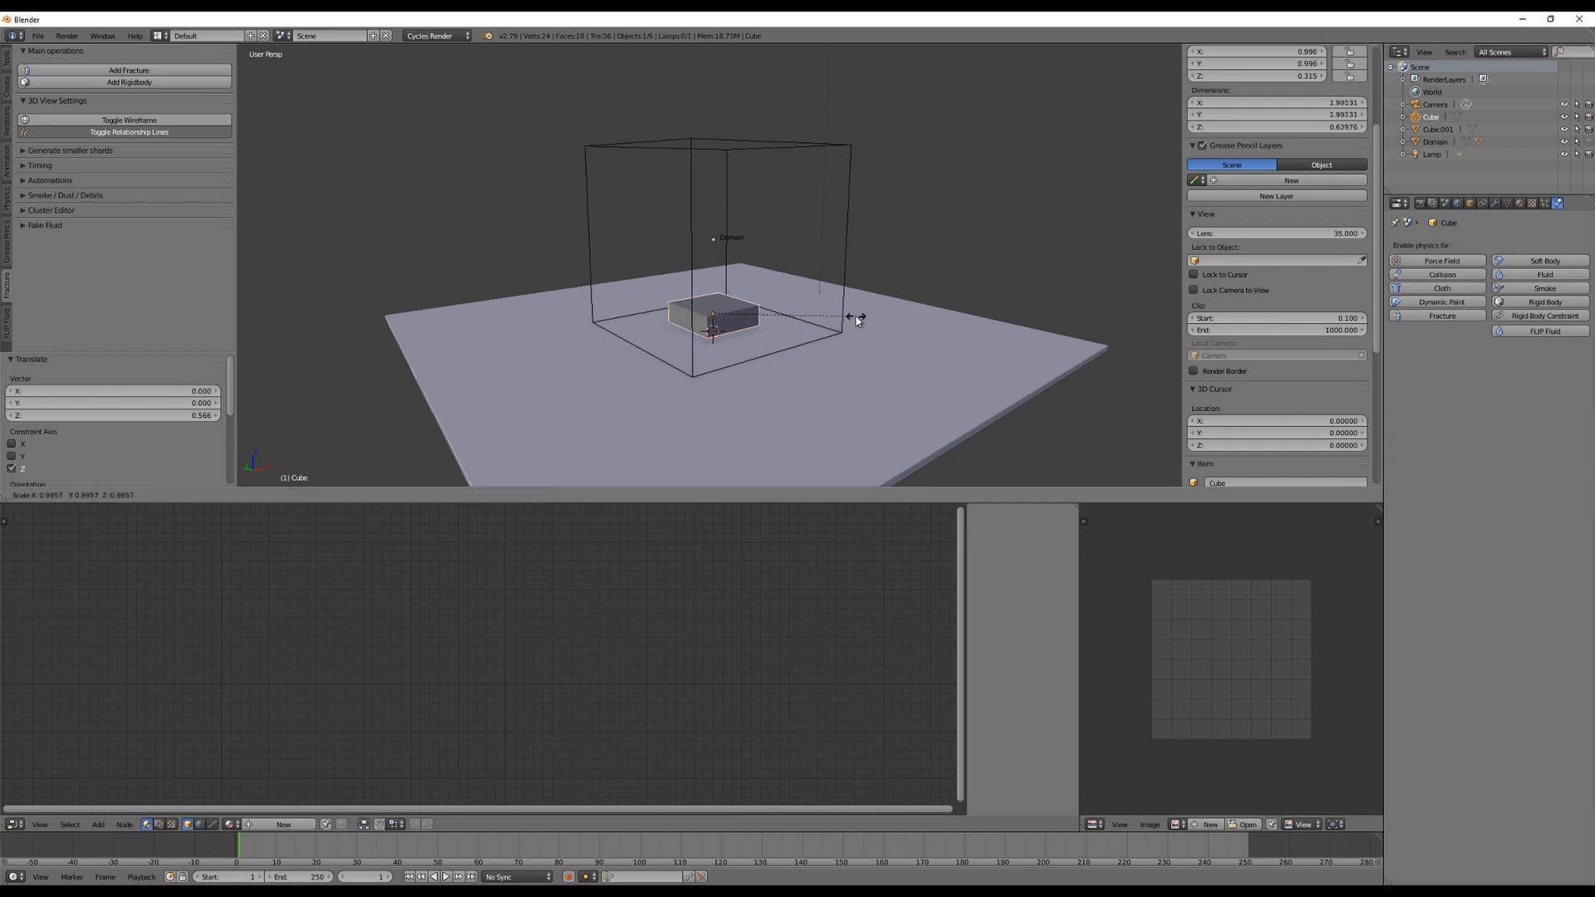
mouse_move(1119, 354)
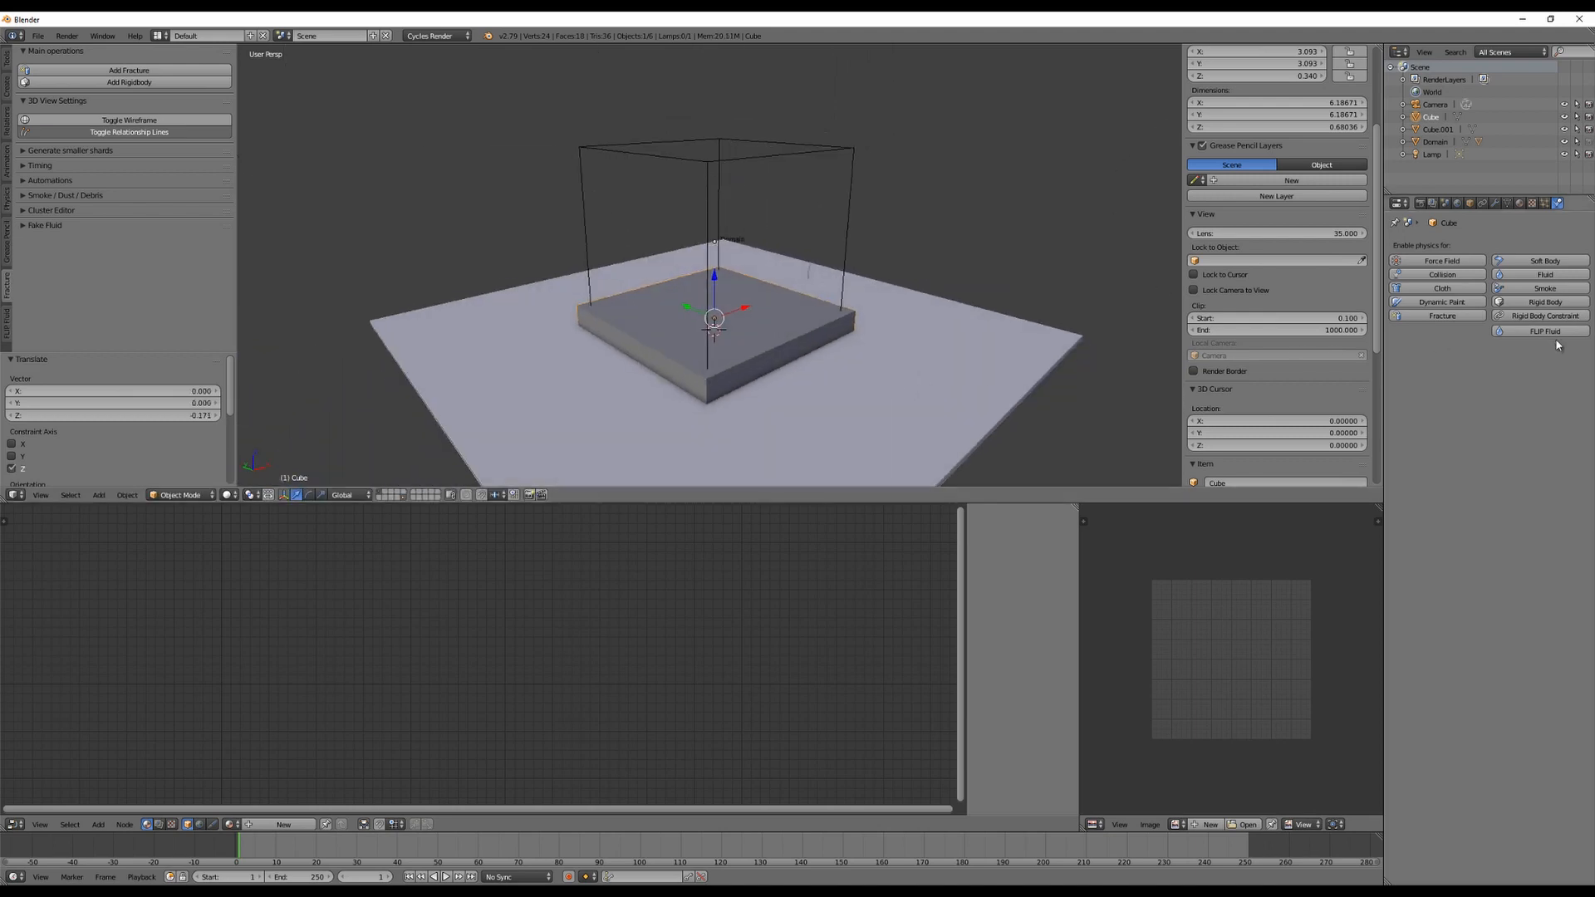
click(1518, 368)
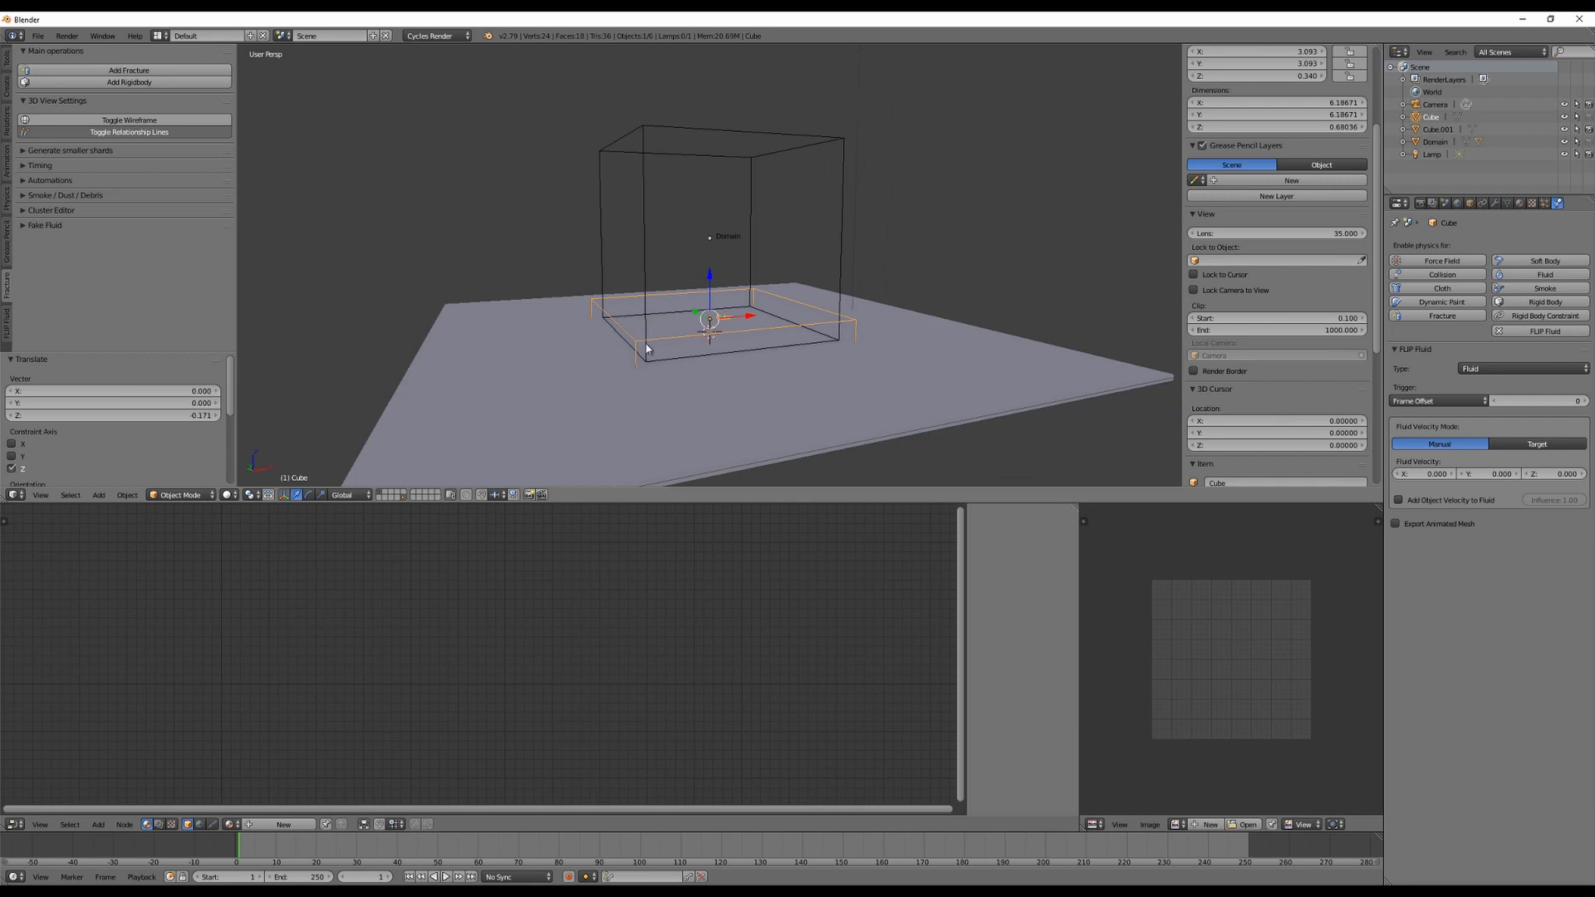
mouse_move(1114, 322)
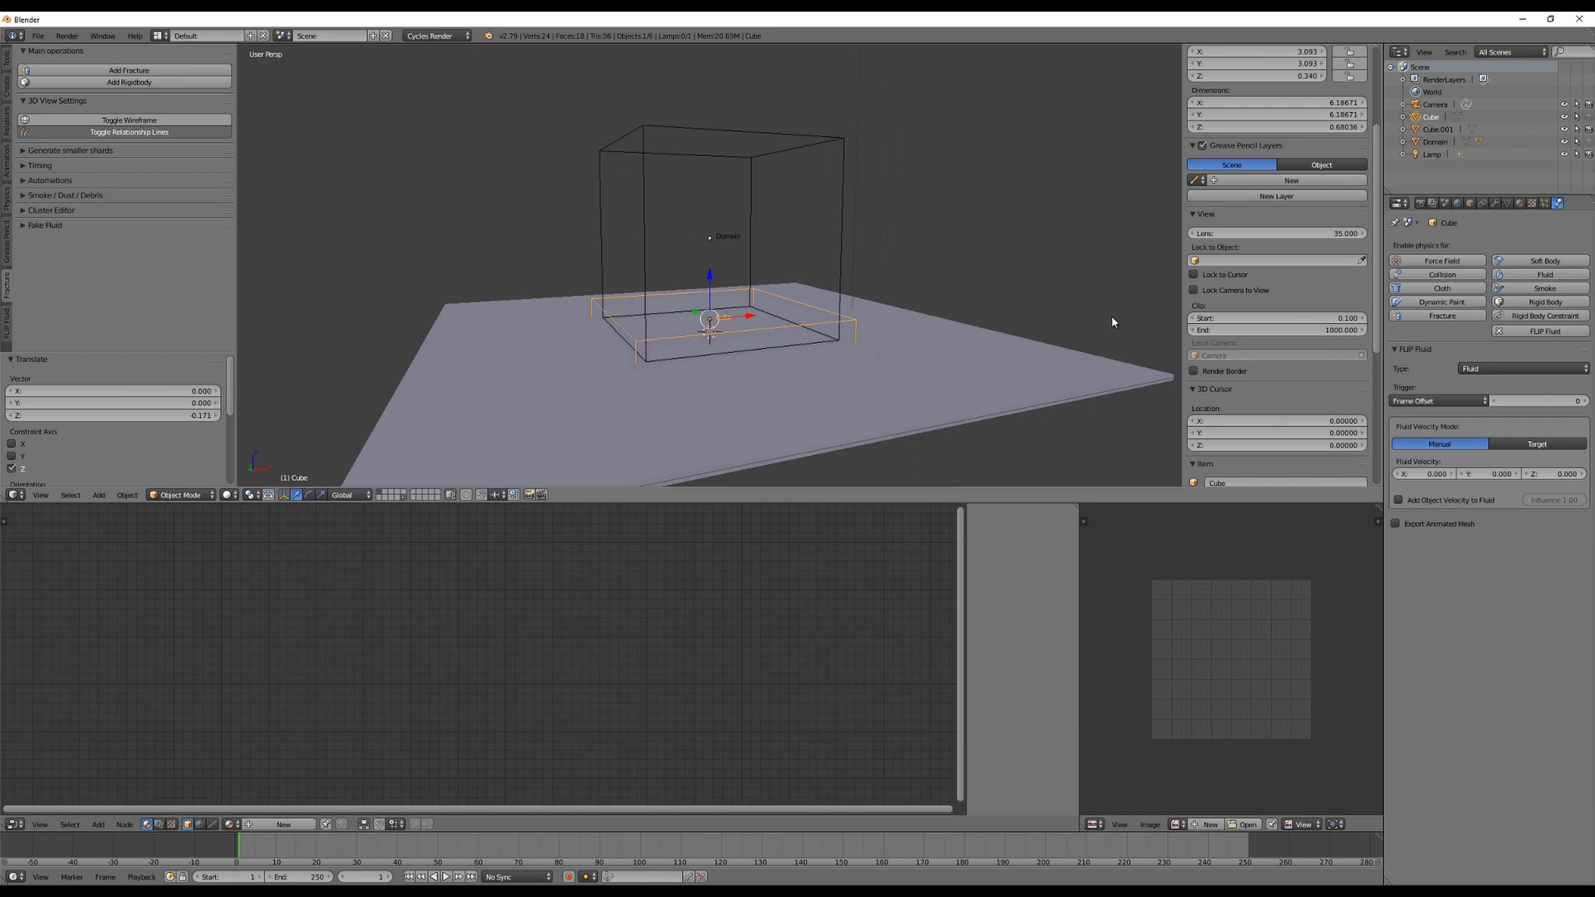
mouse_move(592, 354)
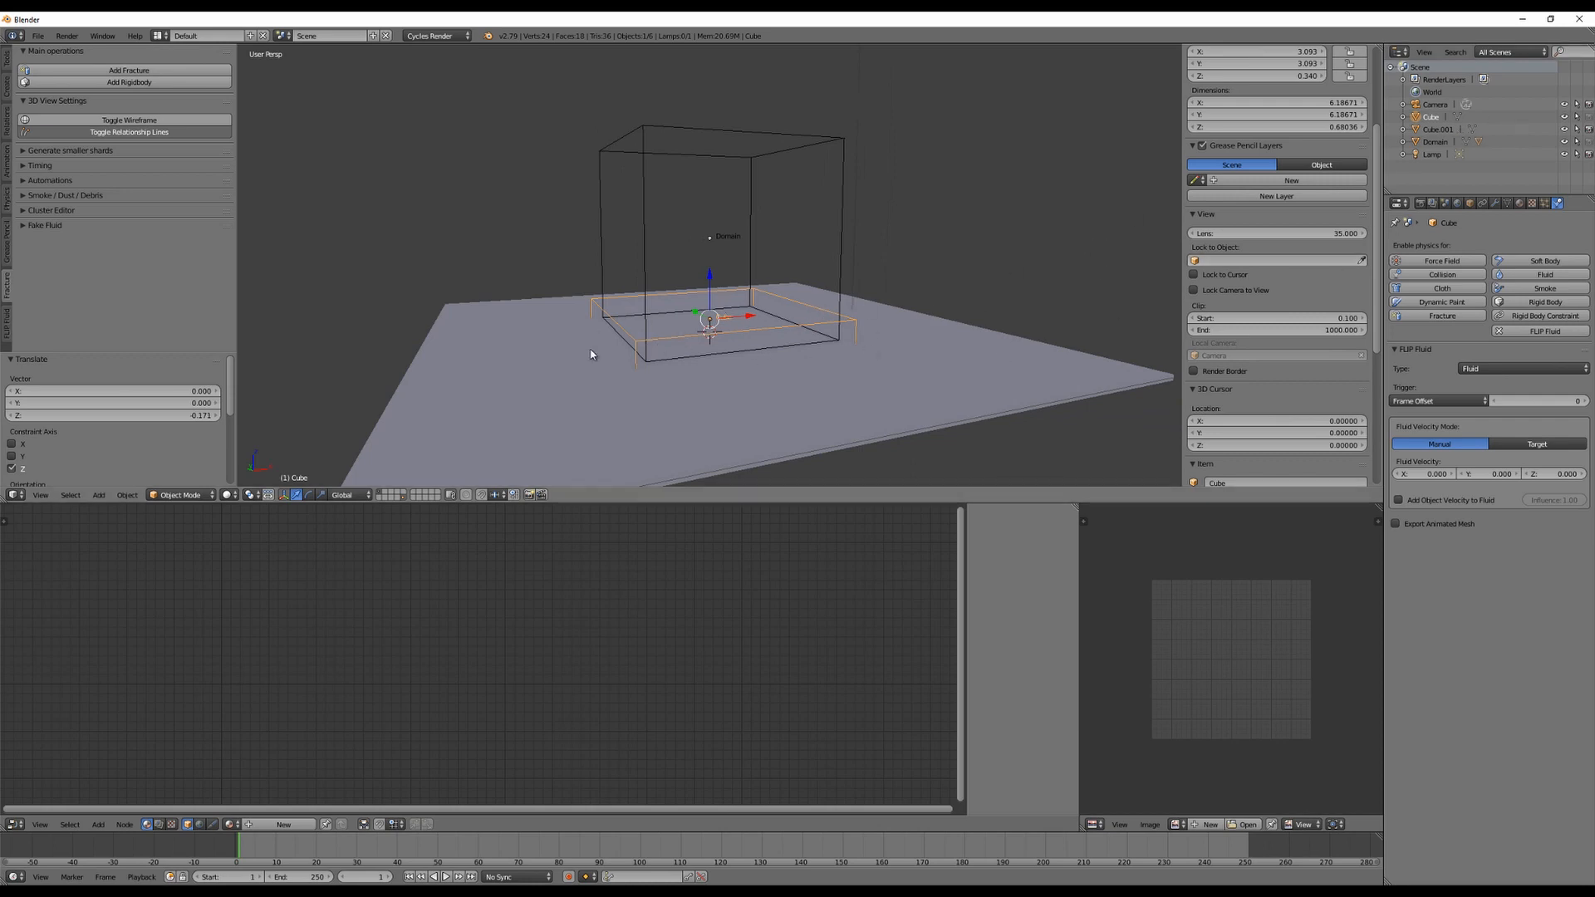
mouse_move(666, 318)
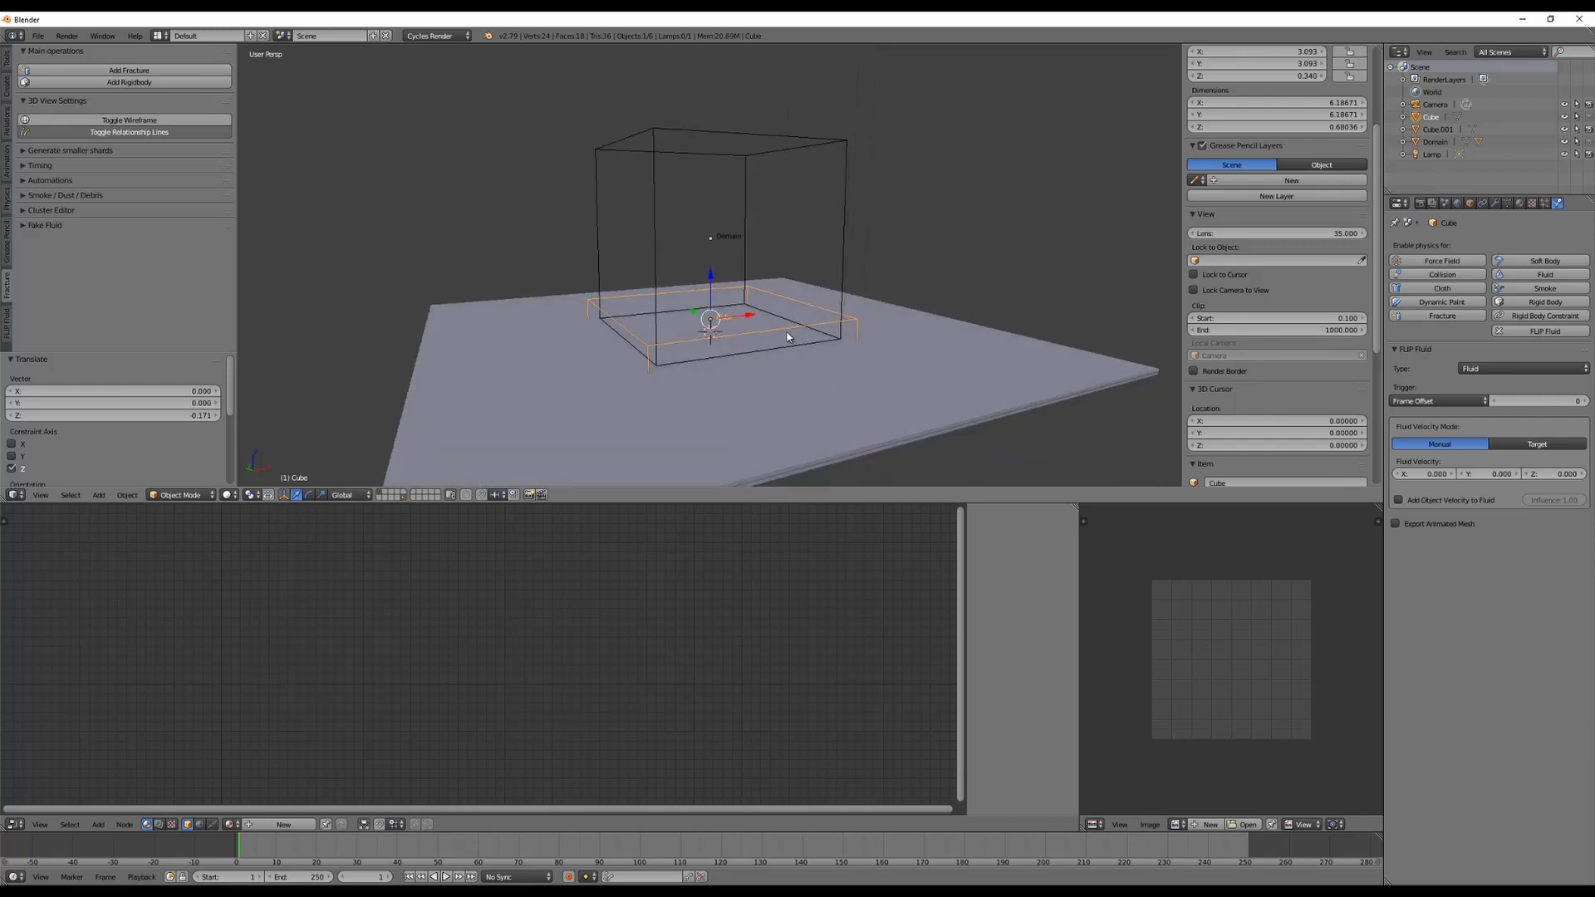
mouse_move(784, 380)
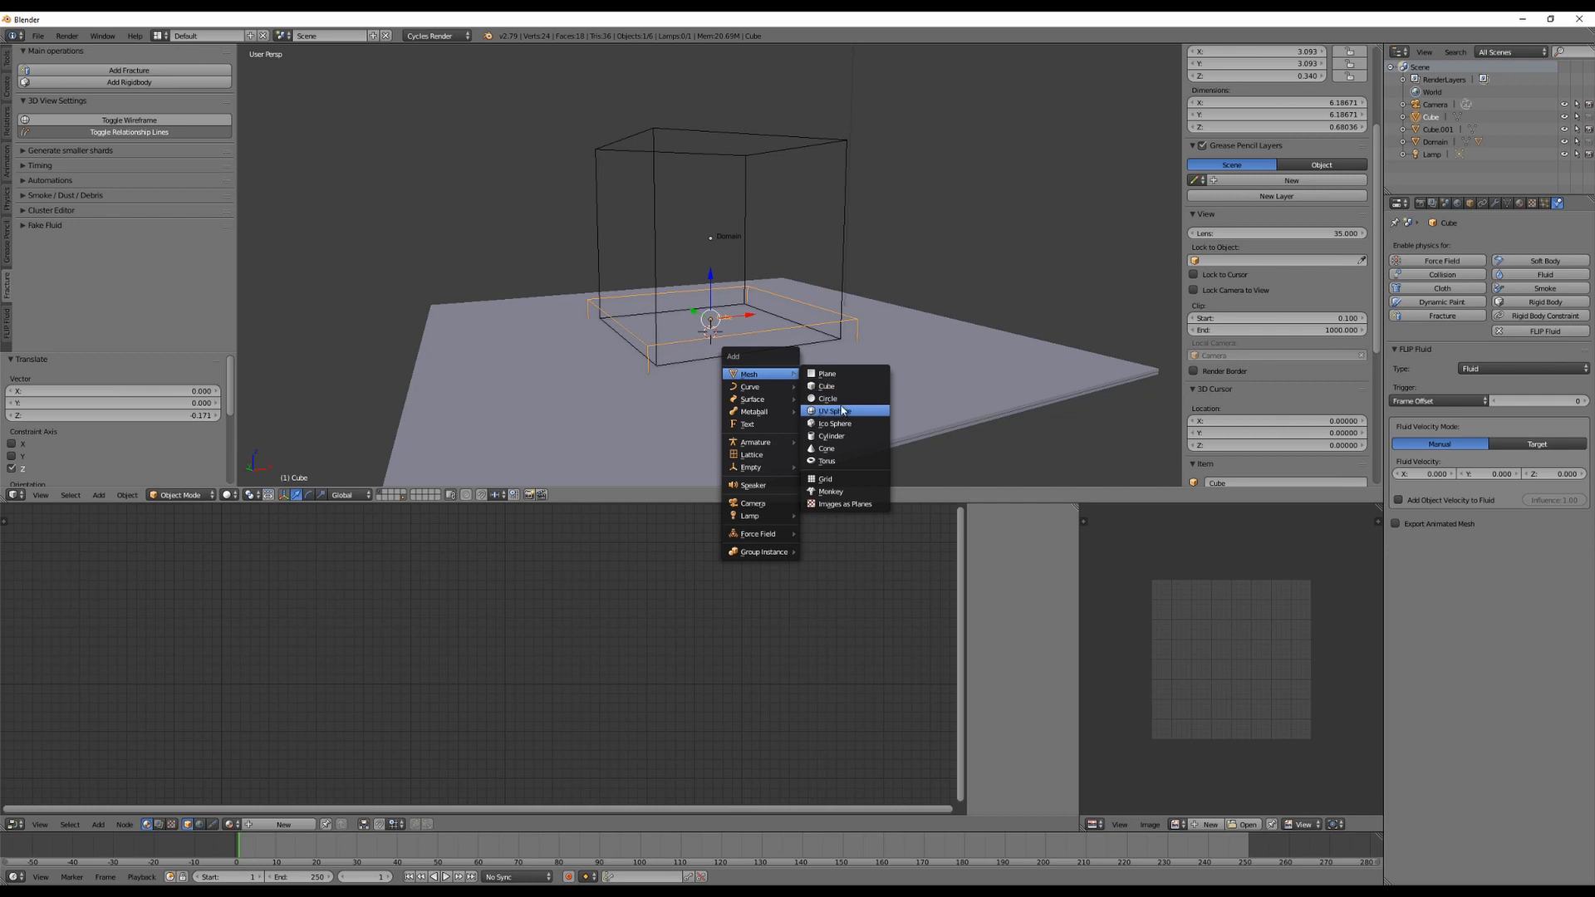
- Add a 1.06-unit UV sphere near the domain top with FLIP Fluid physics enabled
click(834, 411)
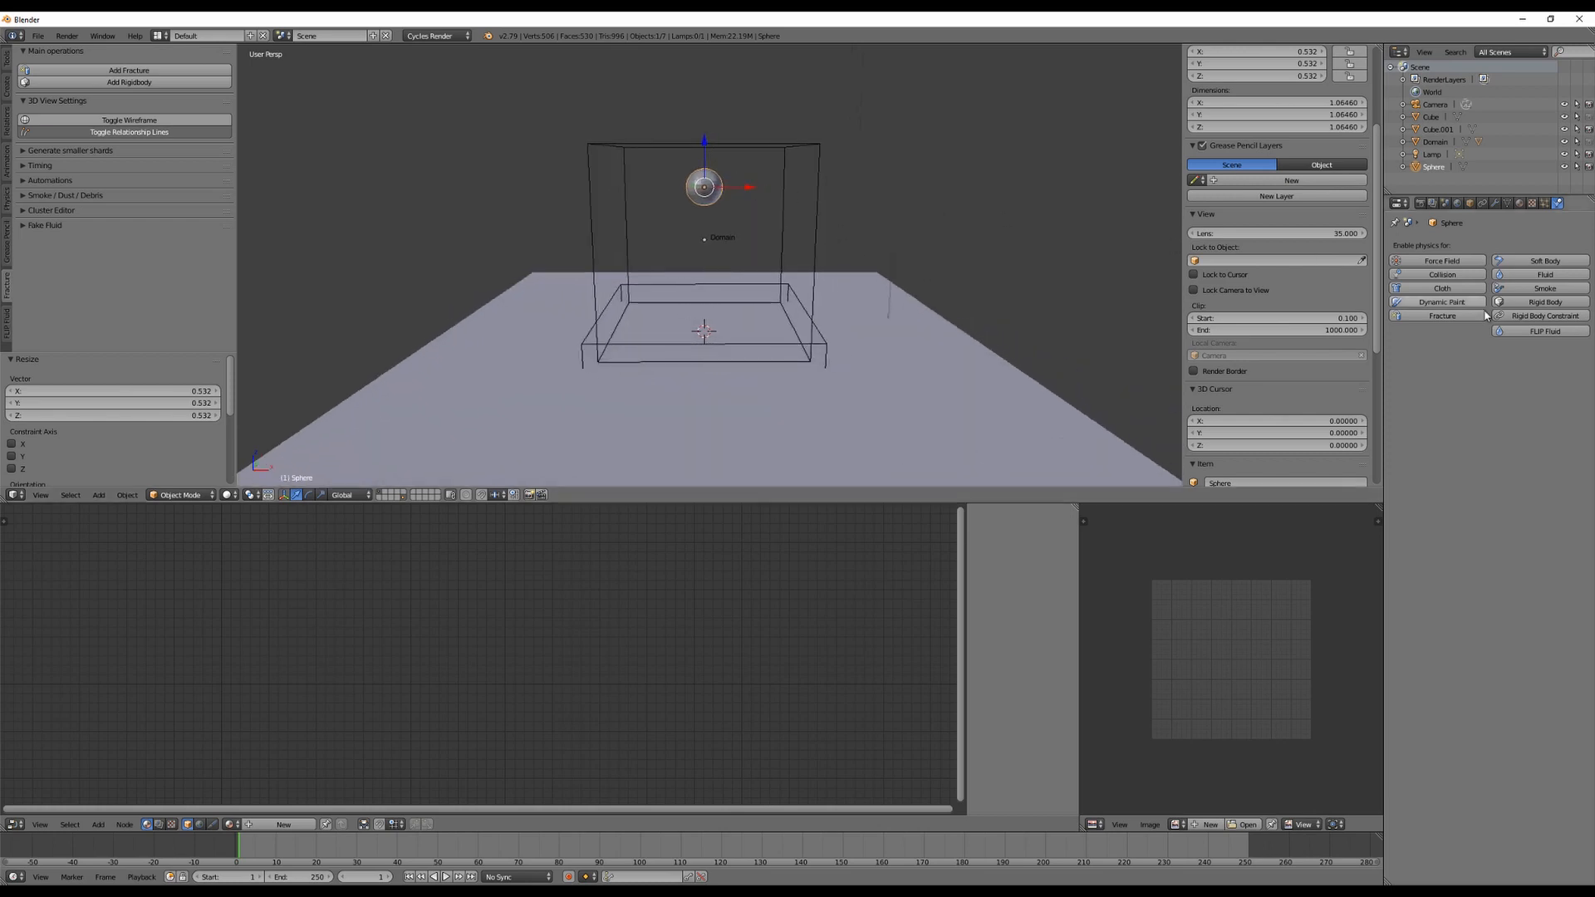
click(1544, 331)
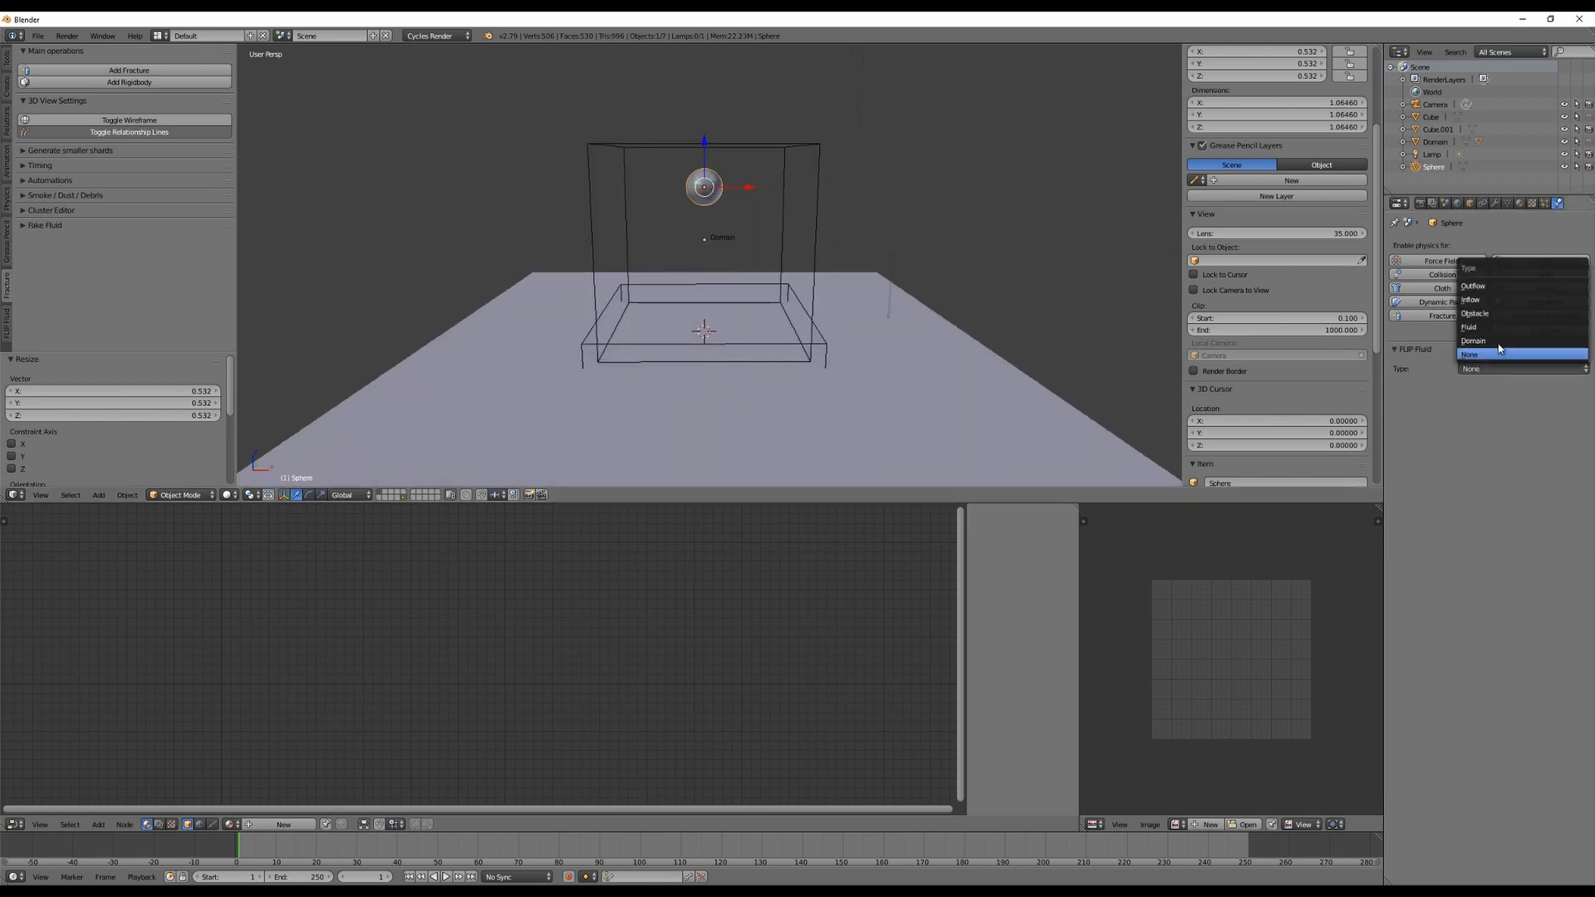
click(1469, 327)
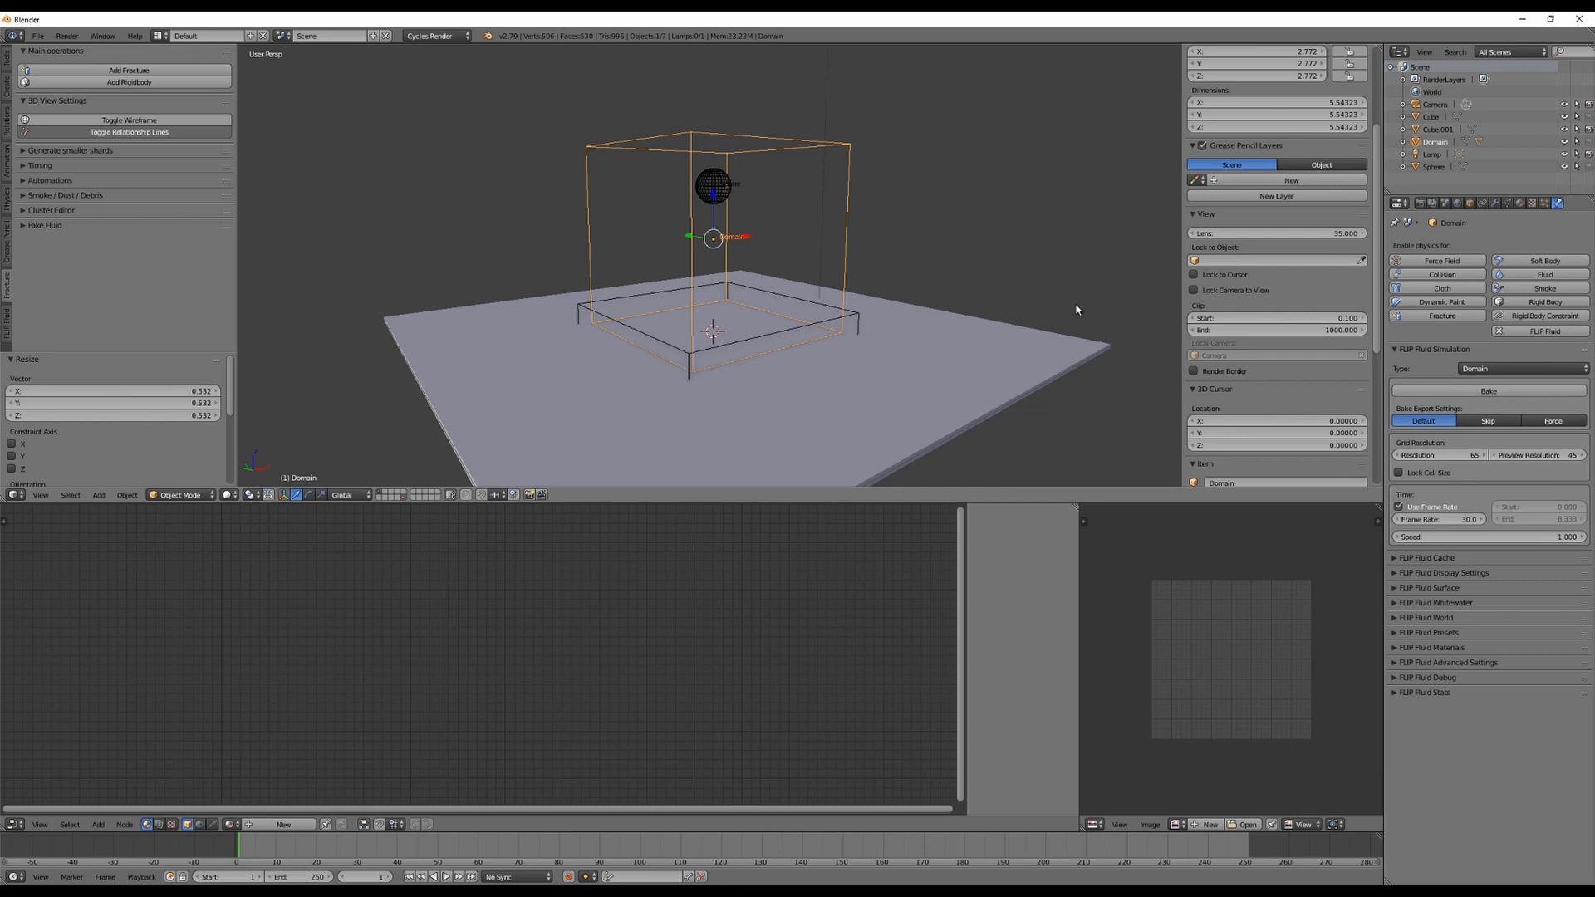
- Start the FLIP Fluid bake and show Frame Info in the expanded Stats panel
click(1487, 391)
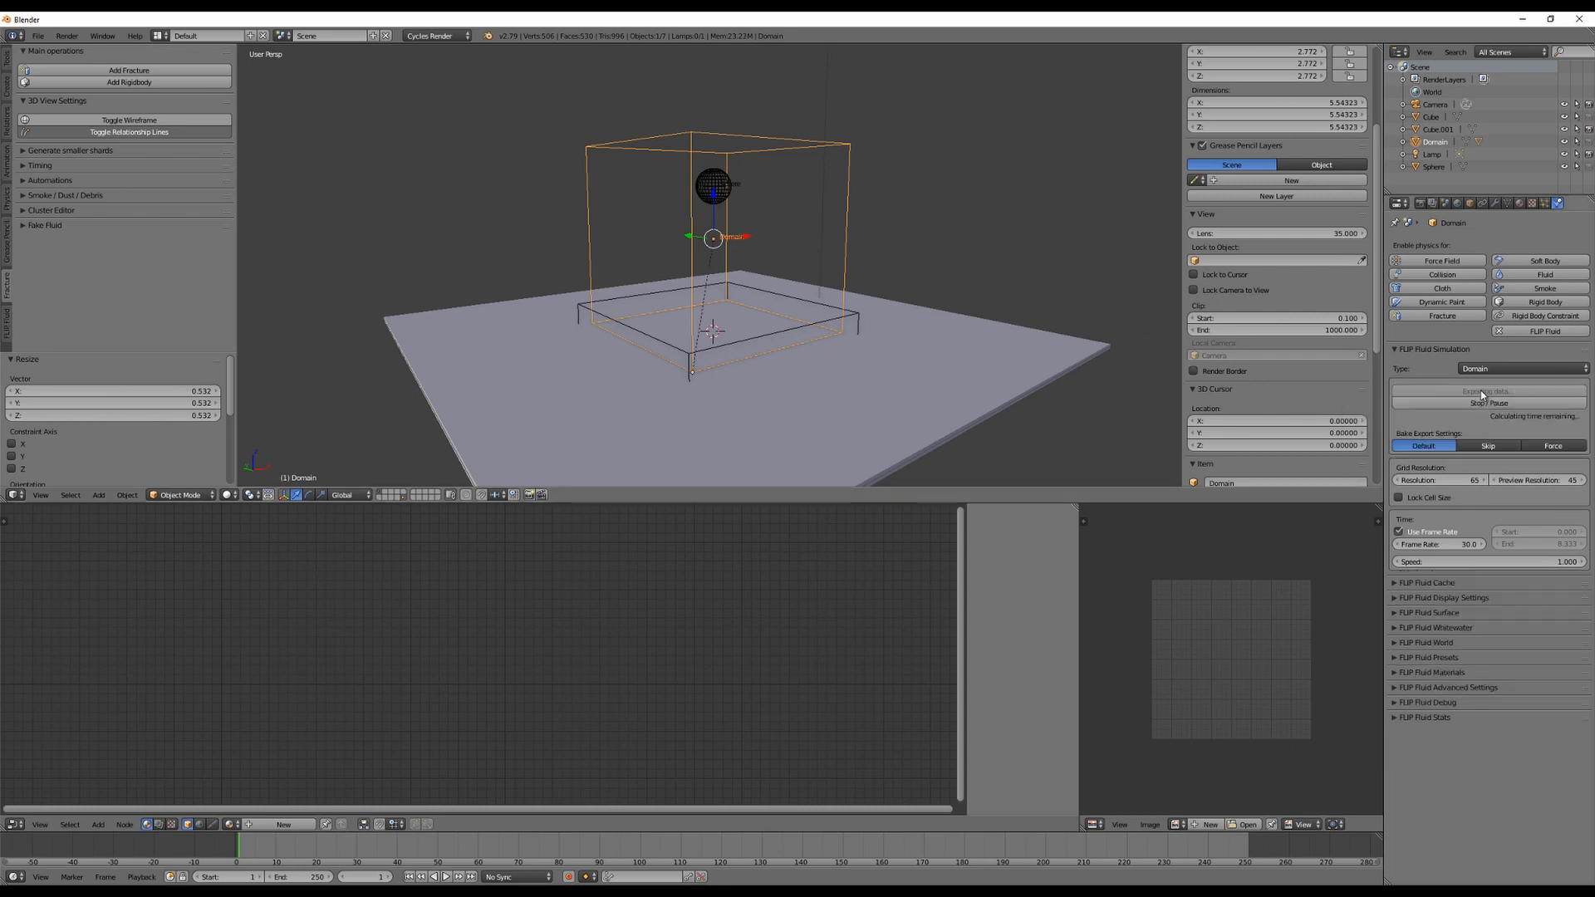
click(1485, 391)
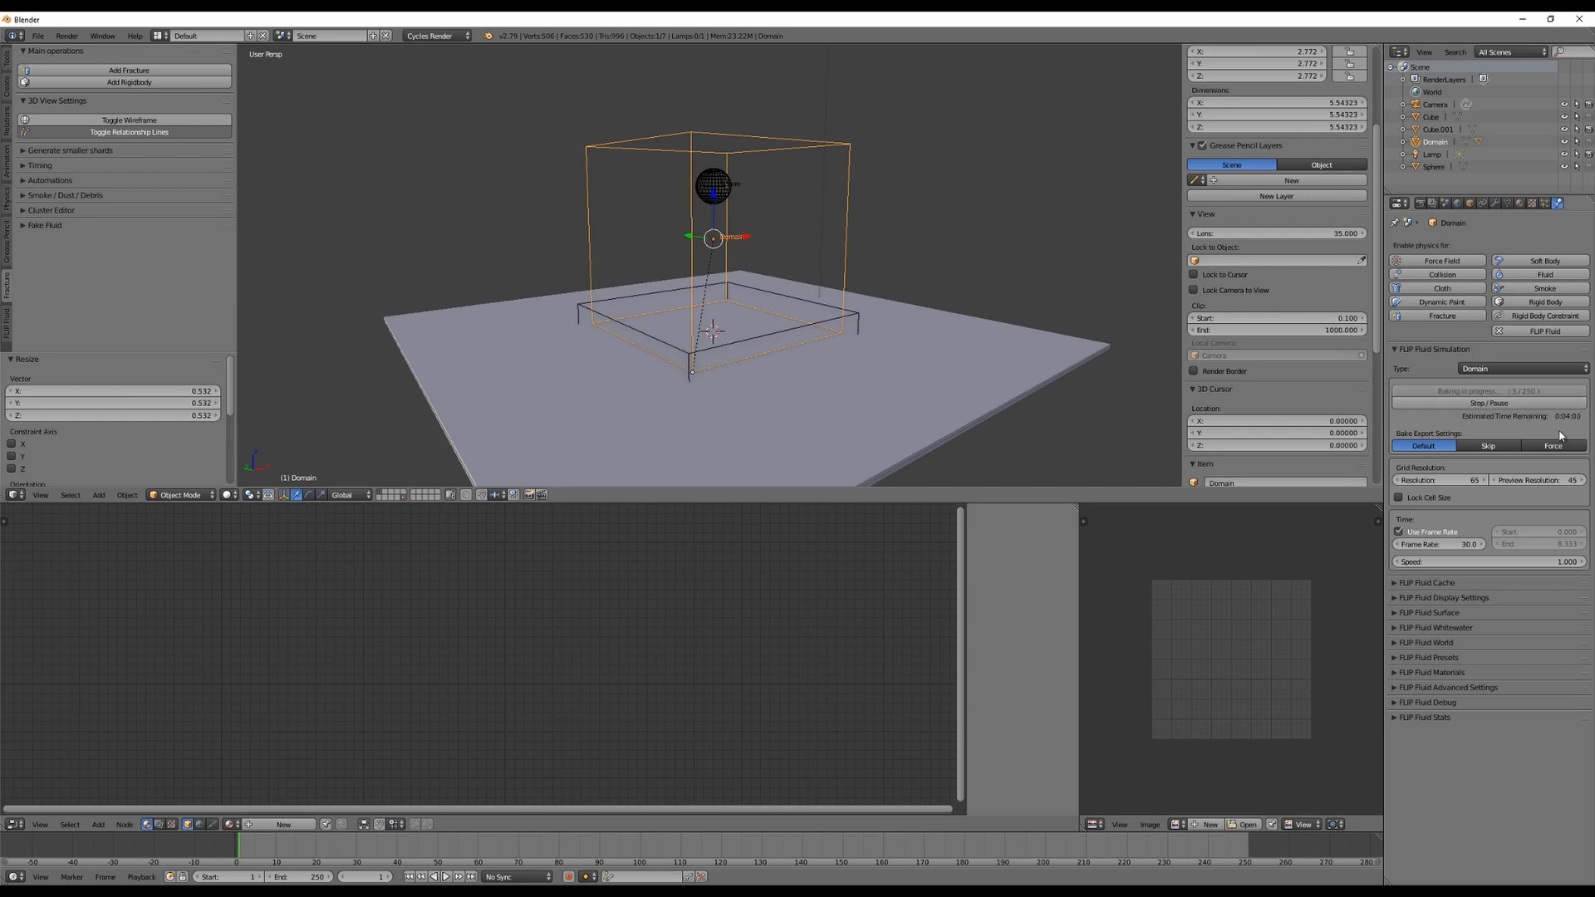
mouse_move(1561, 434)
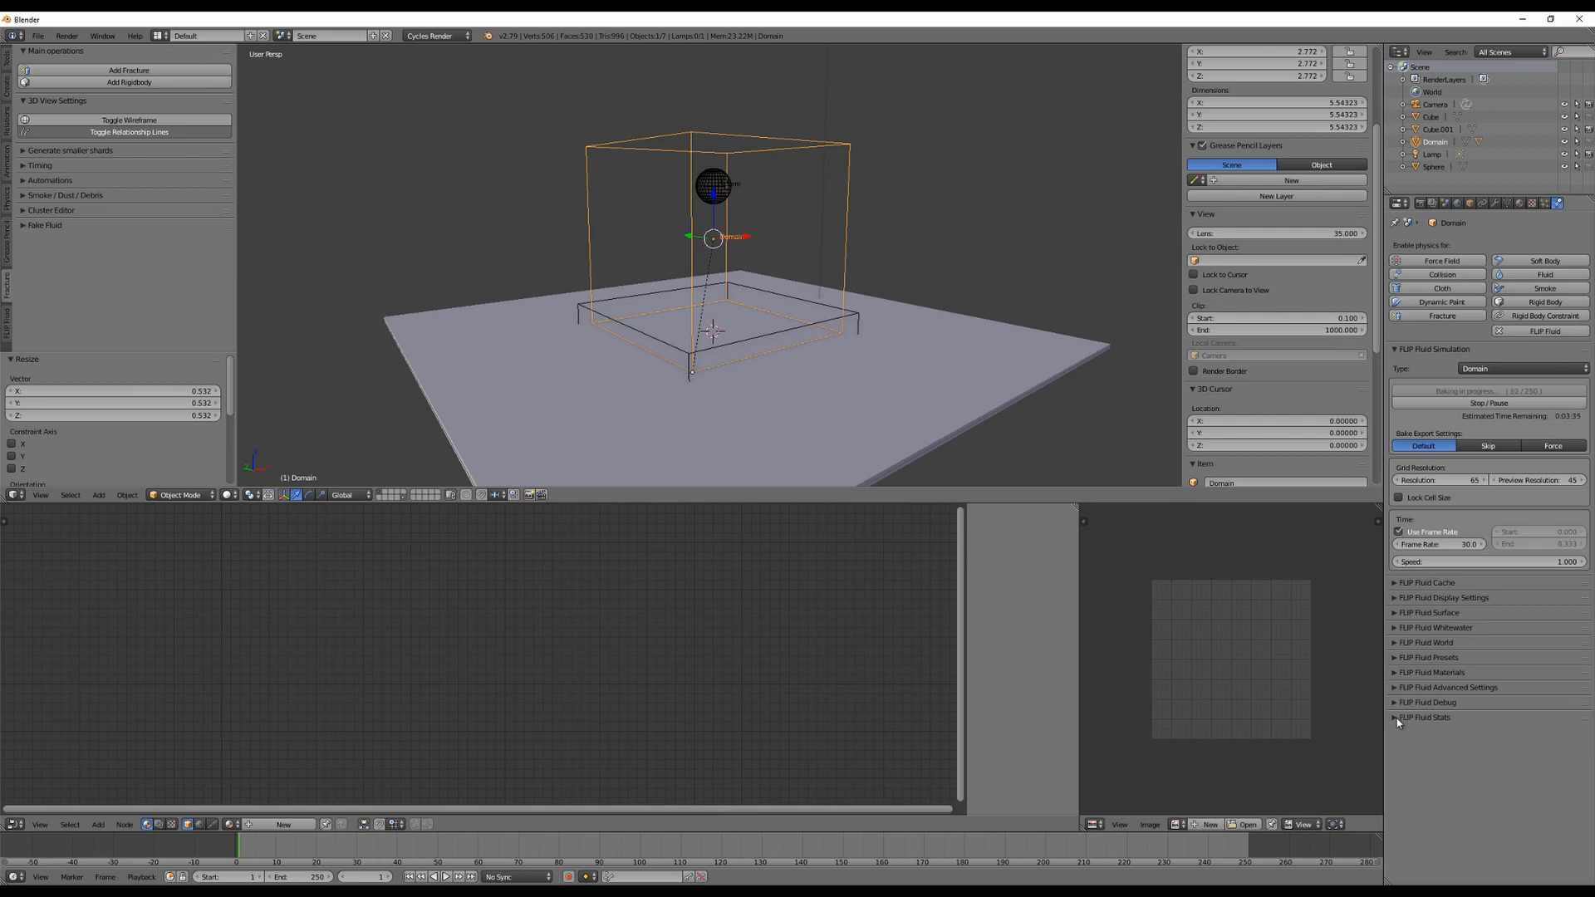
click(1426, 717)
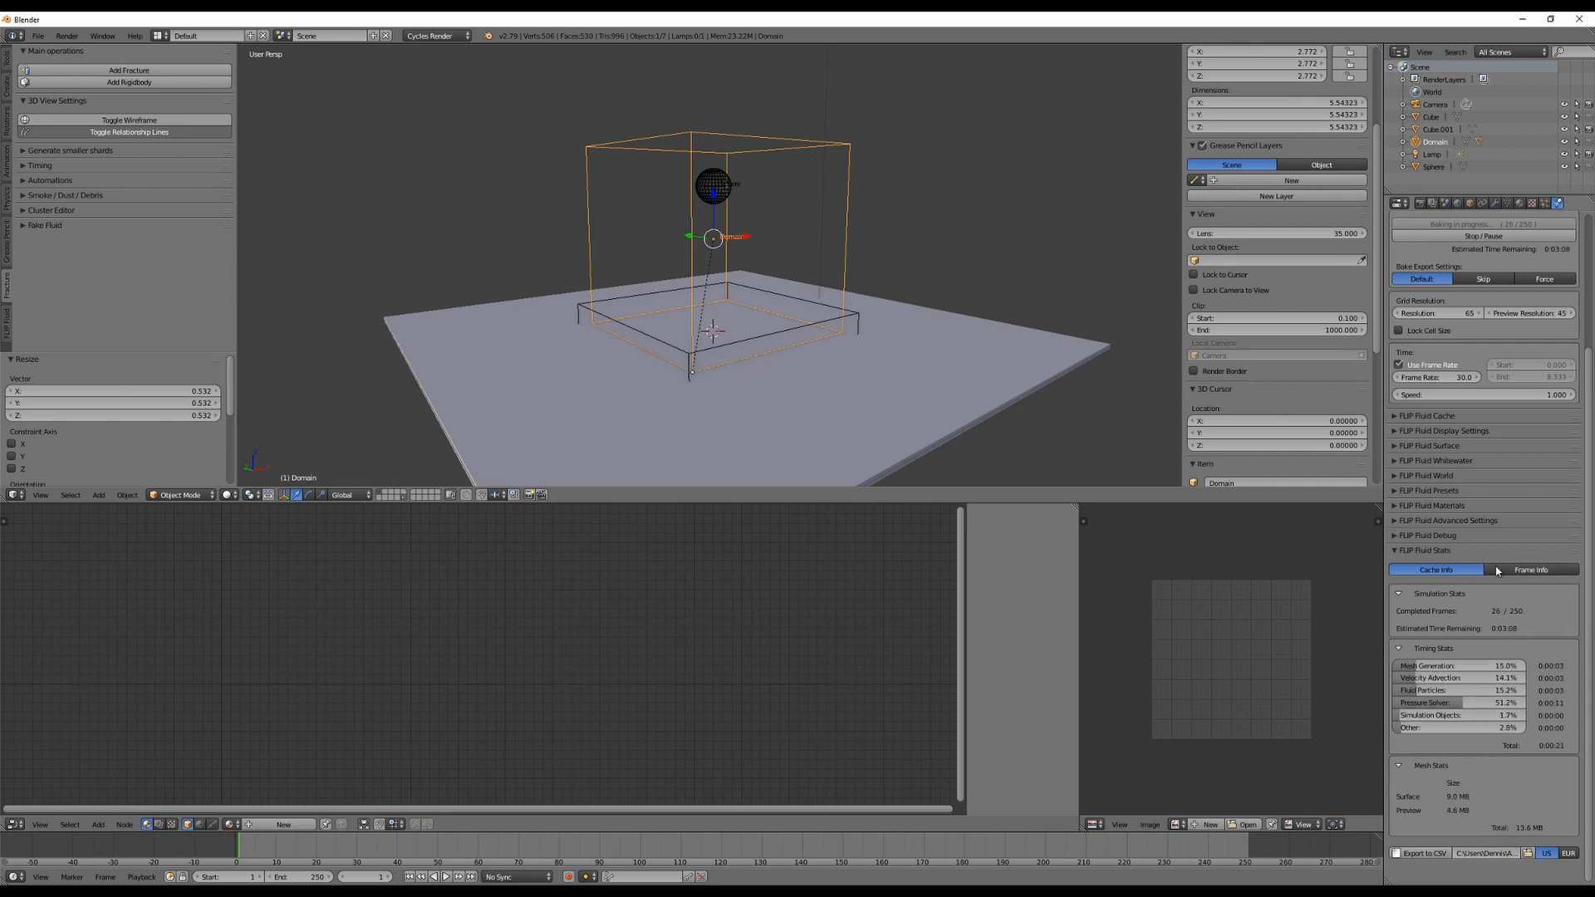
click(1530, 568)
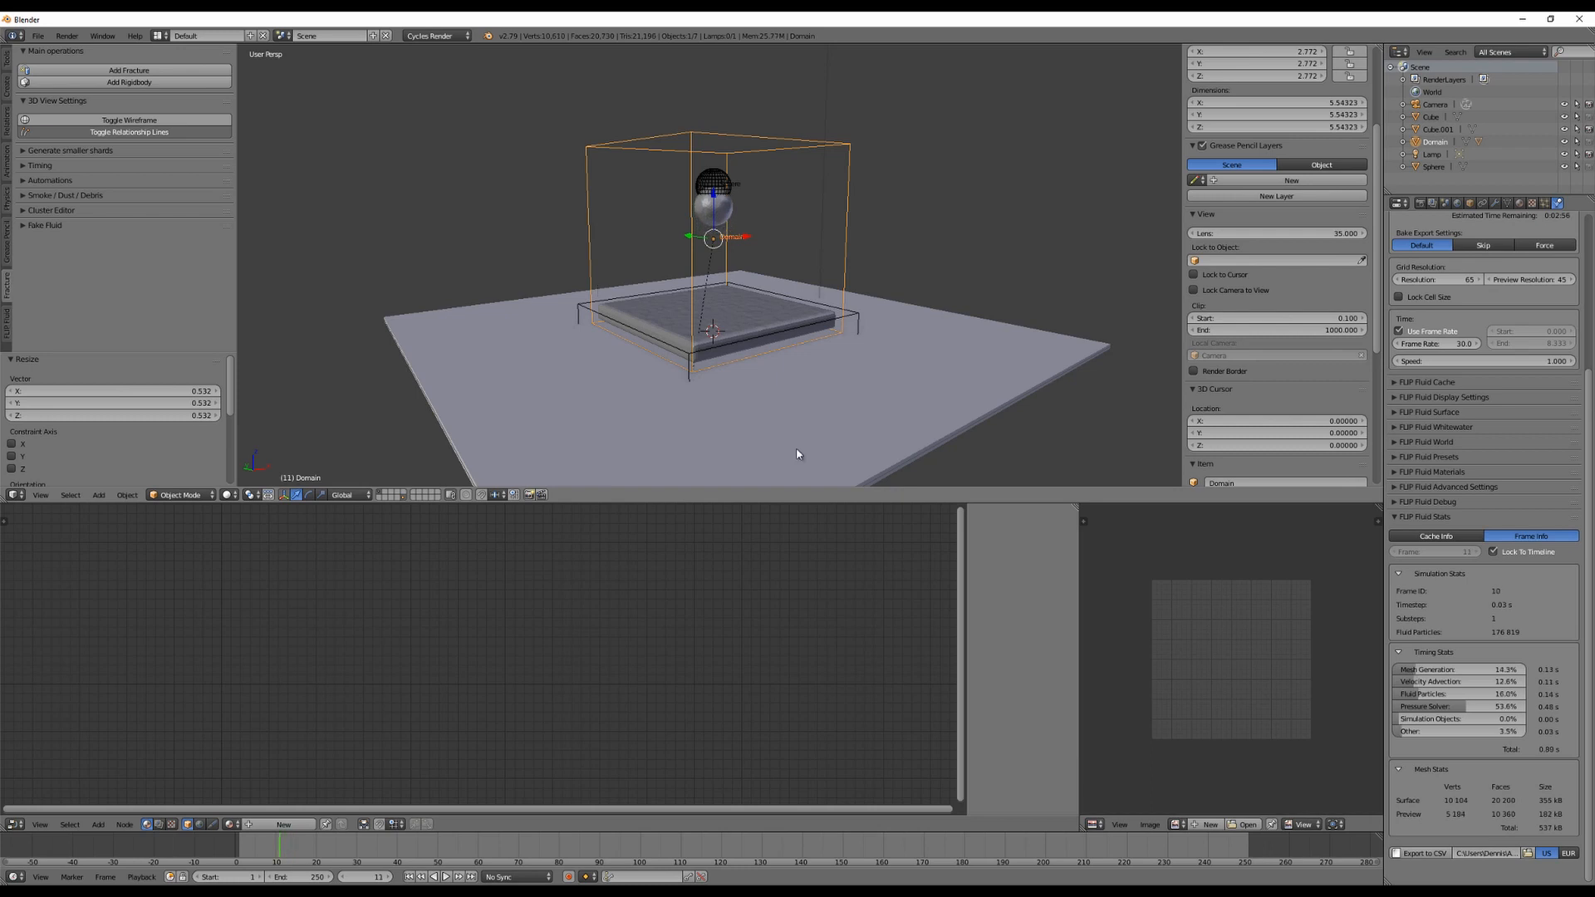
mouse_move(842, 358)
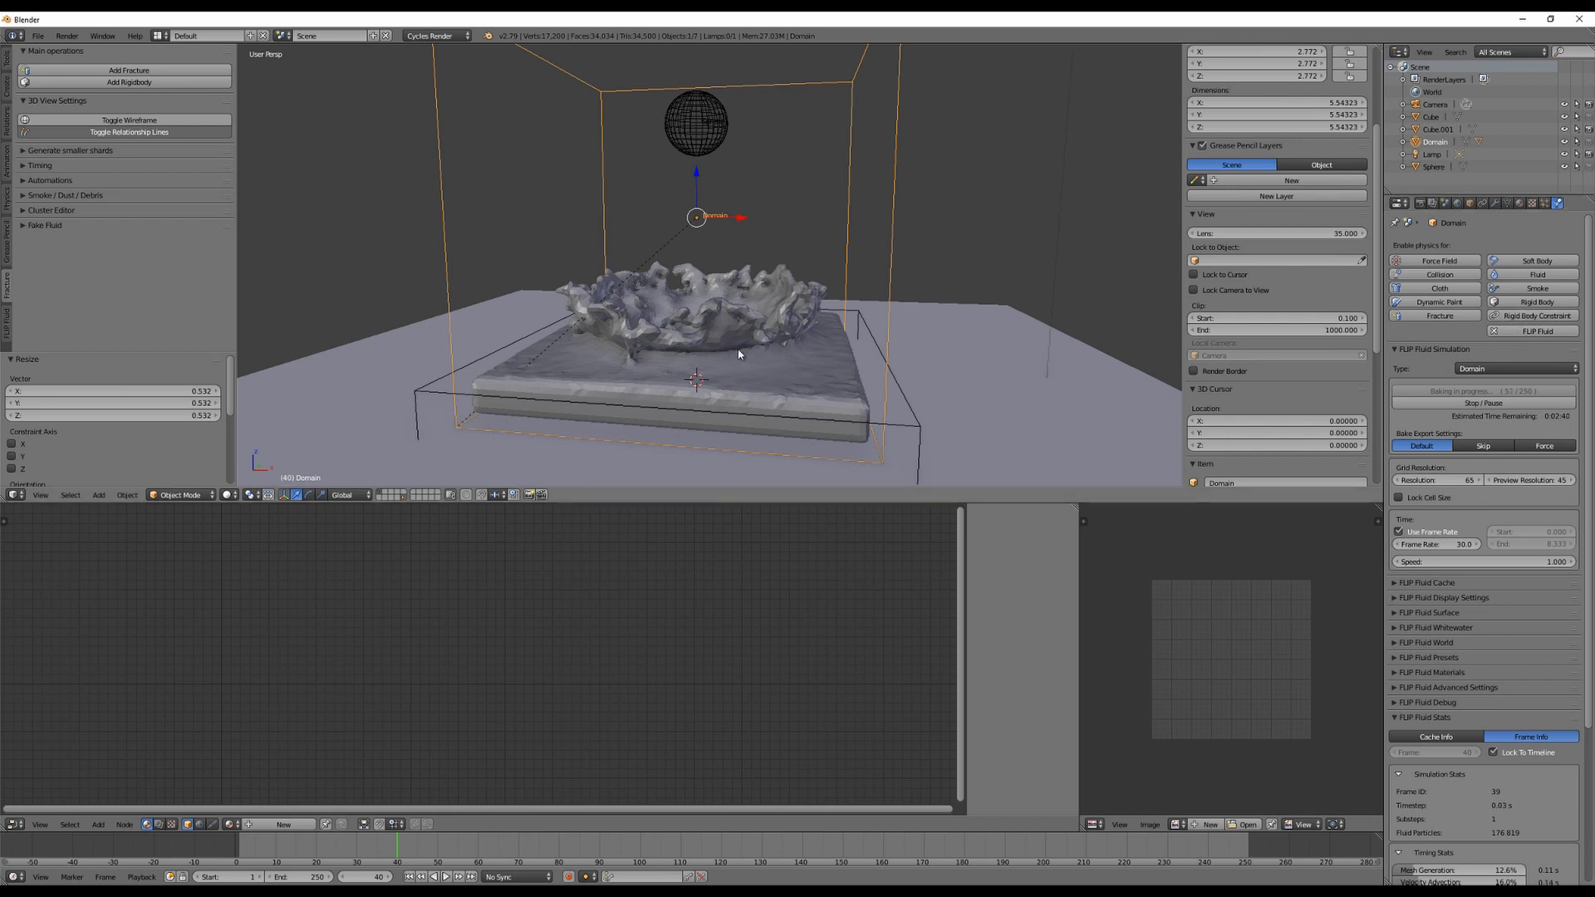
- Pause the FLIP Fluid bake partway through, then resume baking
click(1484, 402)
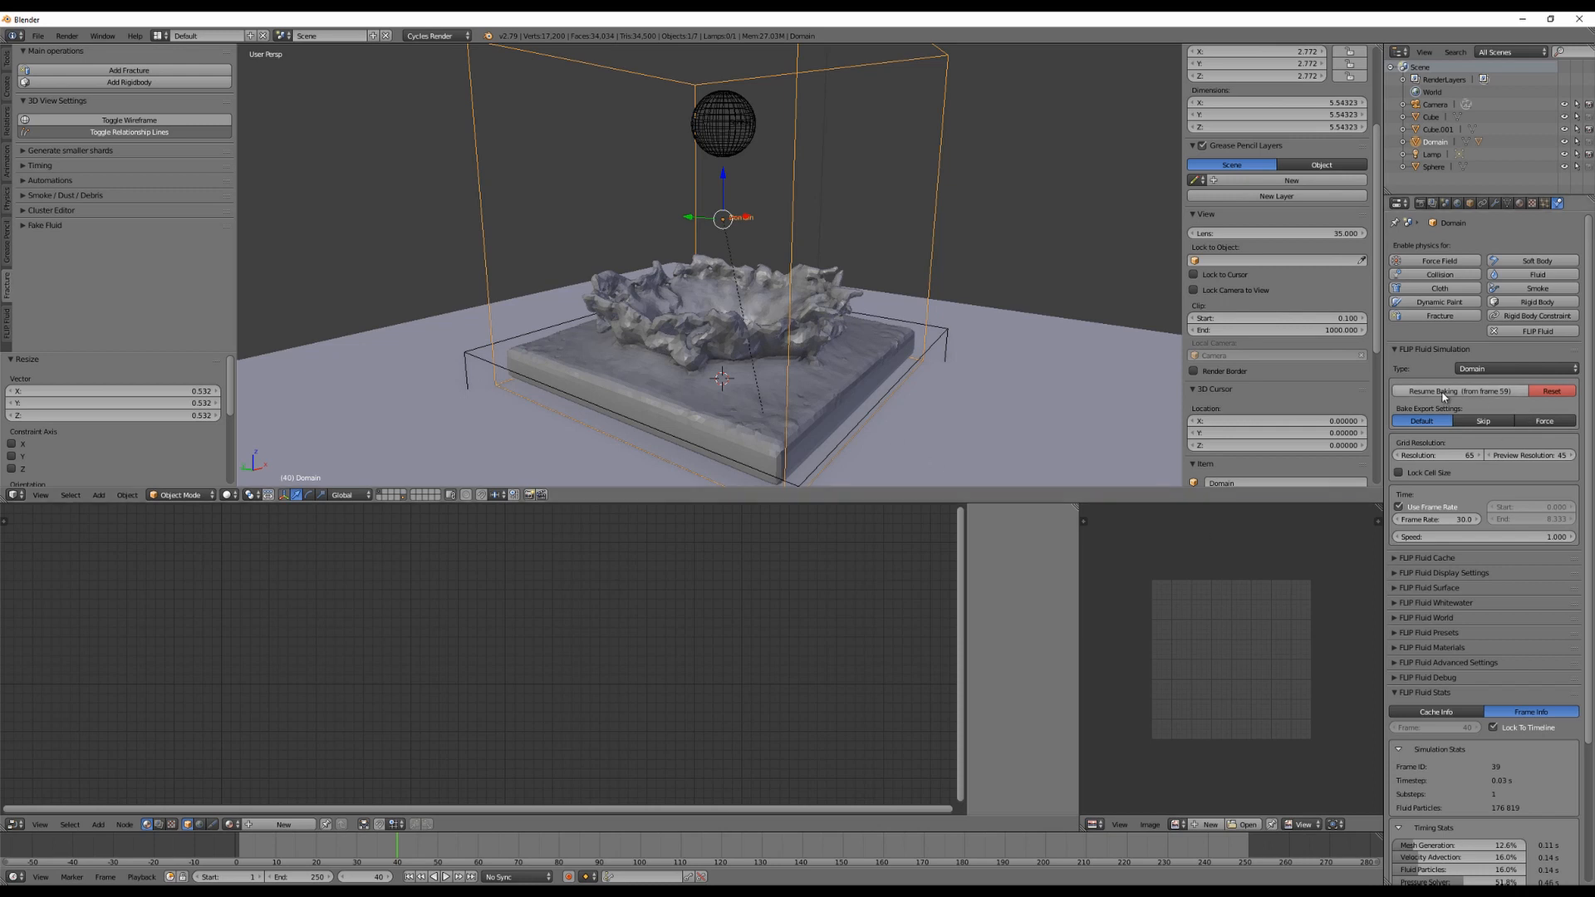
click(1444, 390)
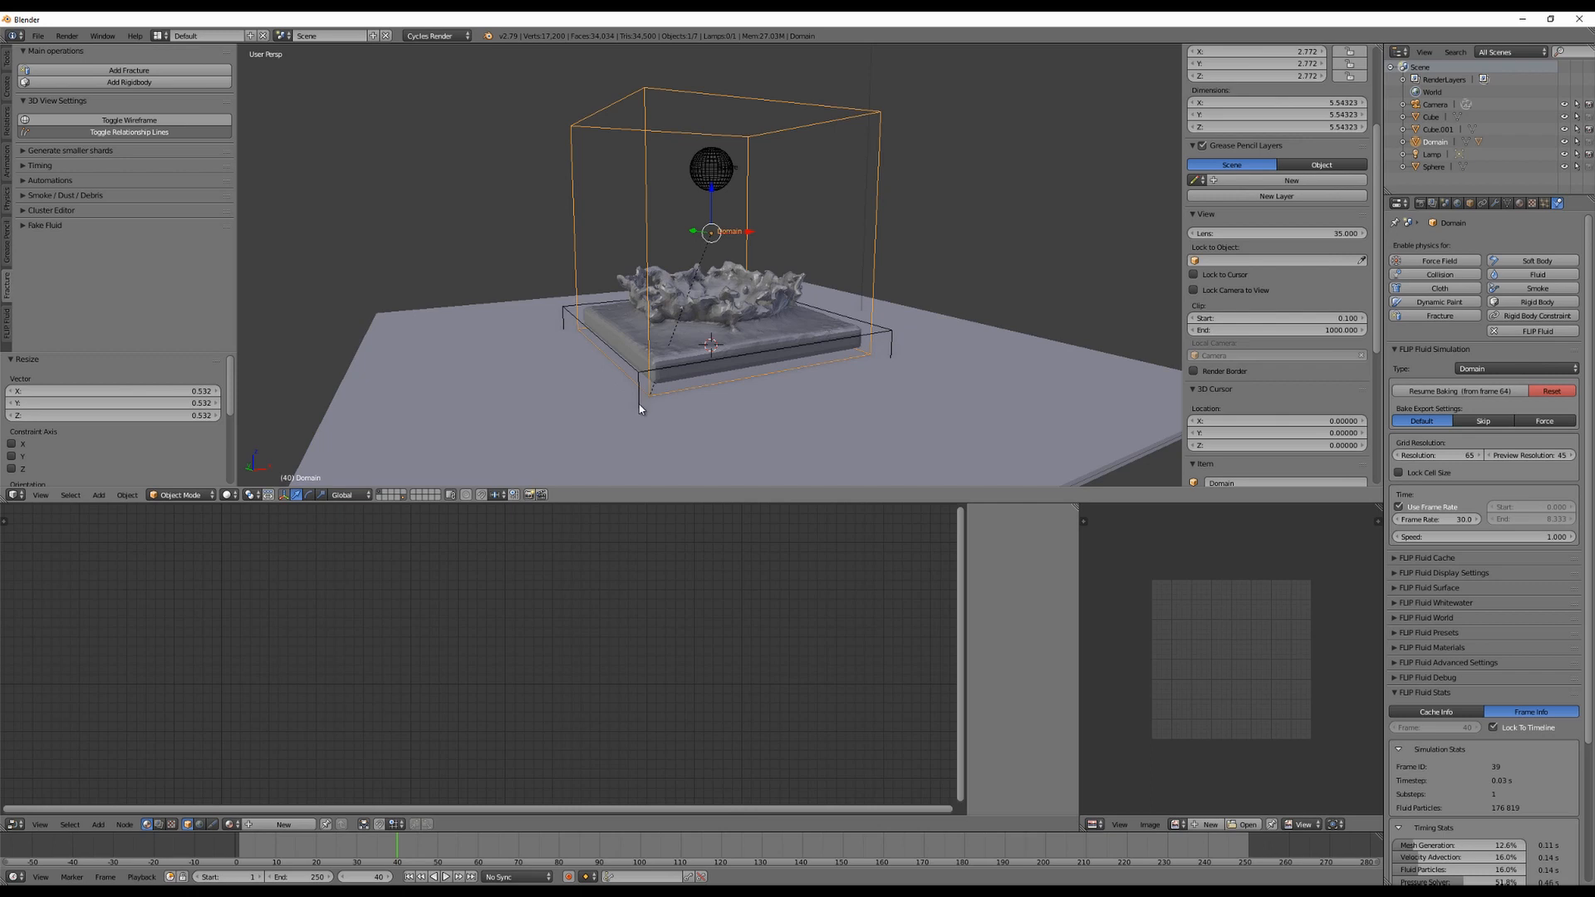
mouse_move(755, 145)
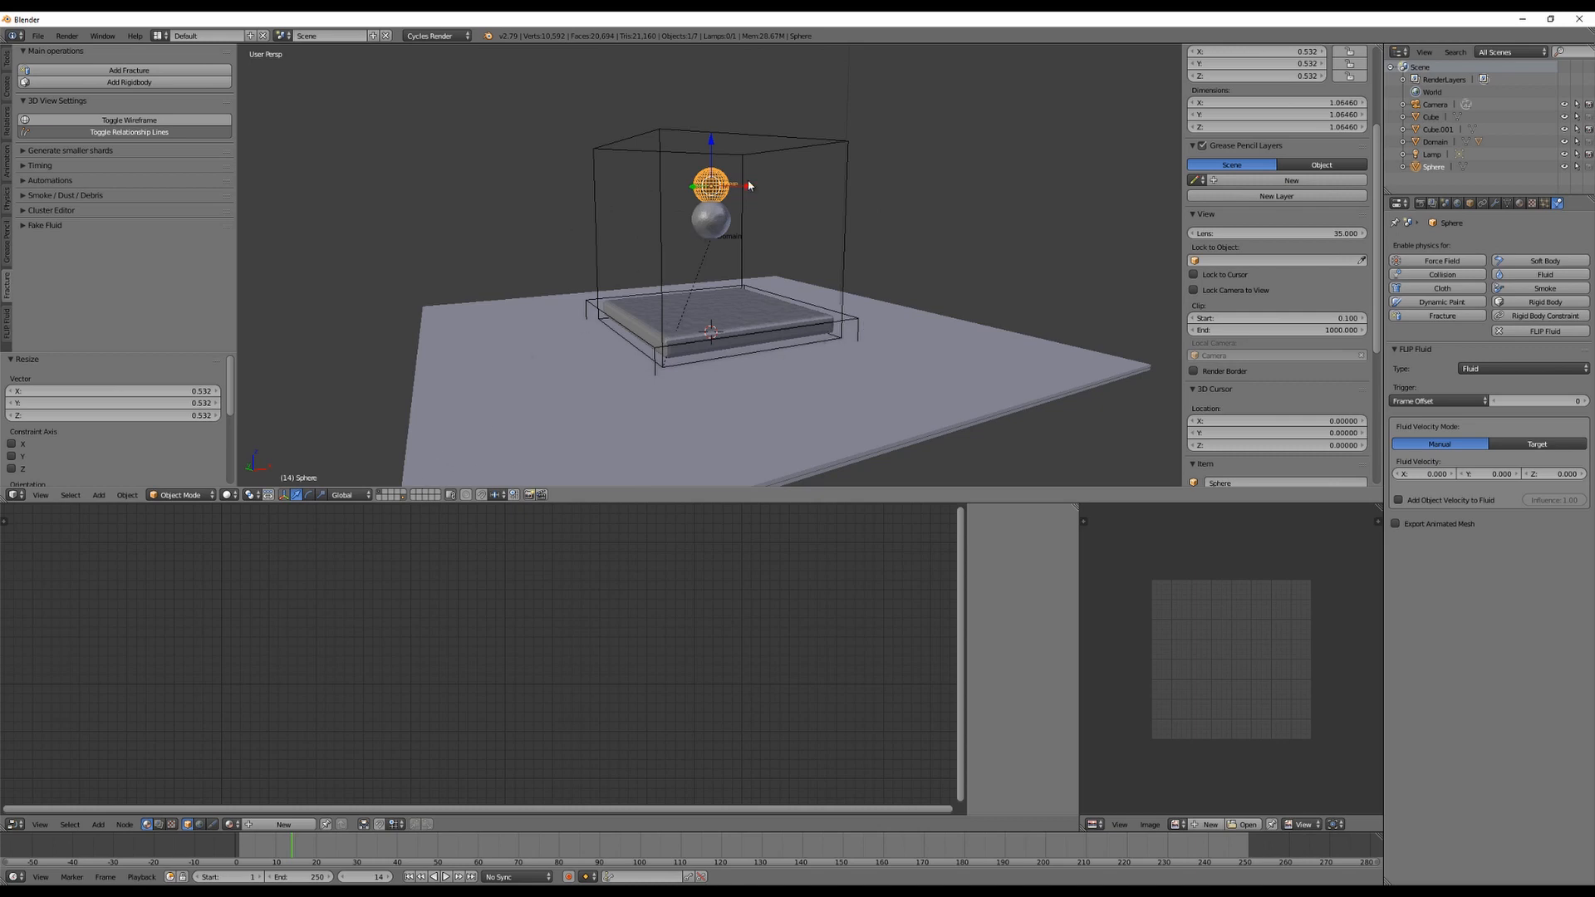
mouse_move(539, 309)
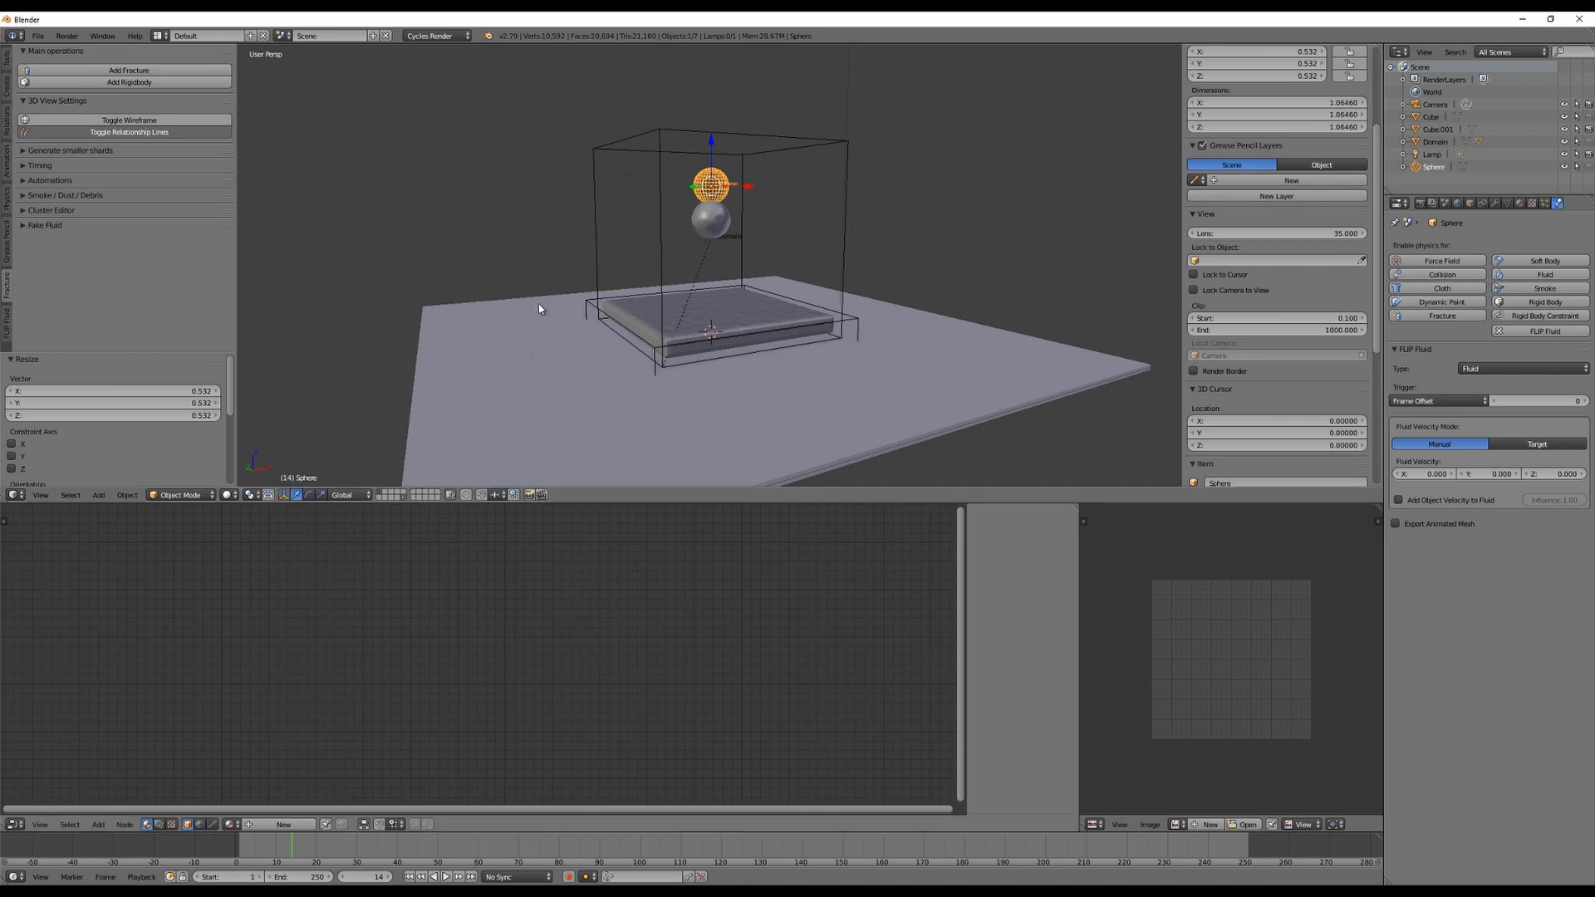
mouse_move(404, 495)
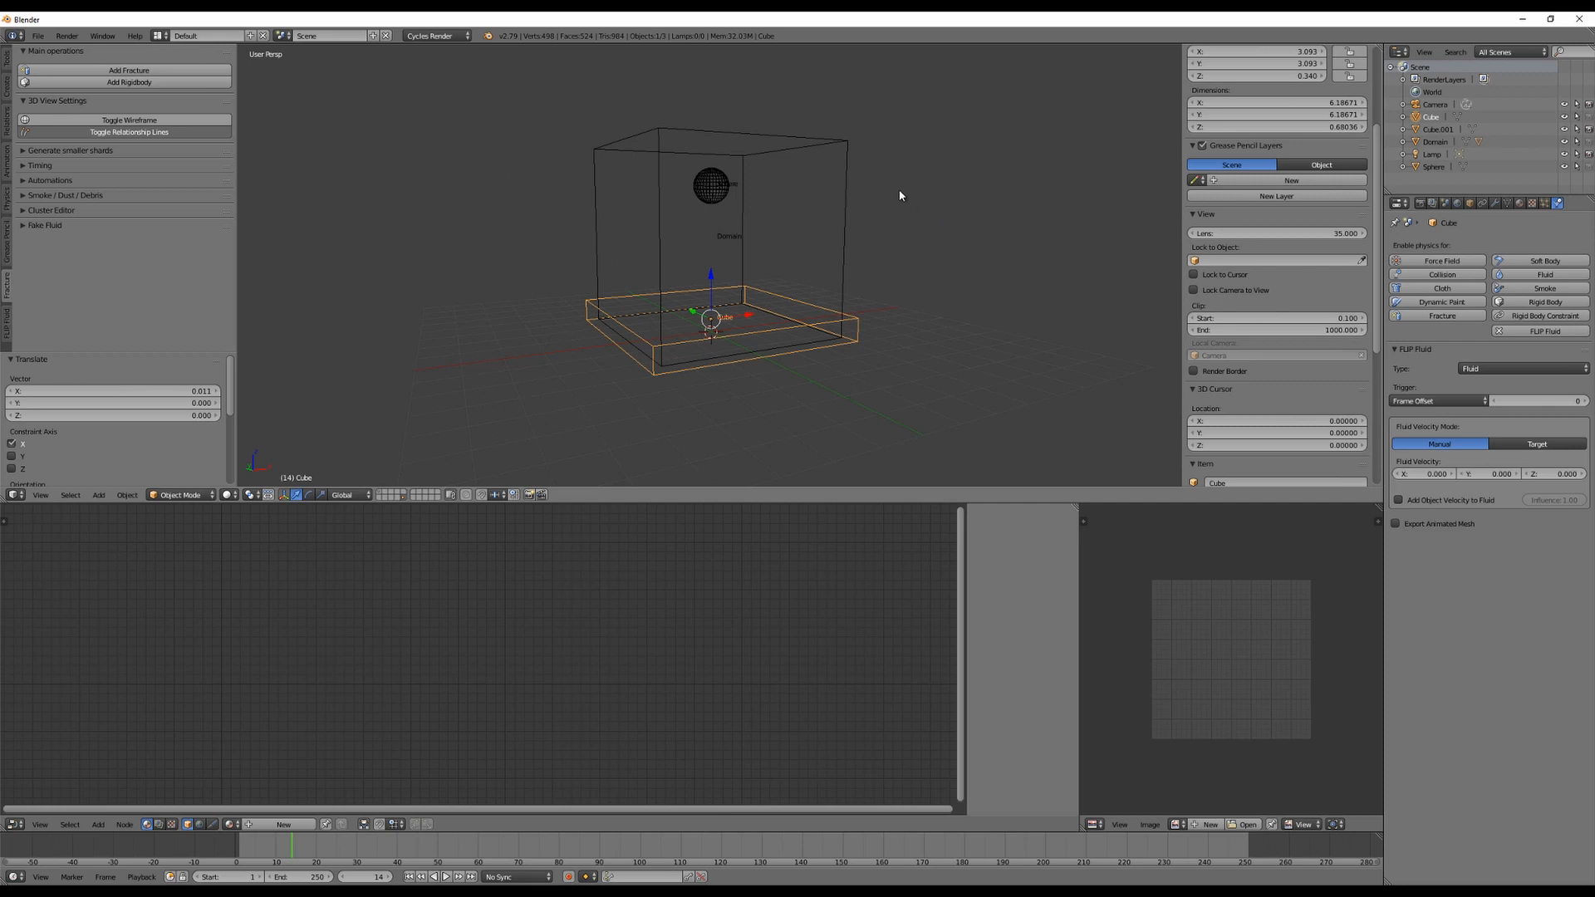
mouse_move(382, 495)
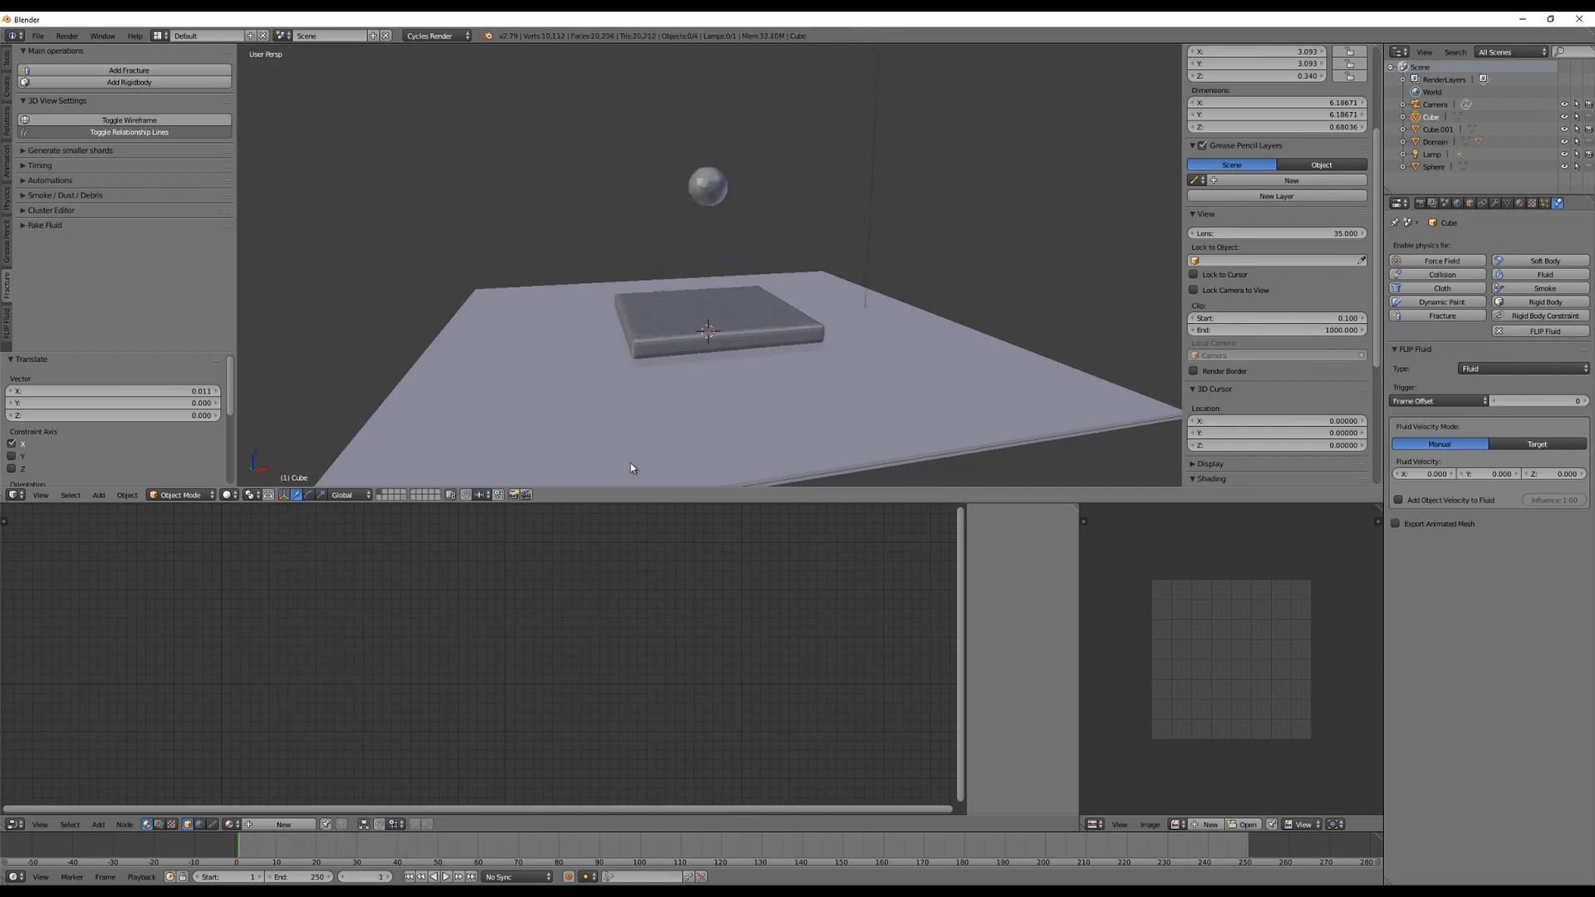
mouse_move(403, 503)
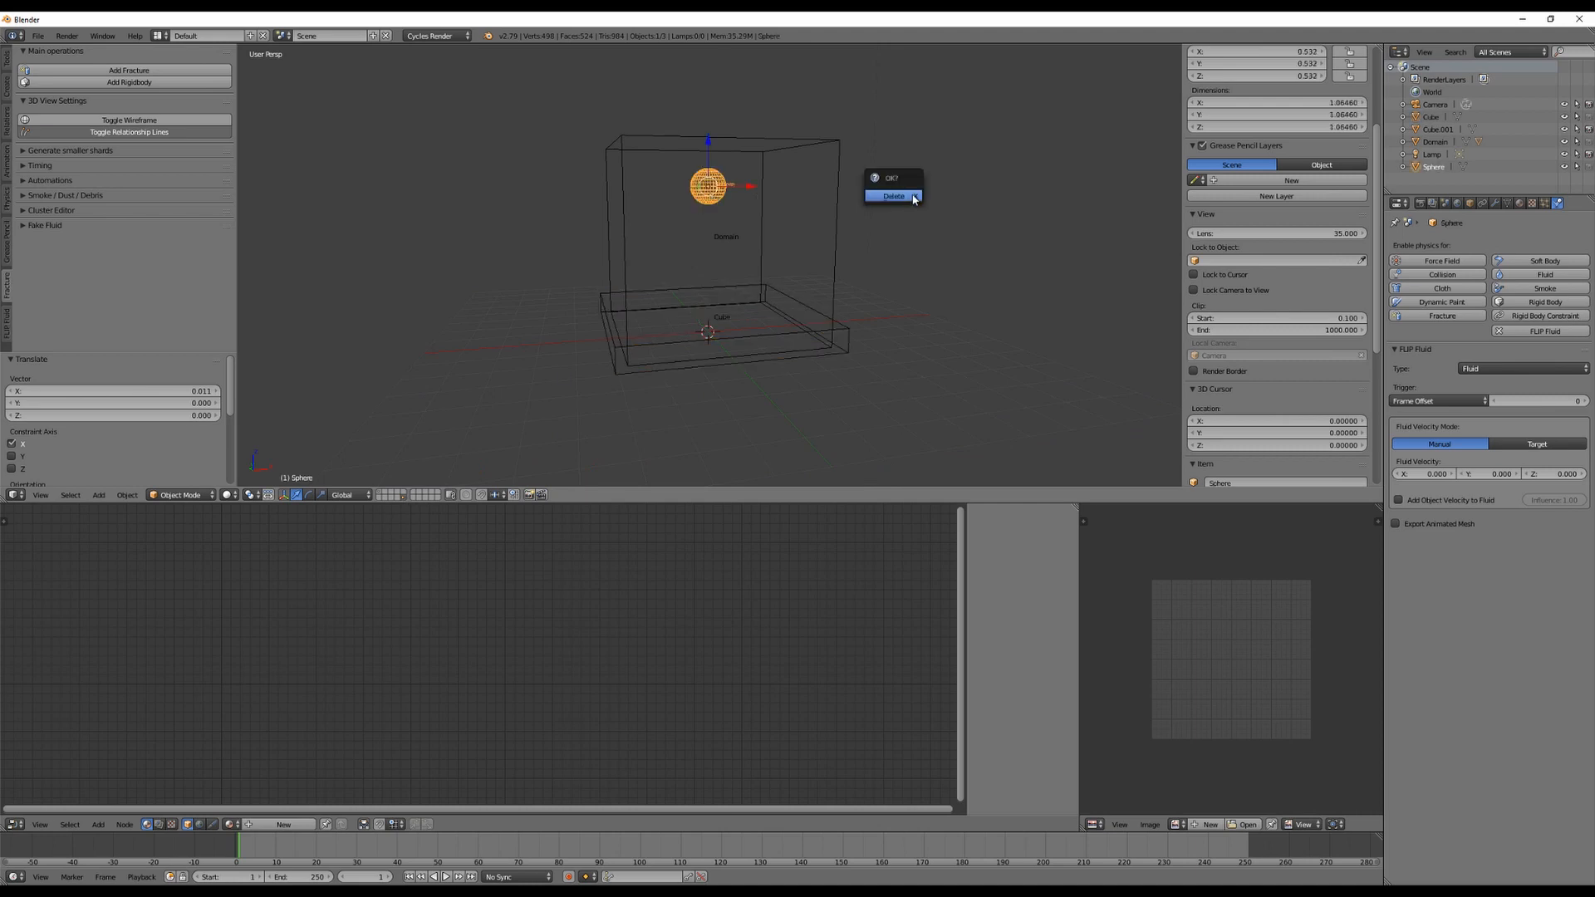
- Delete the Sphere and add a small cube near the domain top as a FLIP Fluid inflow
click(892, 195)
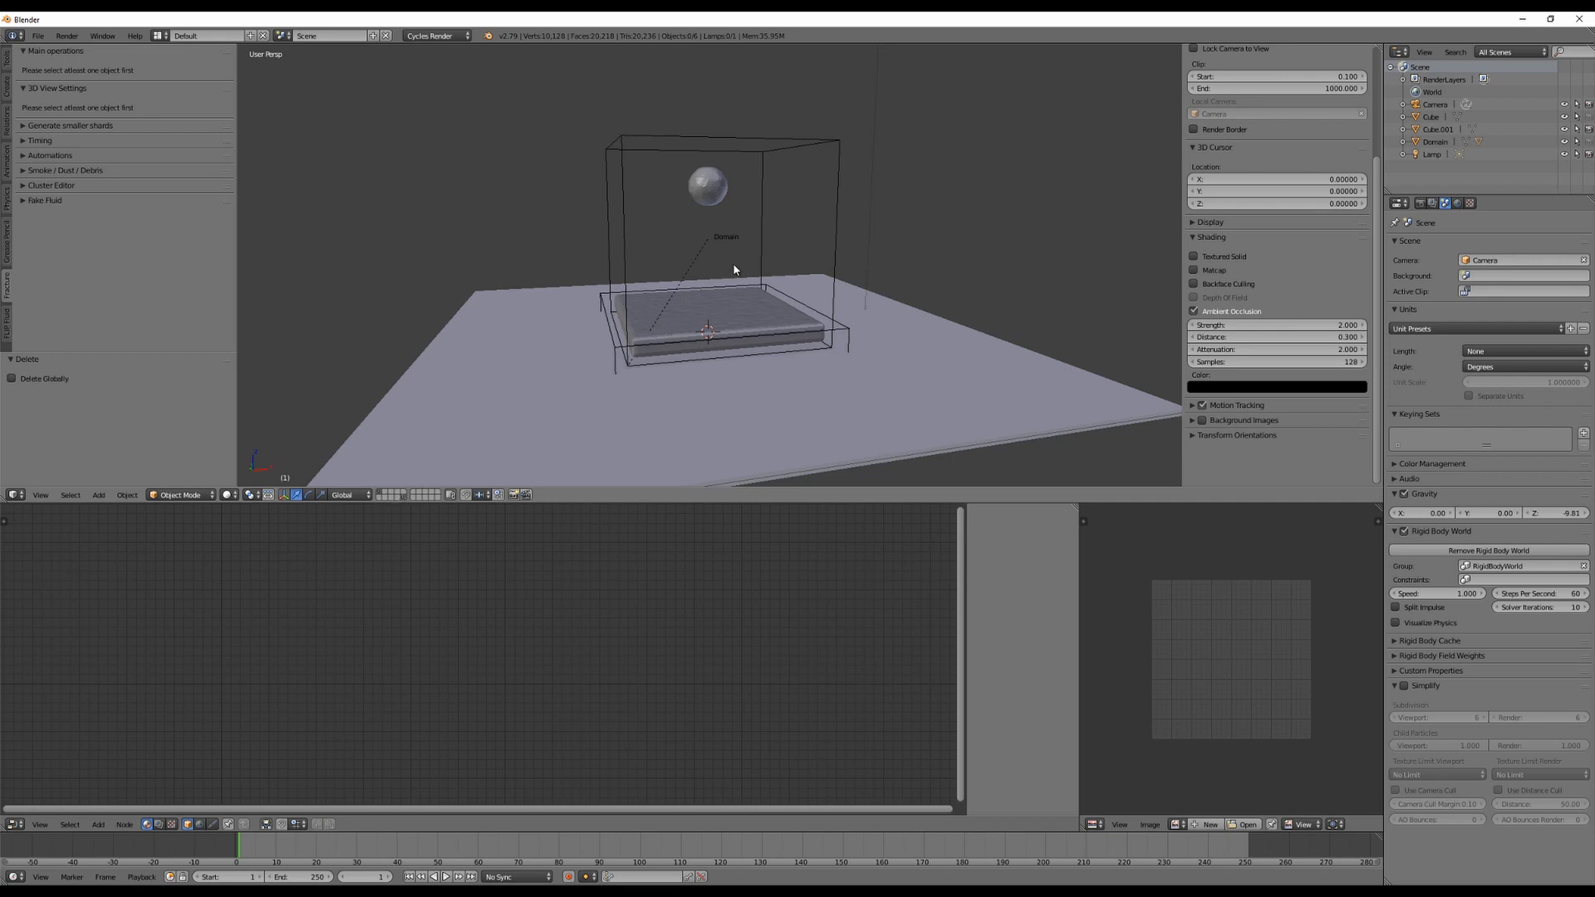
mouse_move(829, 158)
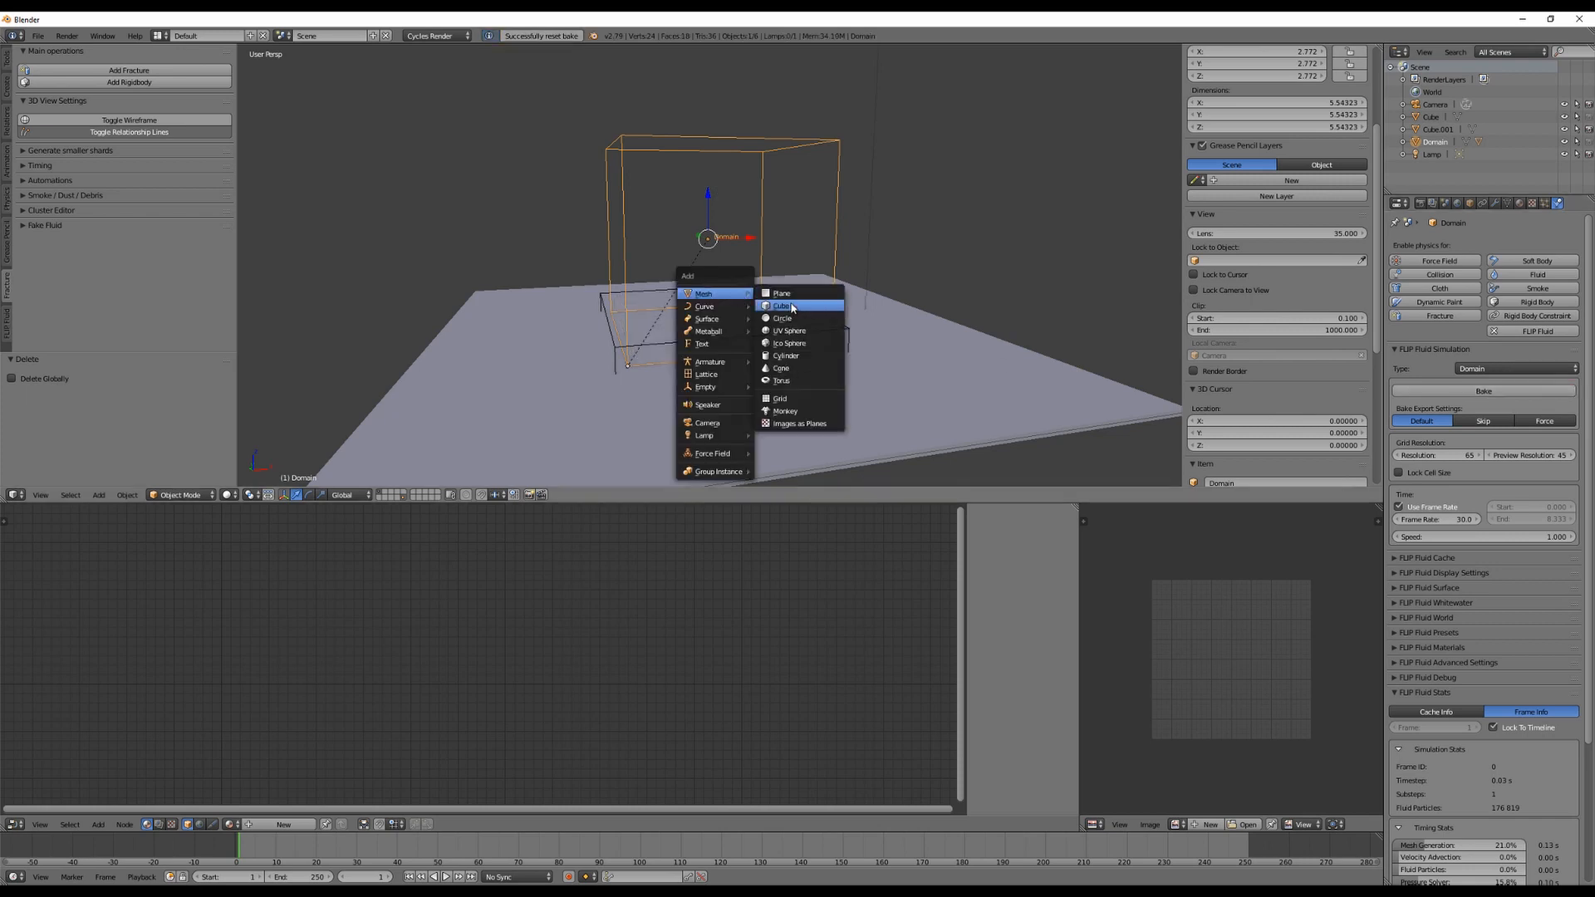
click(784, 307)
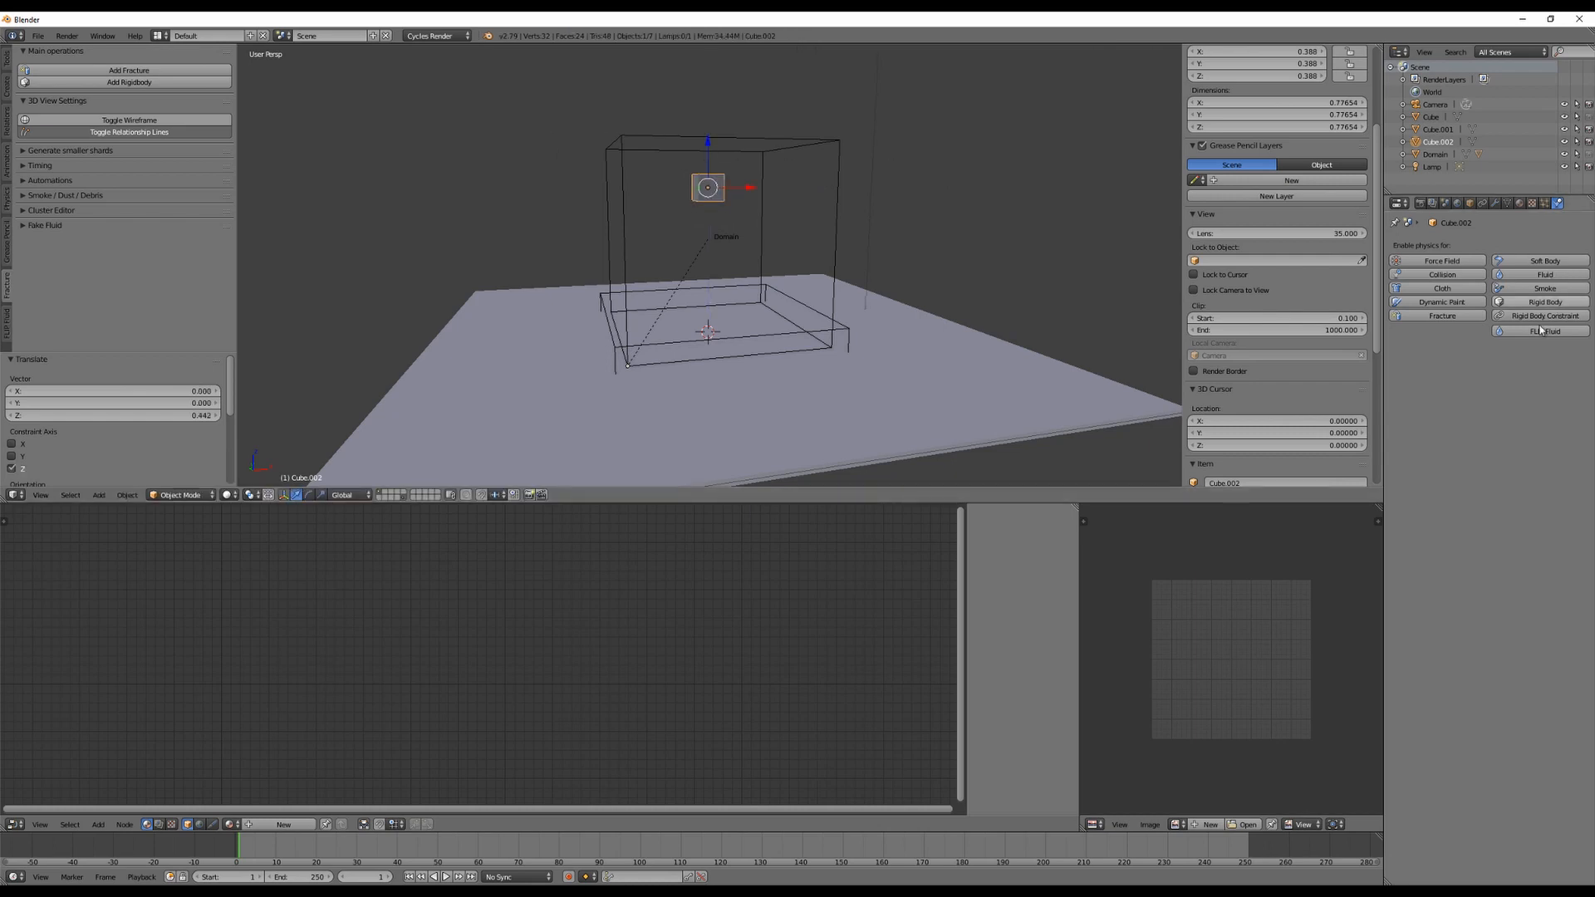
click(1545, 331)
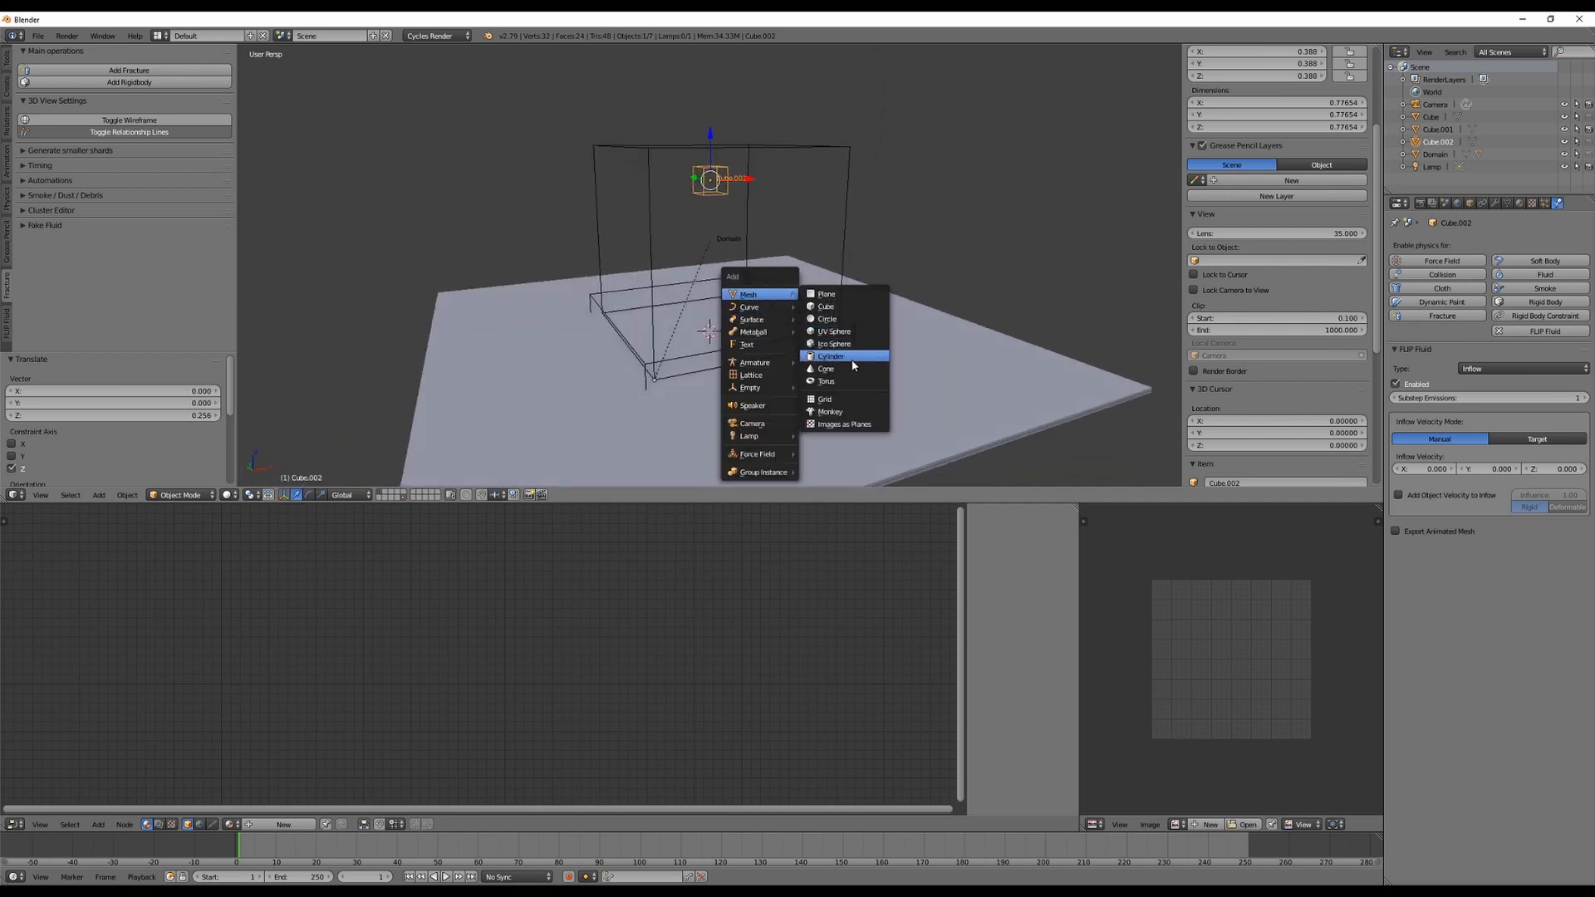
mouse_move(829, 318)
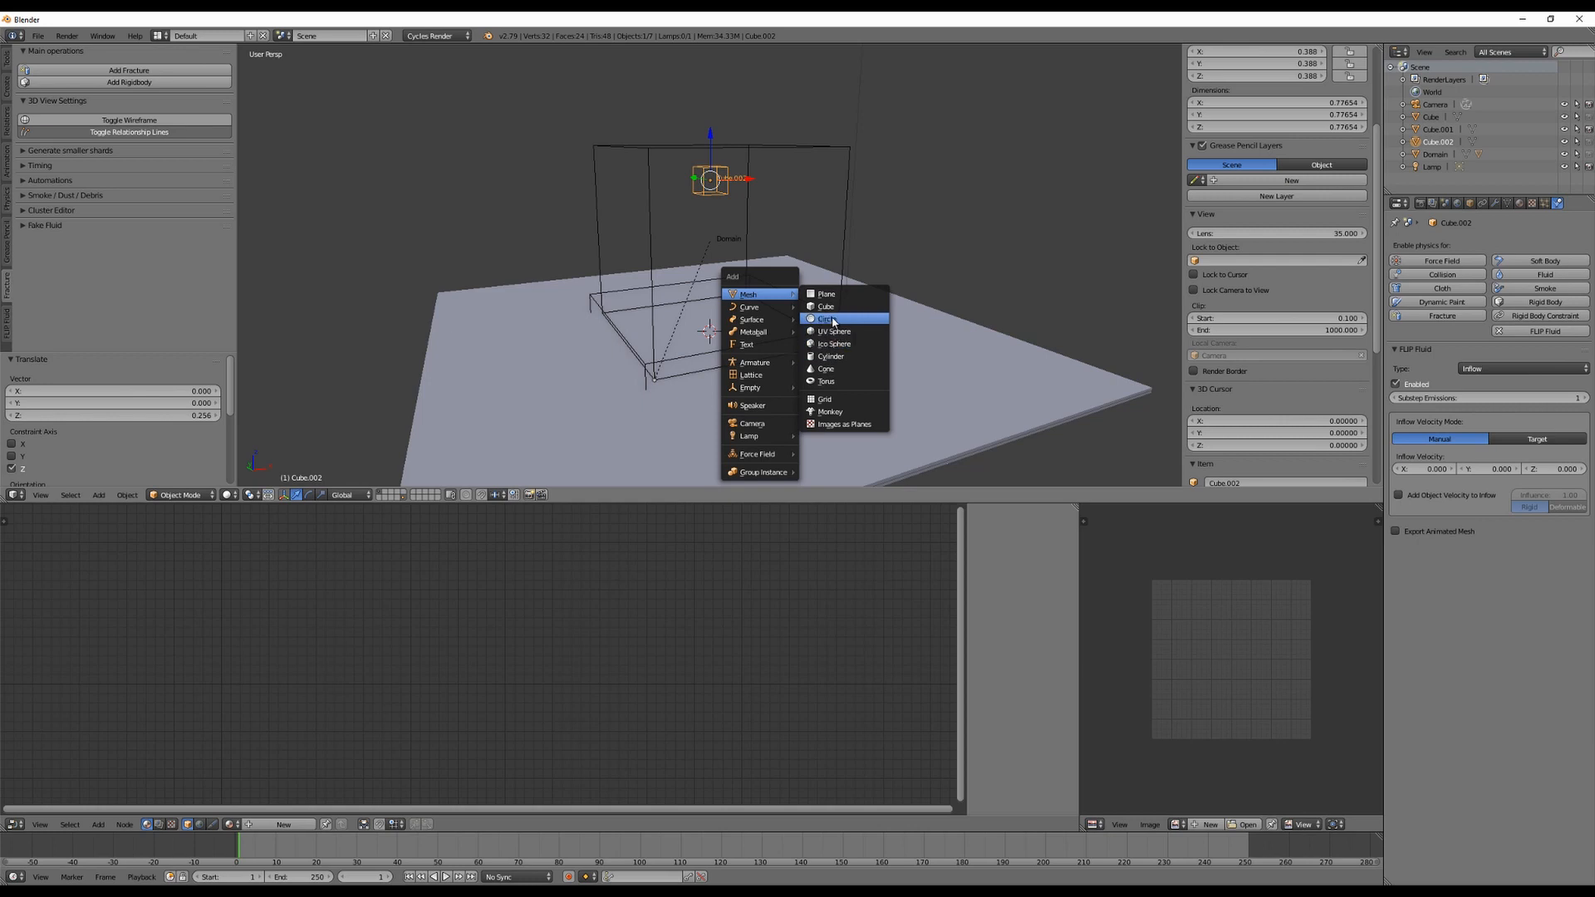
mouse_move(826, 306)
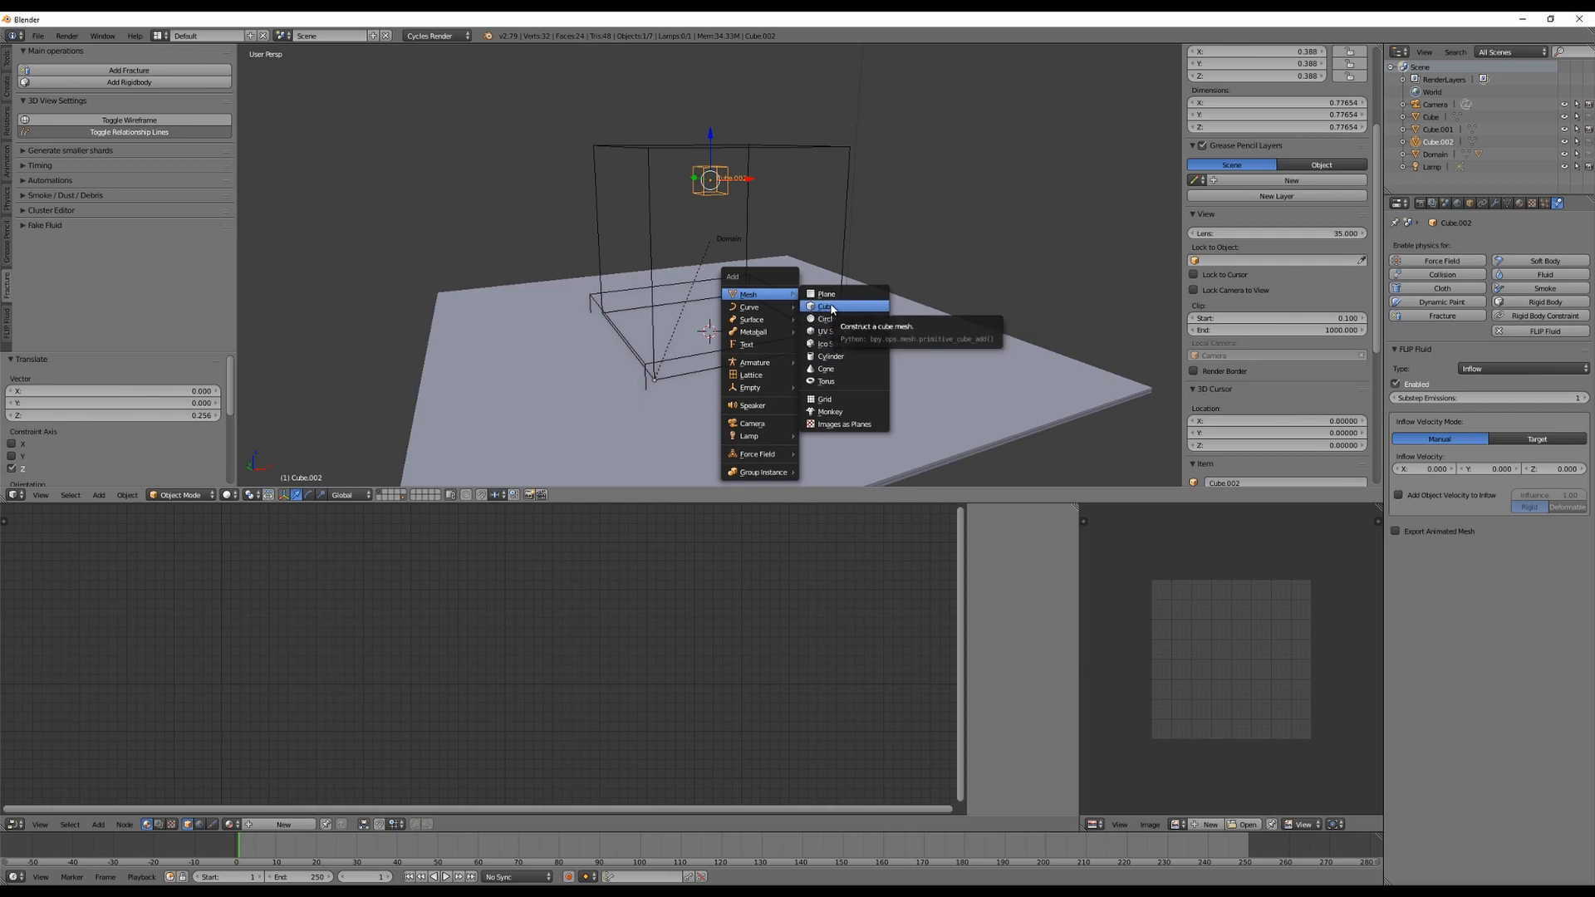
- Add Cube.003, rotate it onto a corner, and give it FLIP Fluid physics of type Obstacle
click(825, 307)
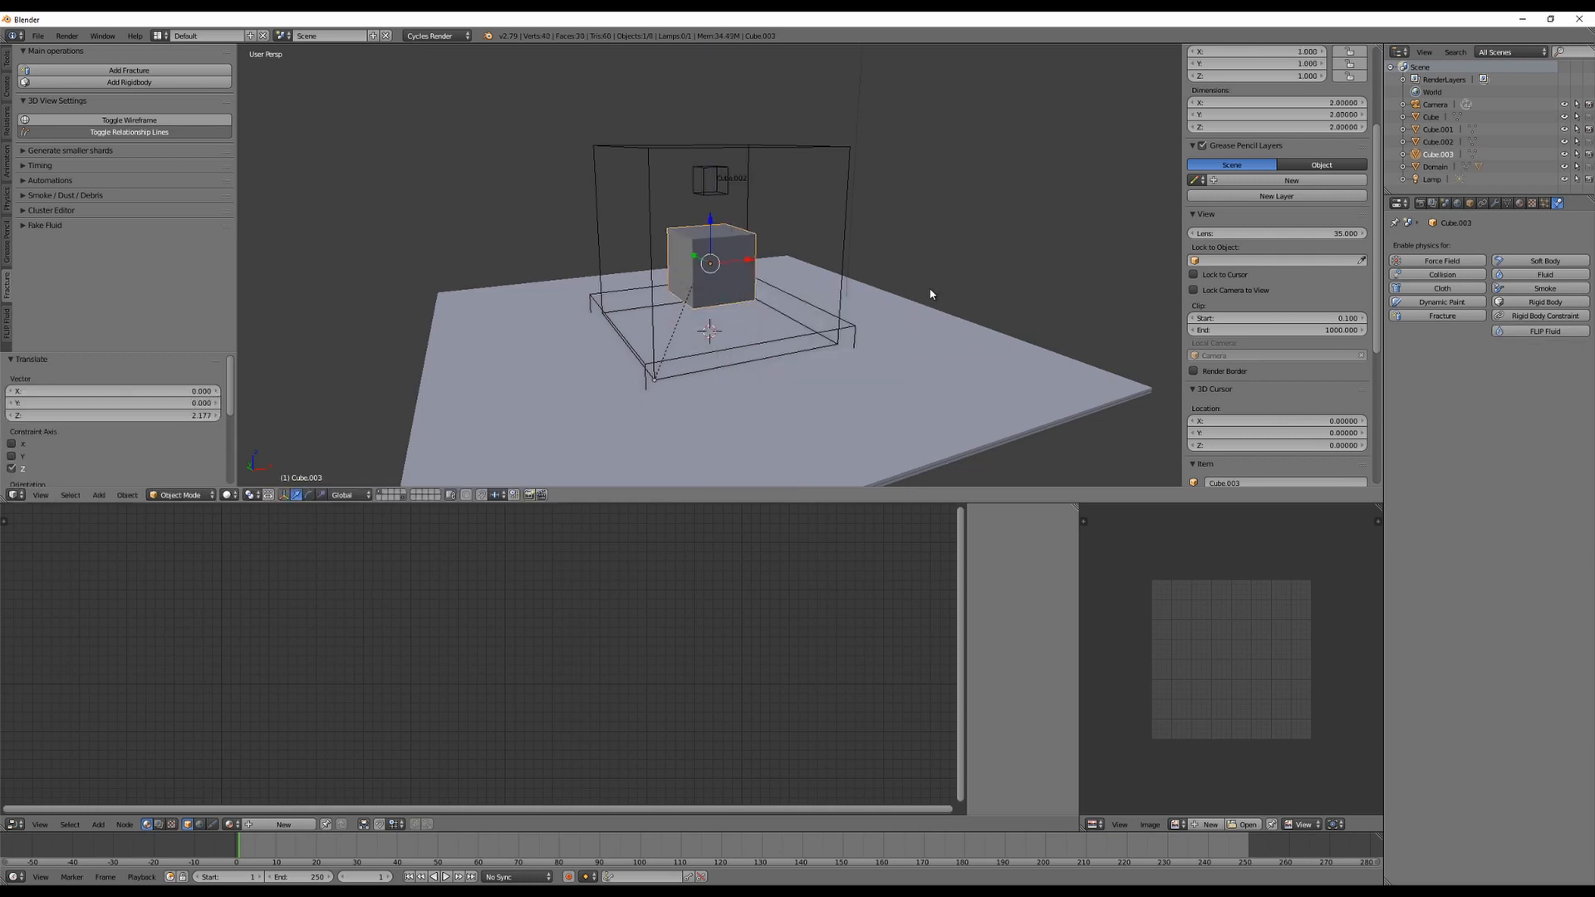
key(r)
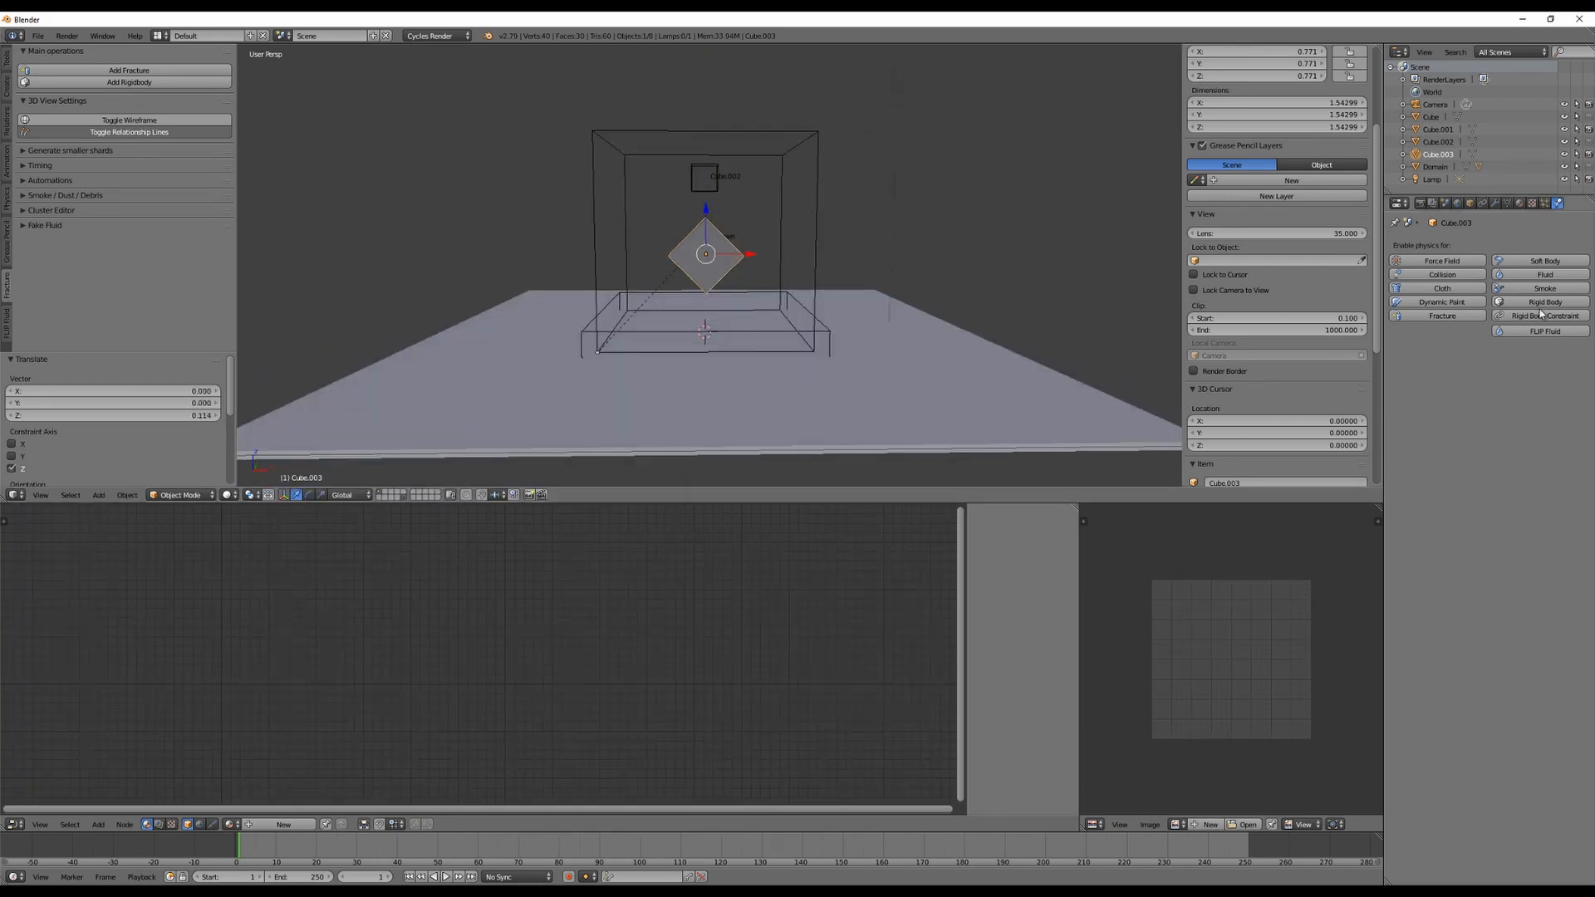
click(1545, 331)
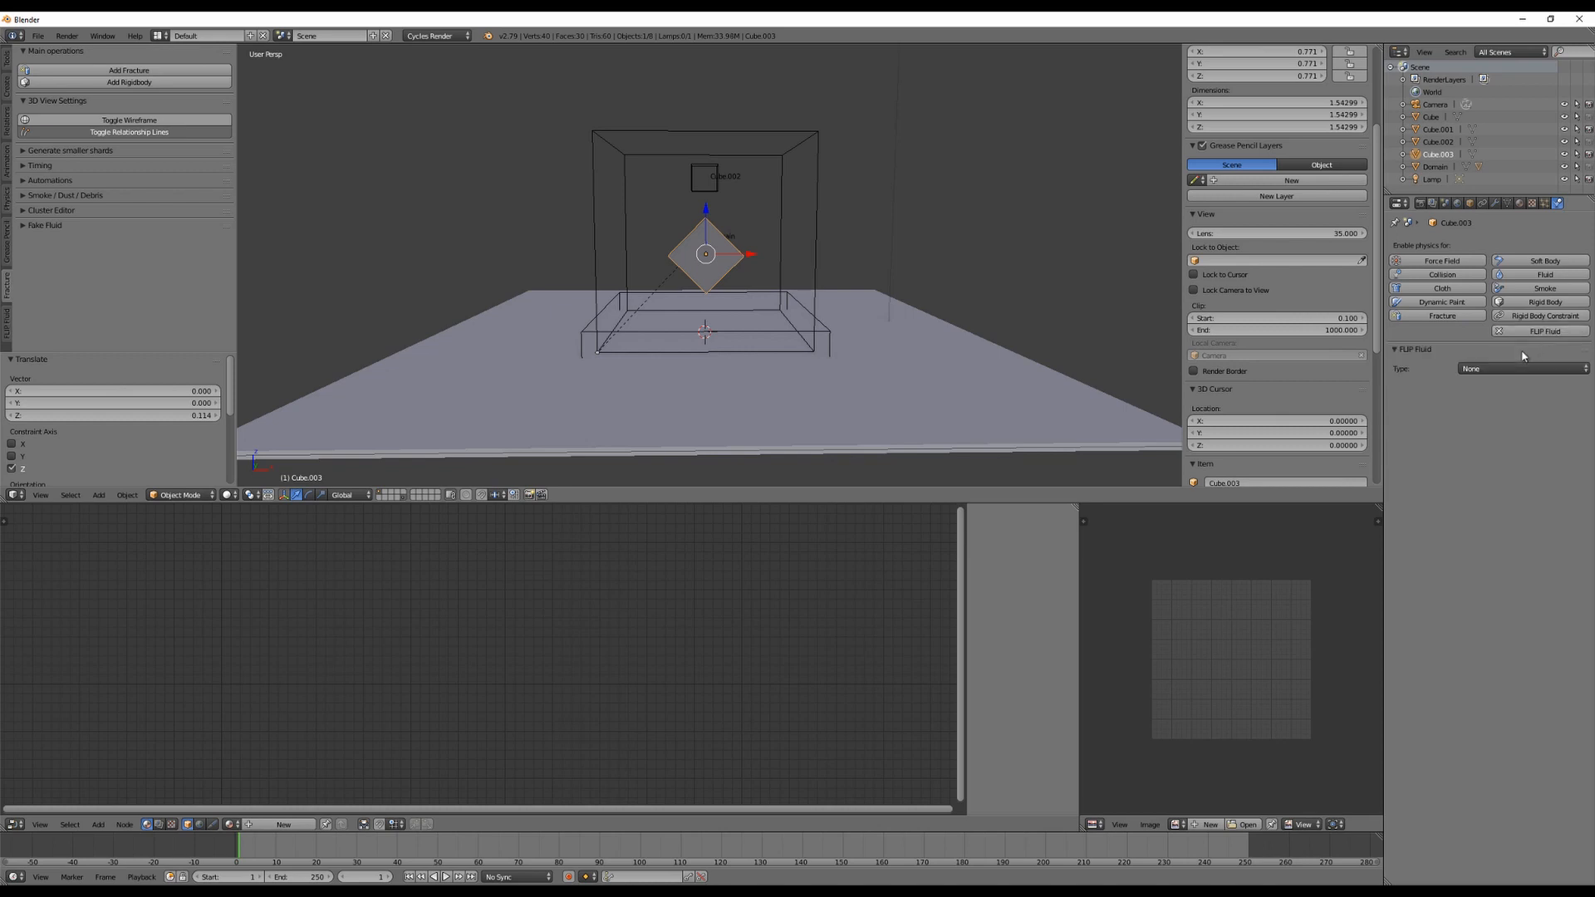
click(1521, 368)
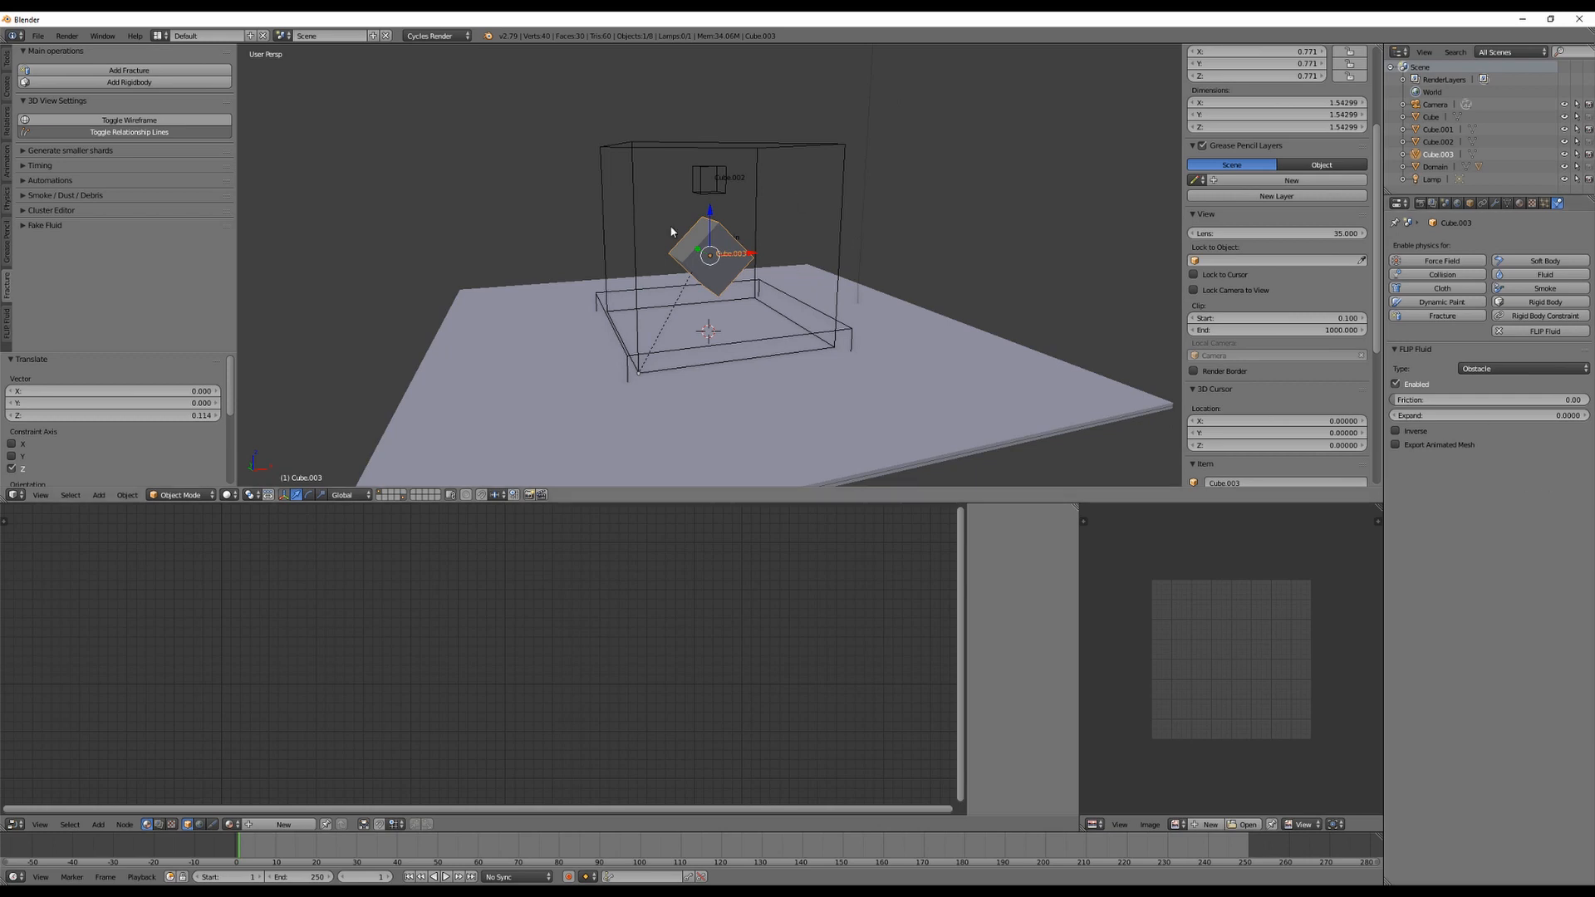
mouse_move(561, 270)
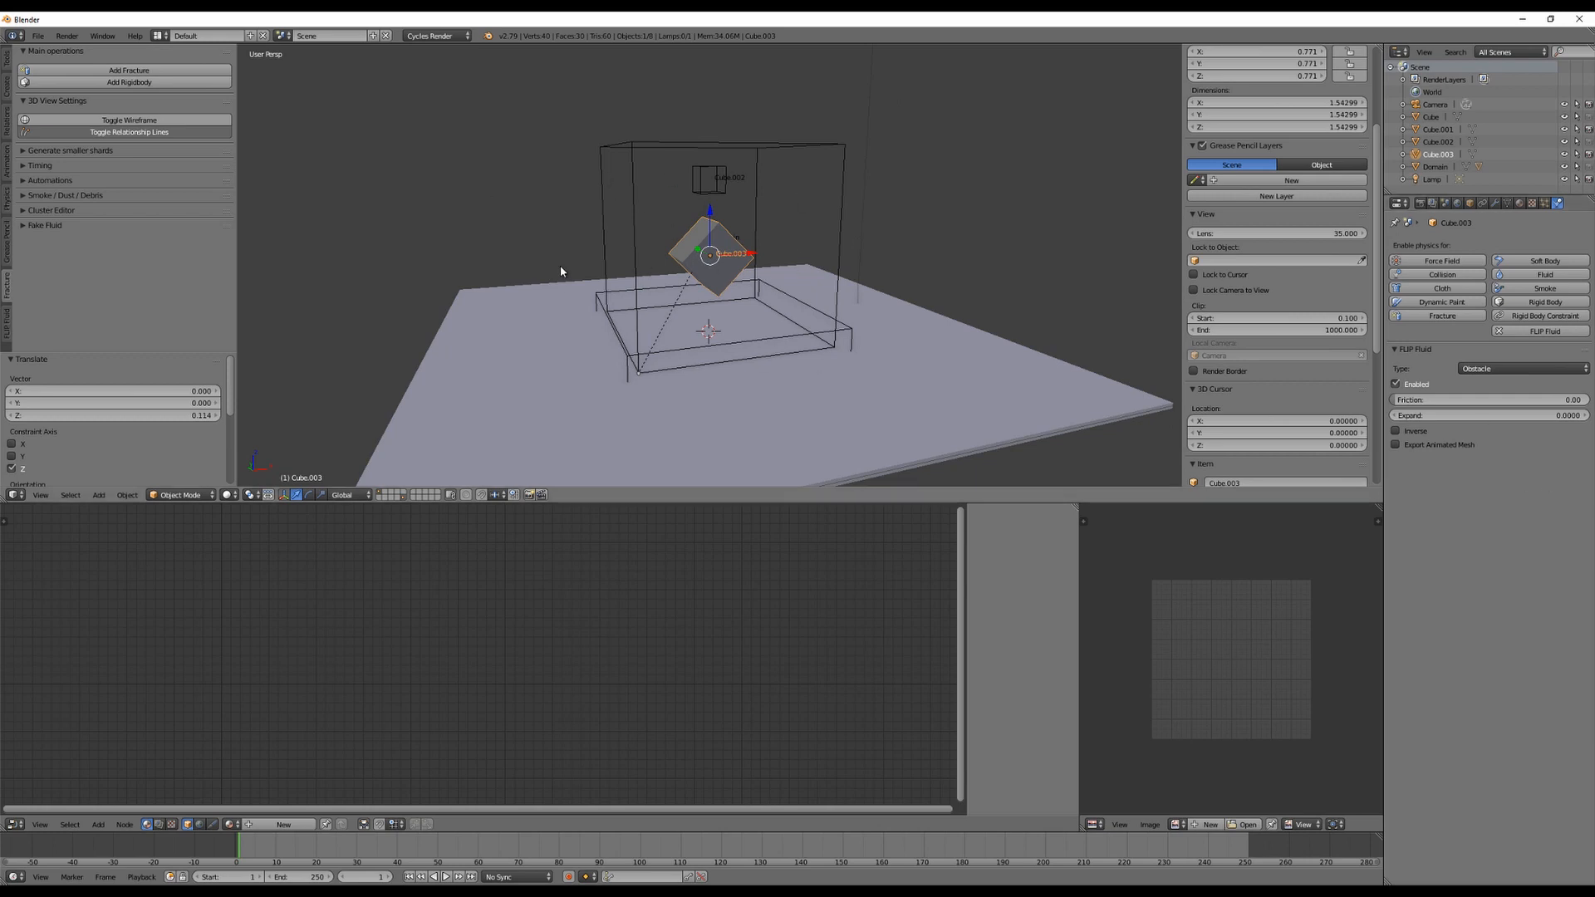
mouse_move(764, 314)
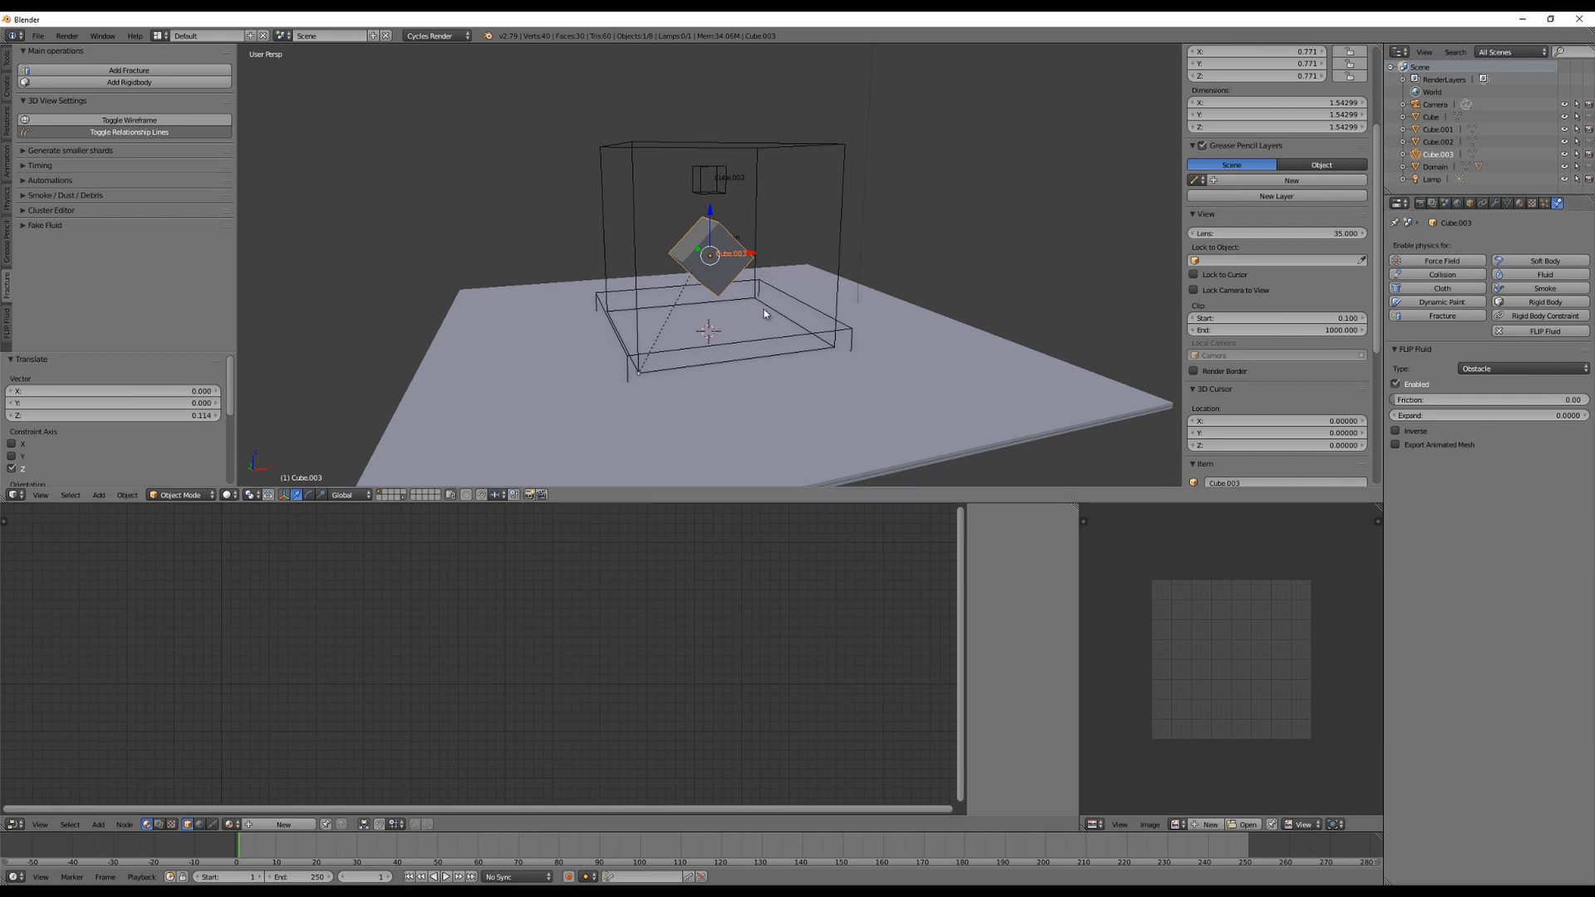
mouse_move(1510, 483)
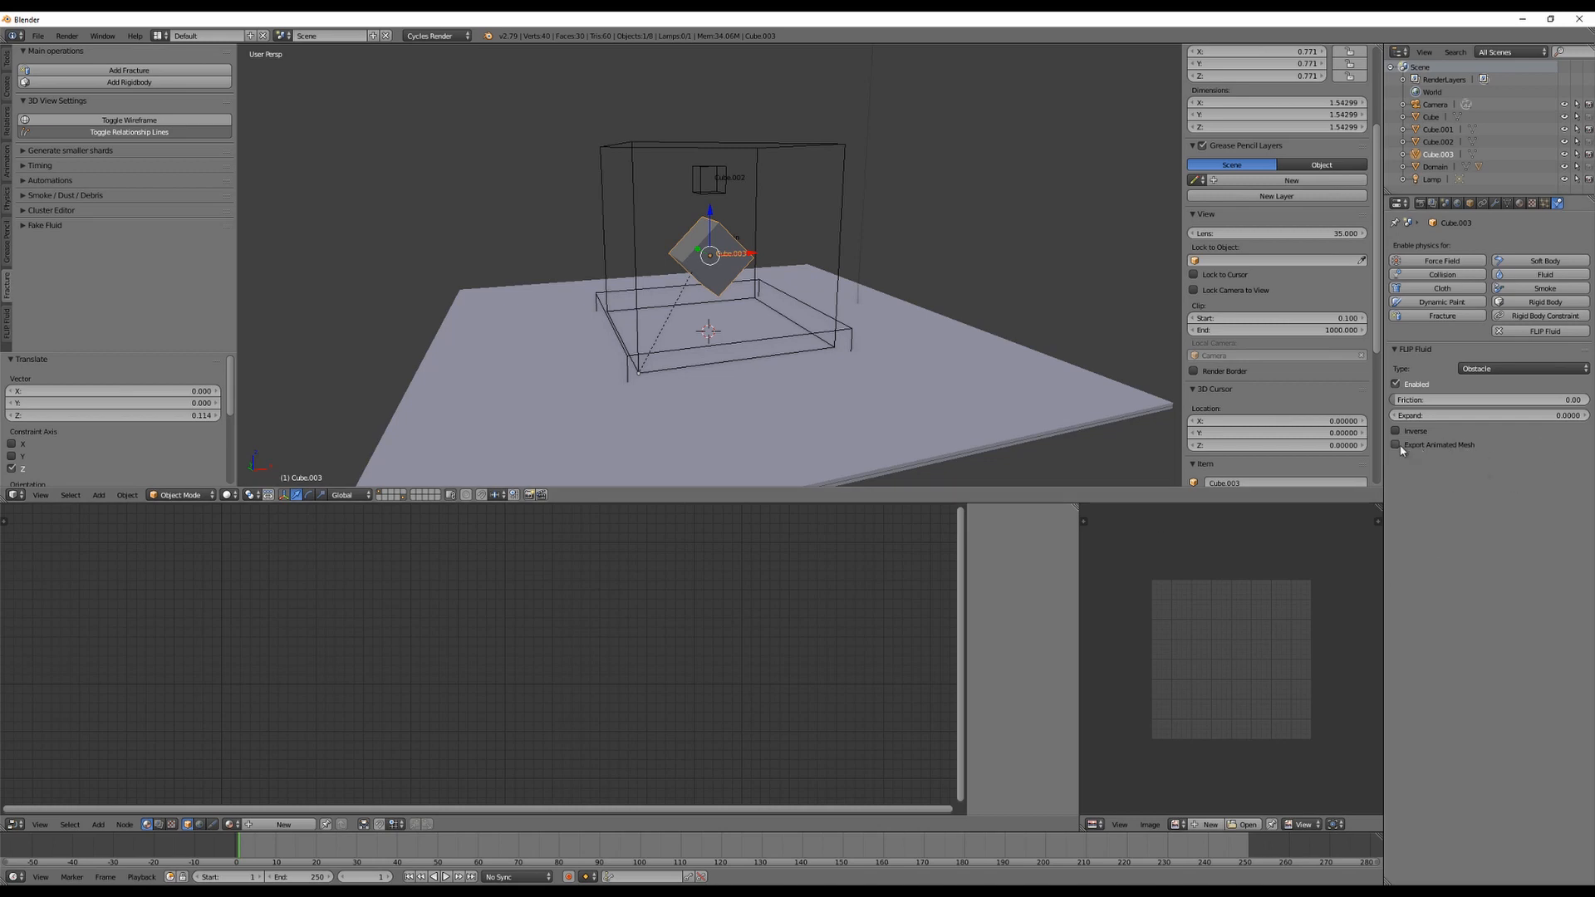
mouse_move(1401, 489)
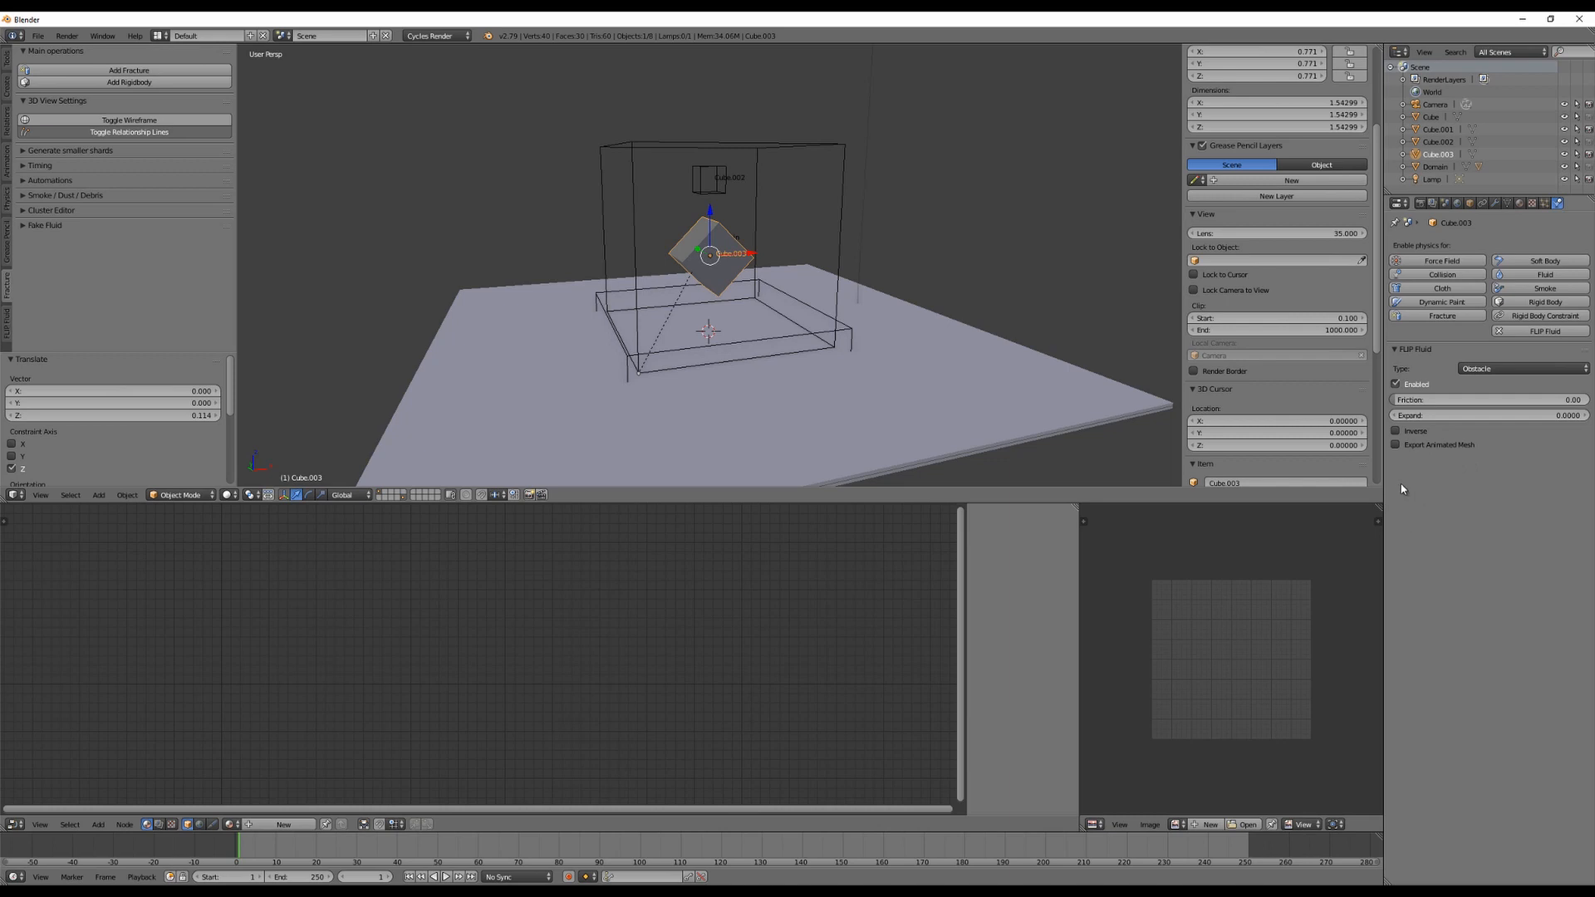
mouse_move(803, 332)
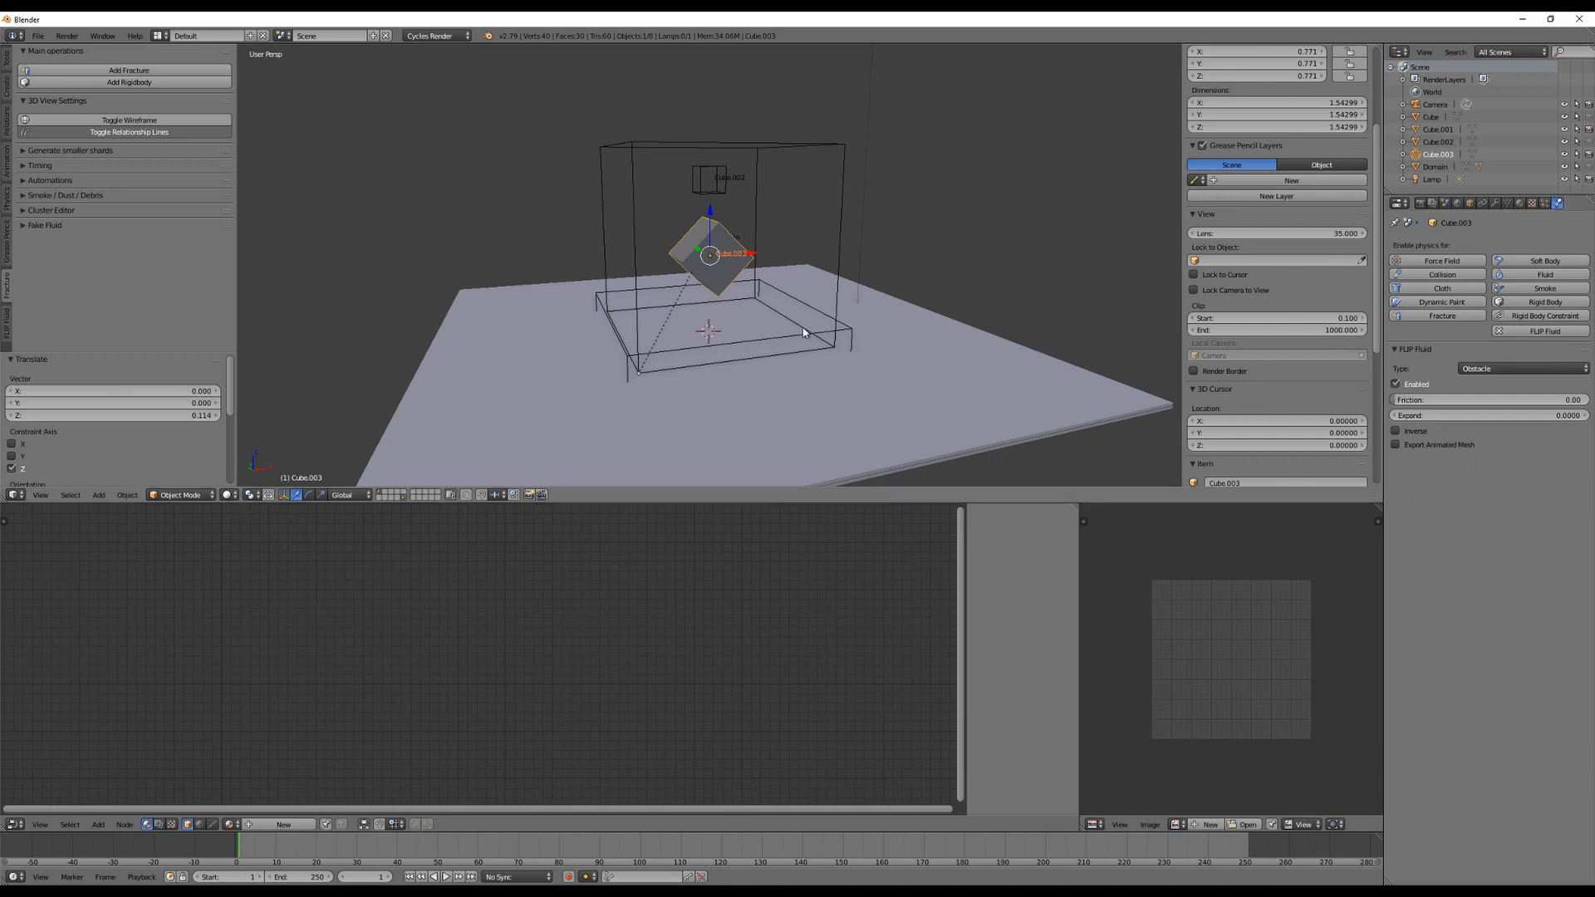
mouse_move(1468, 418)
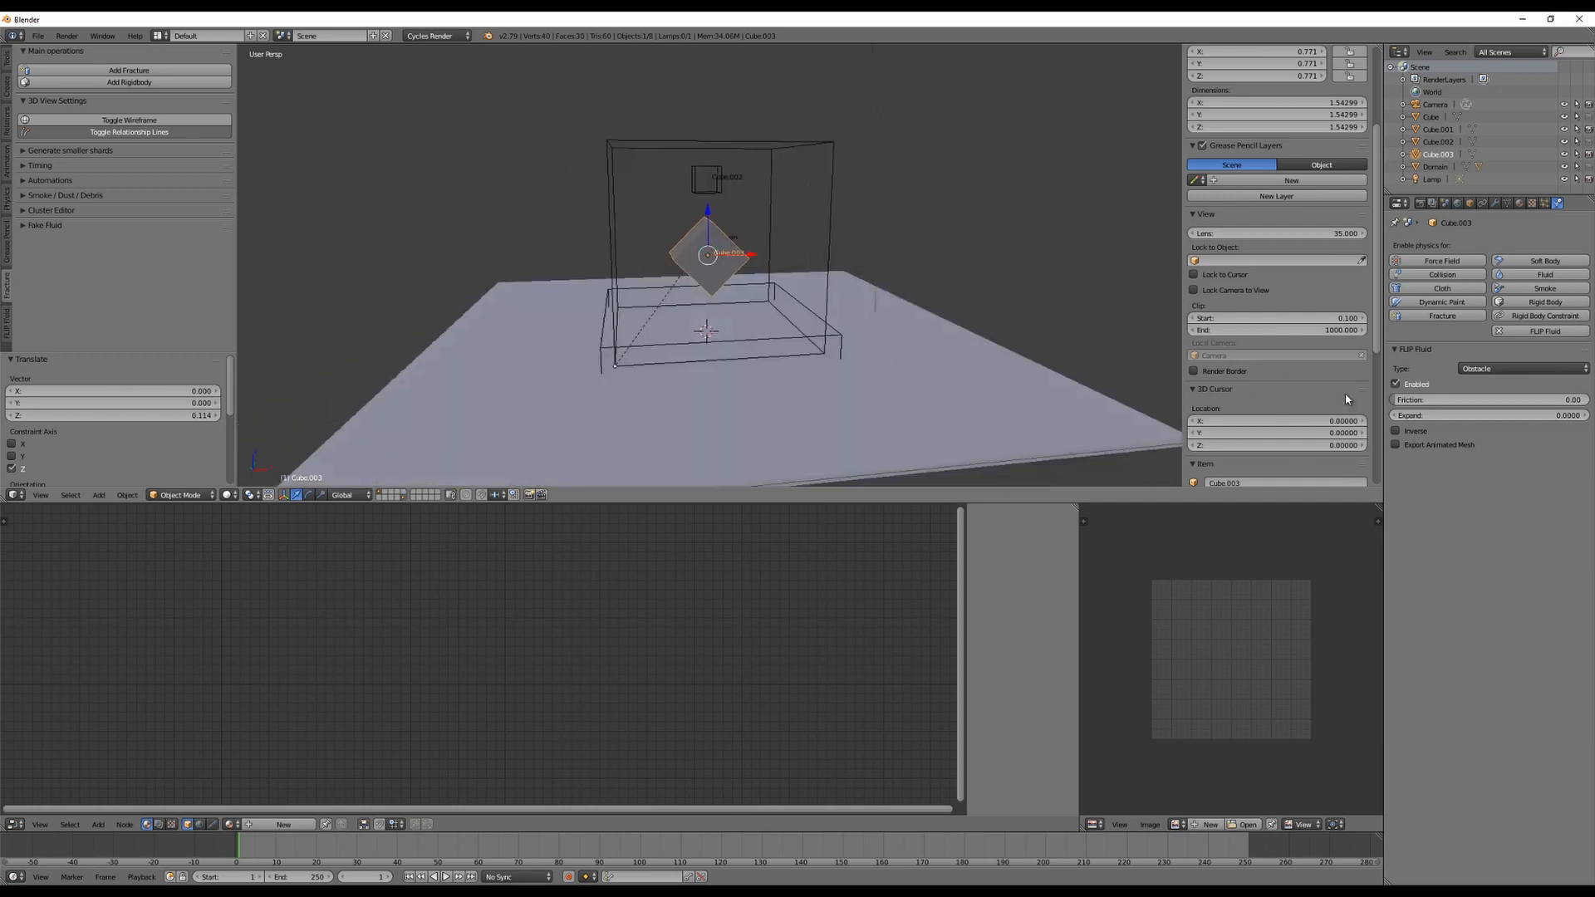
mouse_move(737, 332)
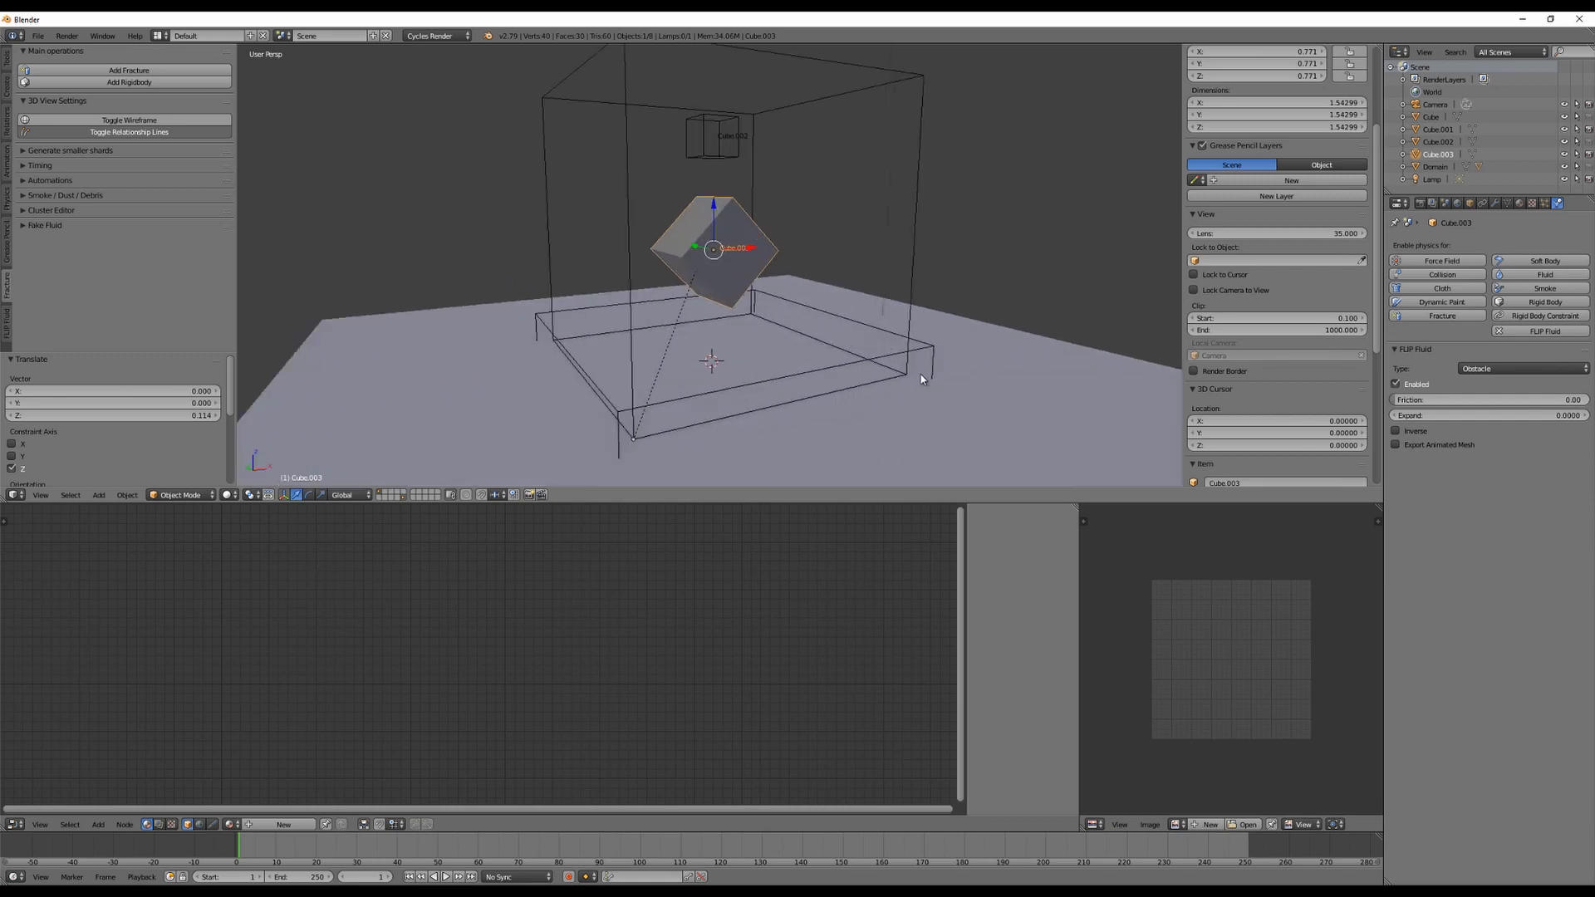
mouse_move(757, 244)
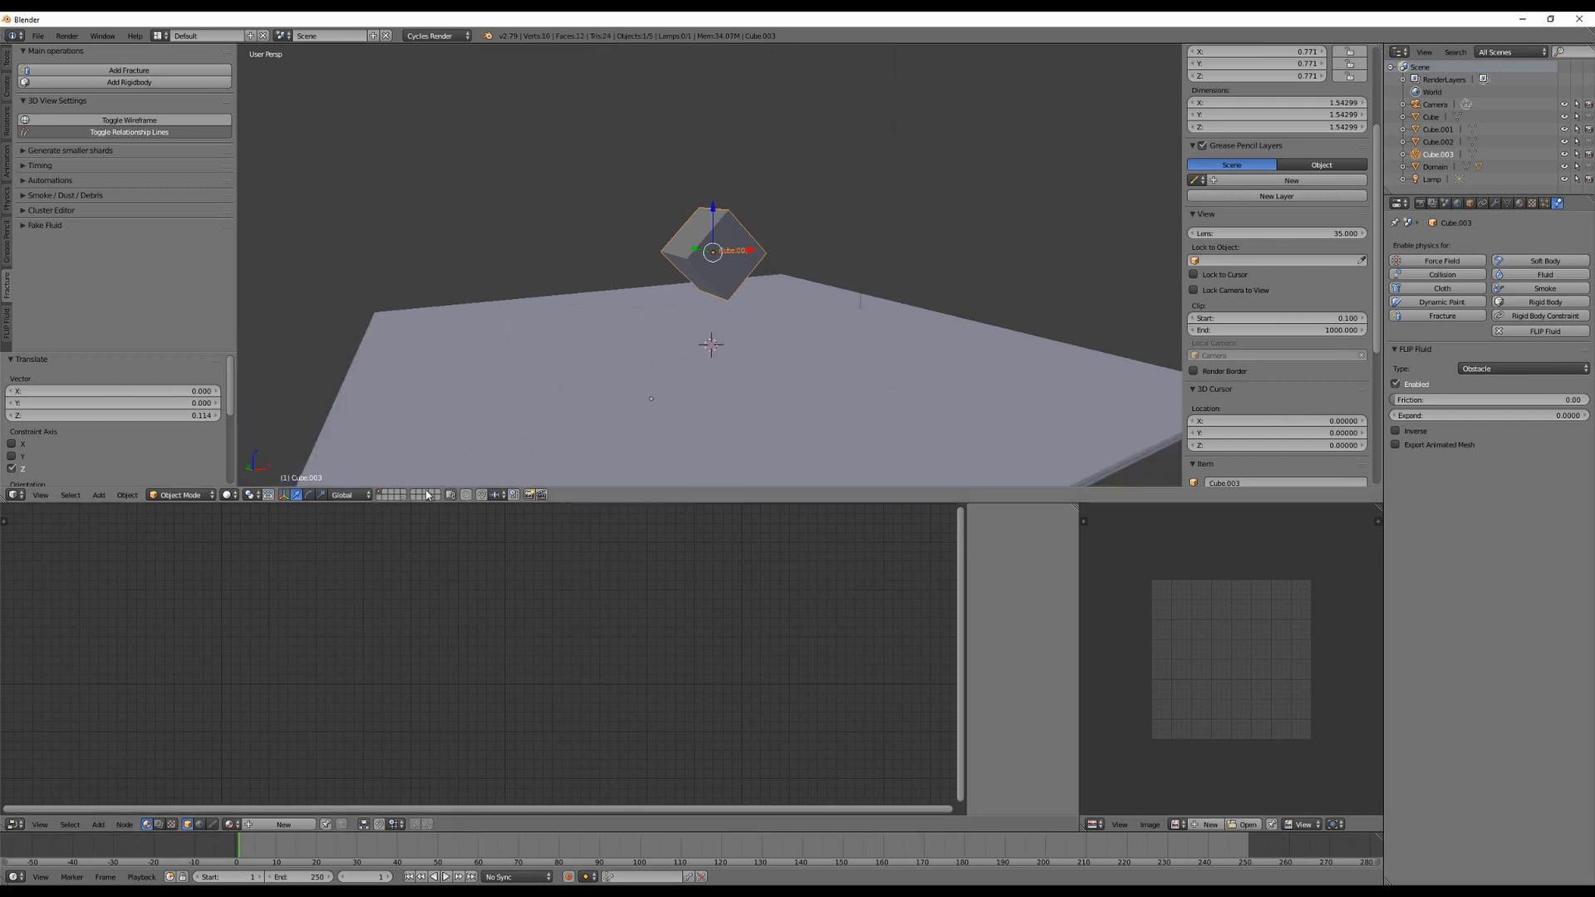
mouse_move(407, 502)
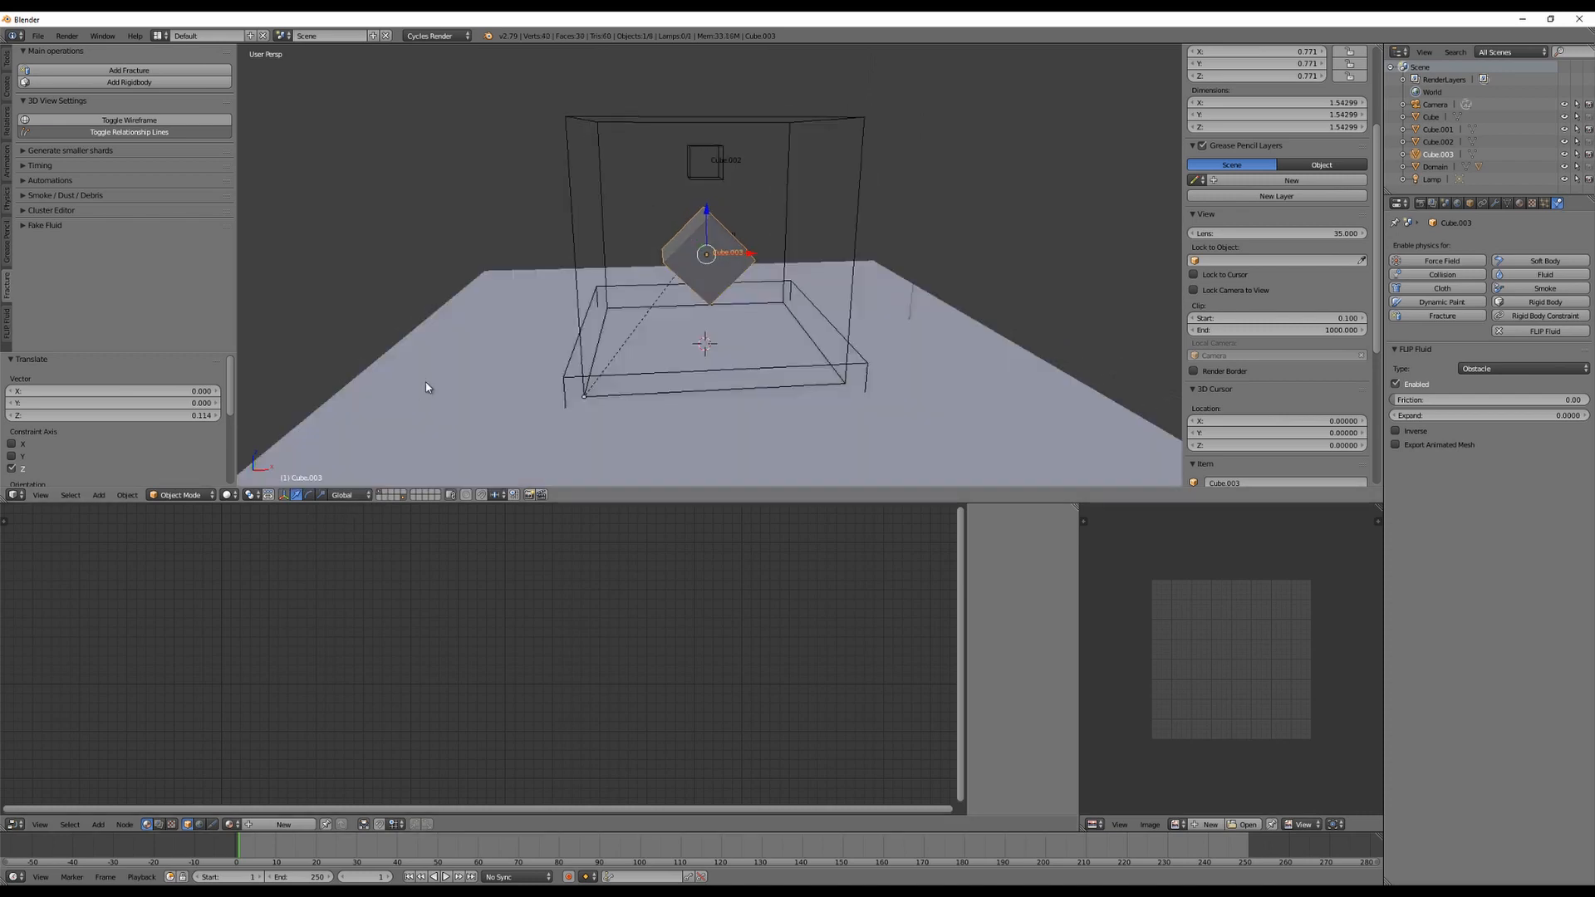
- Enable whitewater simulation on the Domain, then bake the simulation and stop it partway
click(1435, 166)
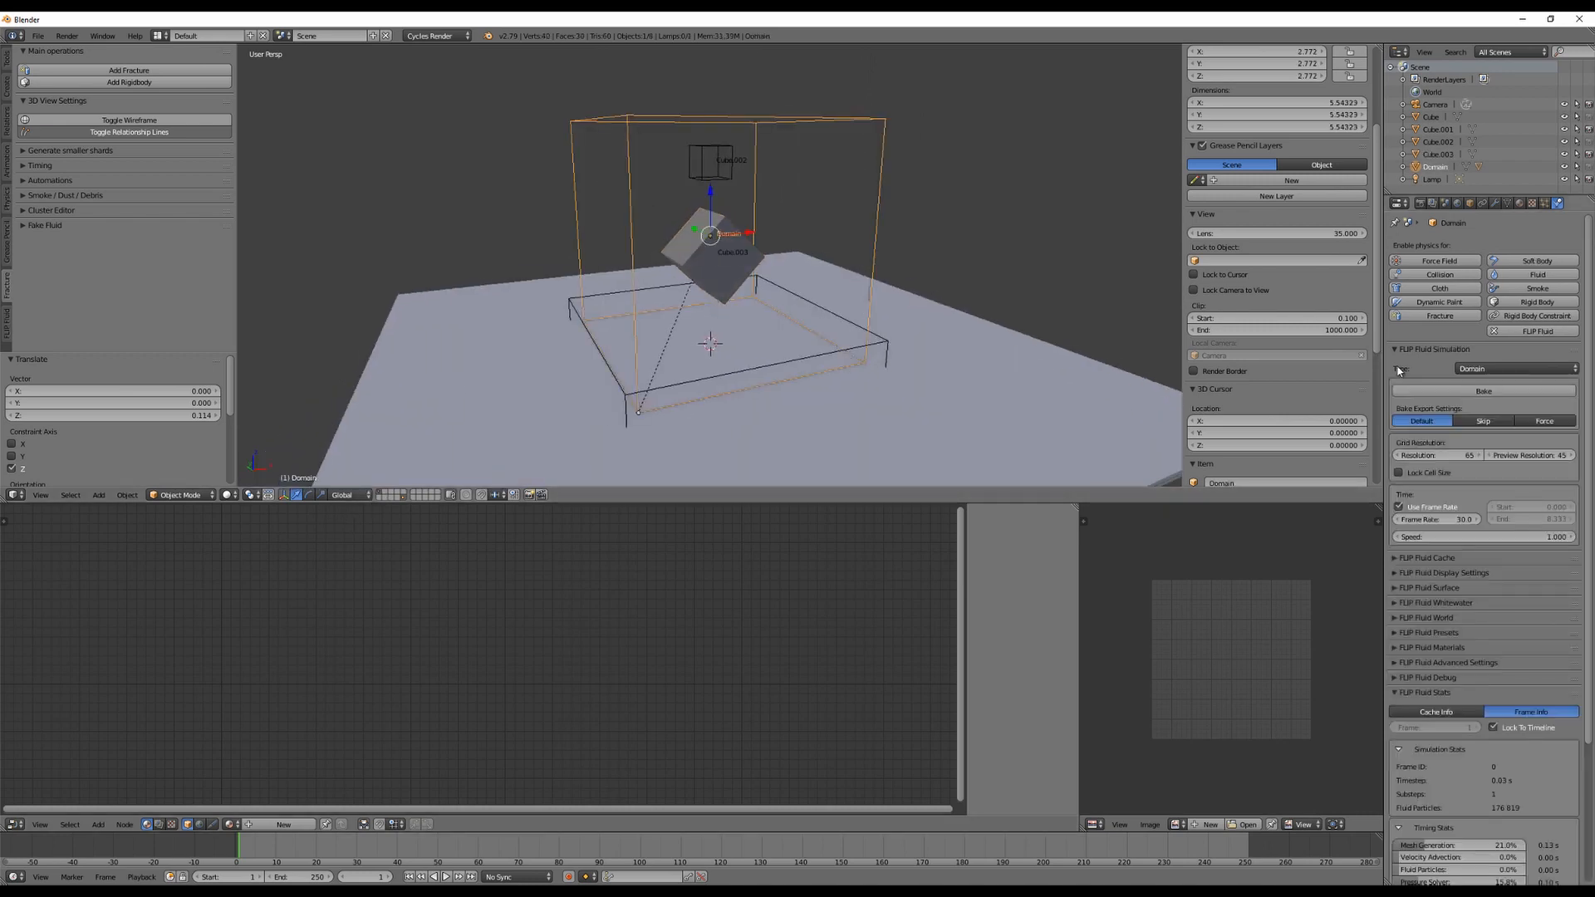
click(1395, 349)
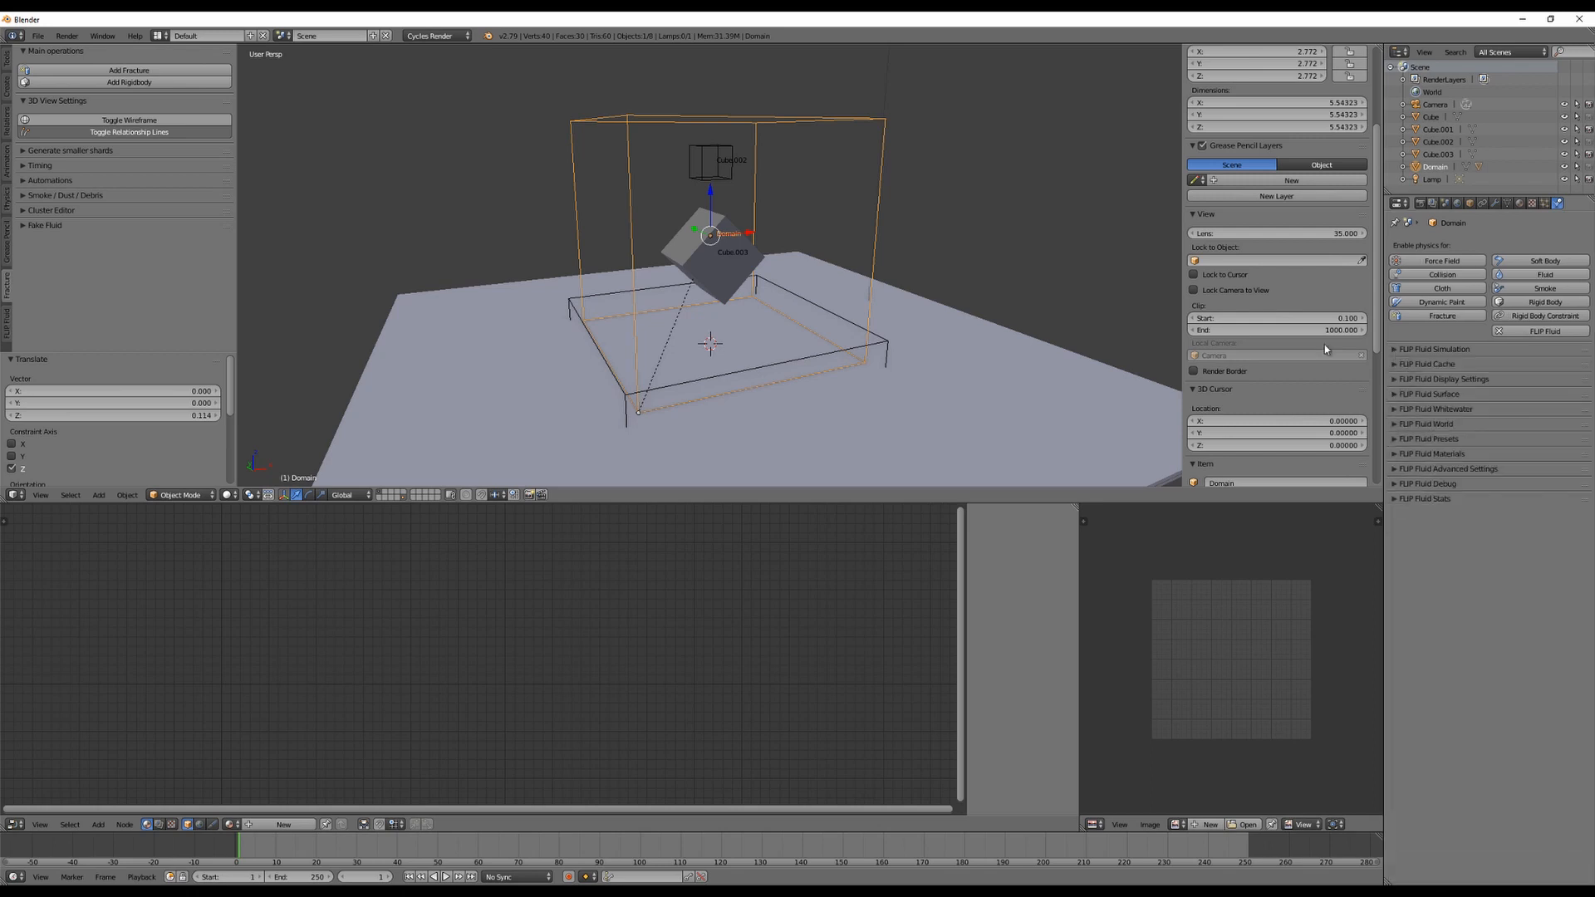
mouse_move(1439, 415)
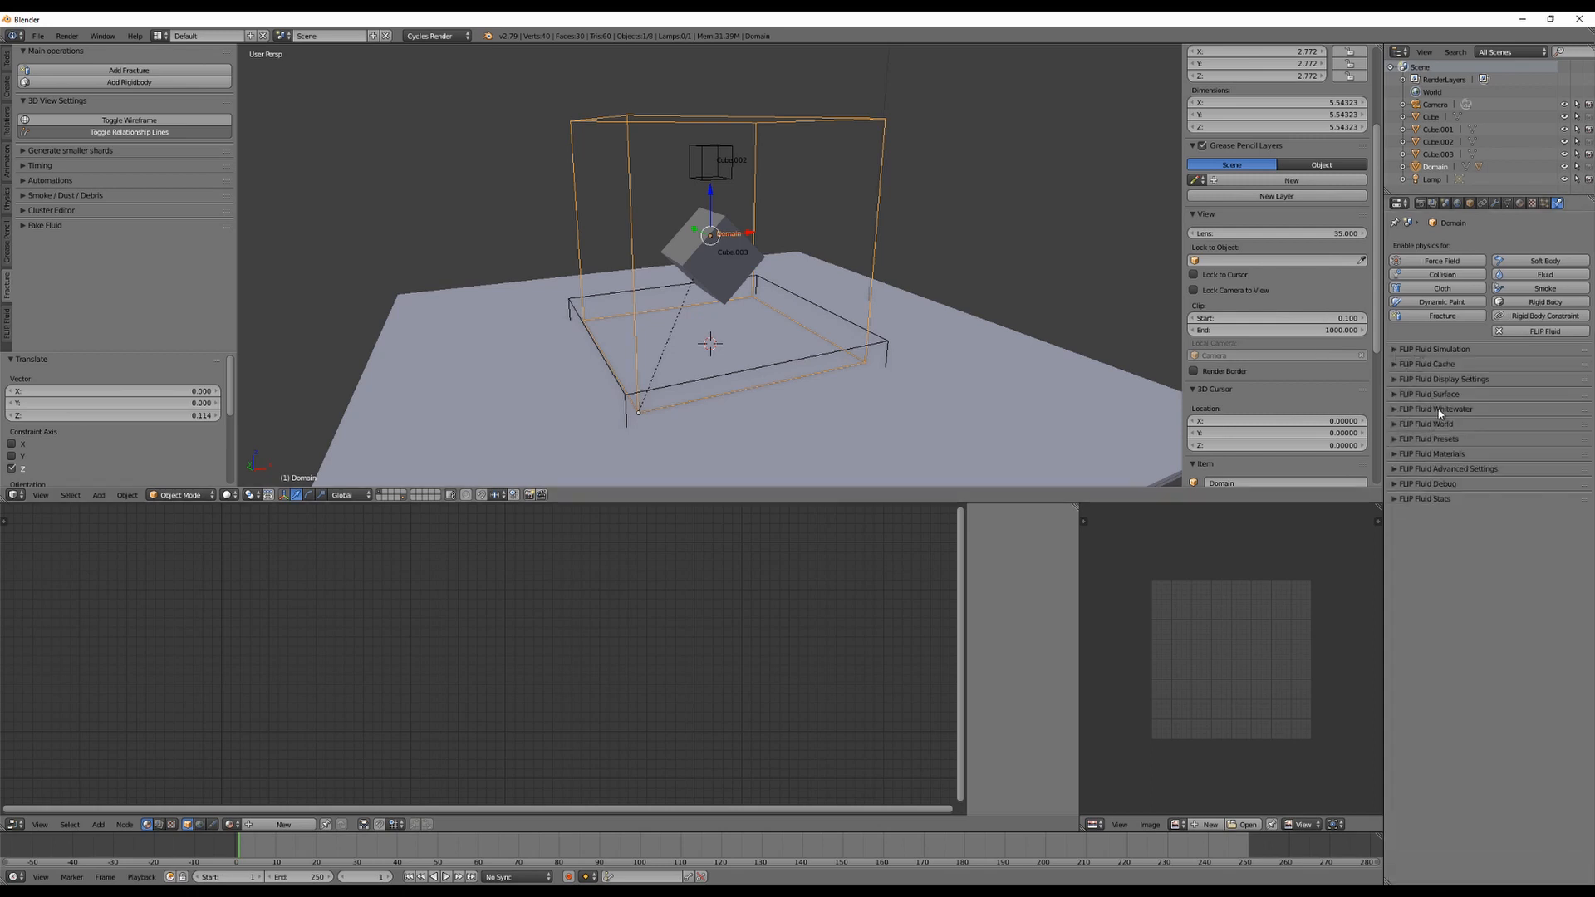
click(1434, 409)
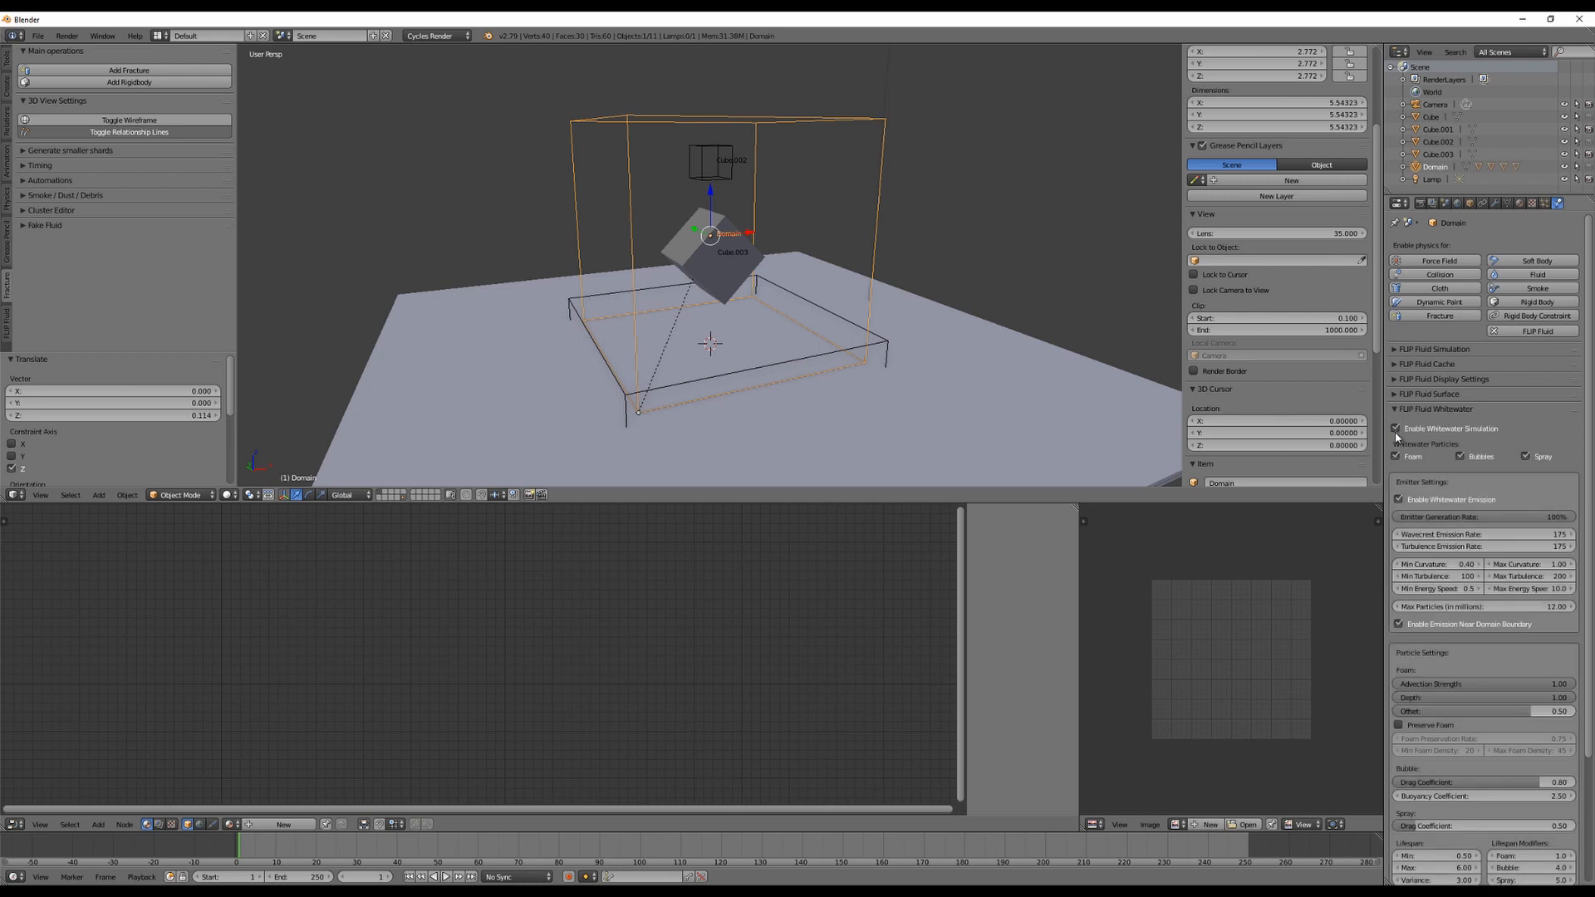
mouse_move(1412, 456)
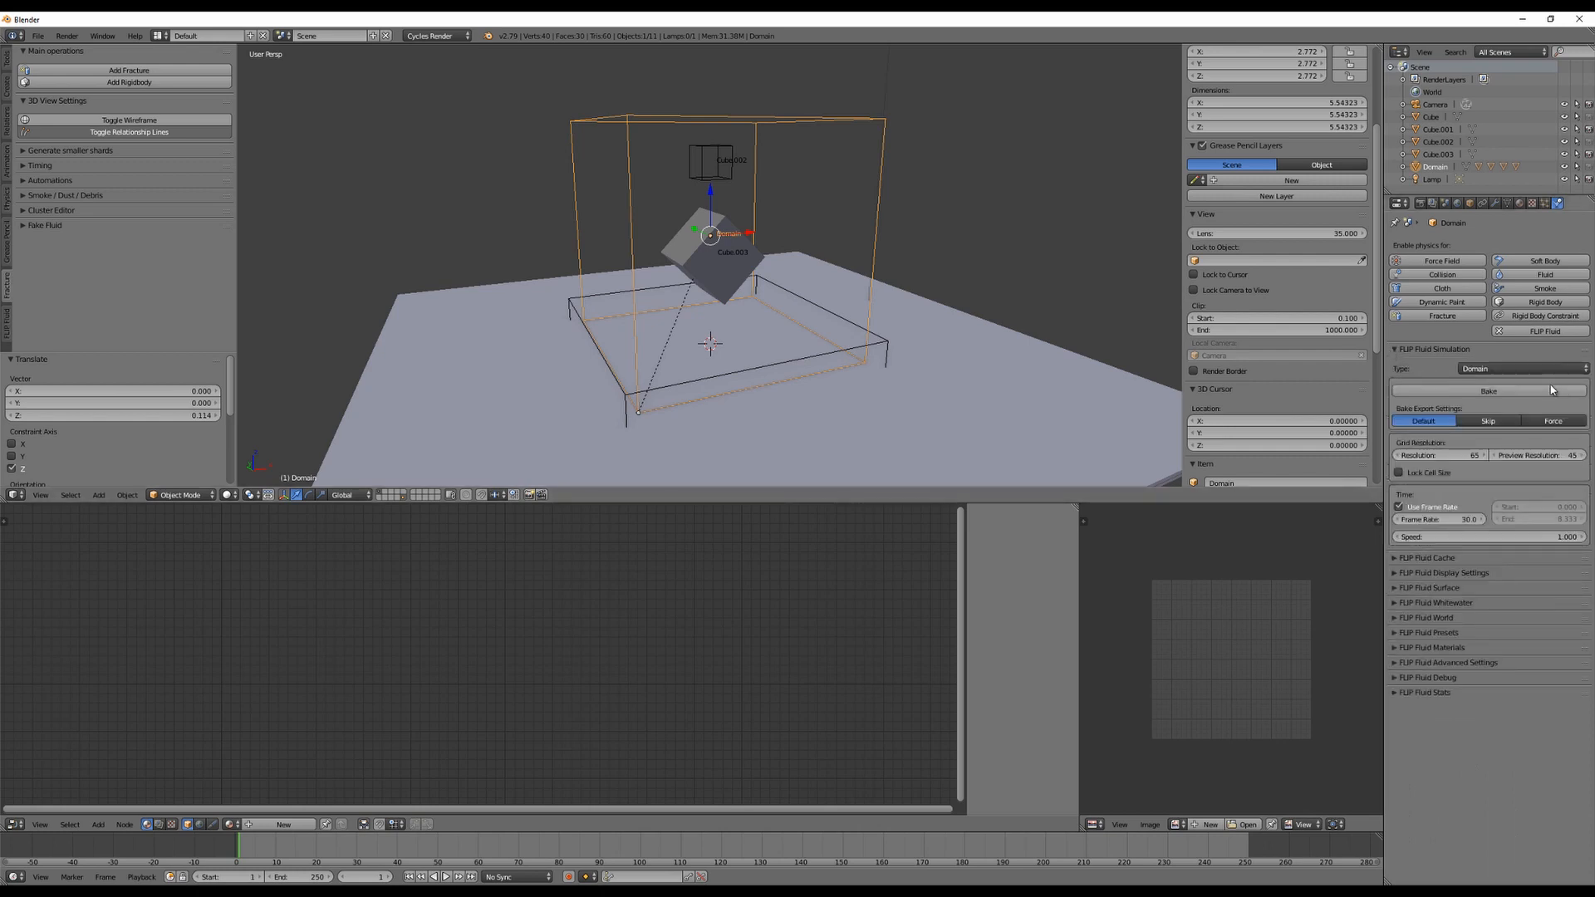
click(1486, 391)
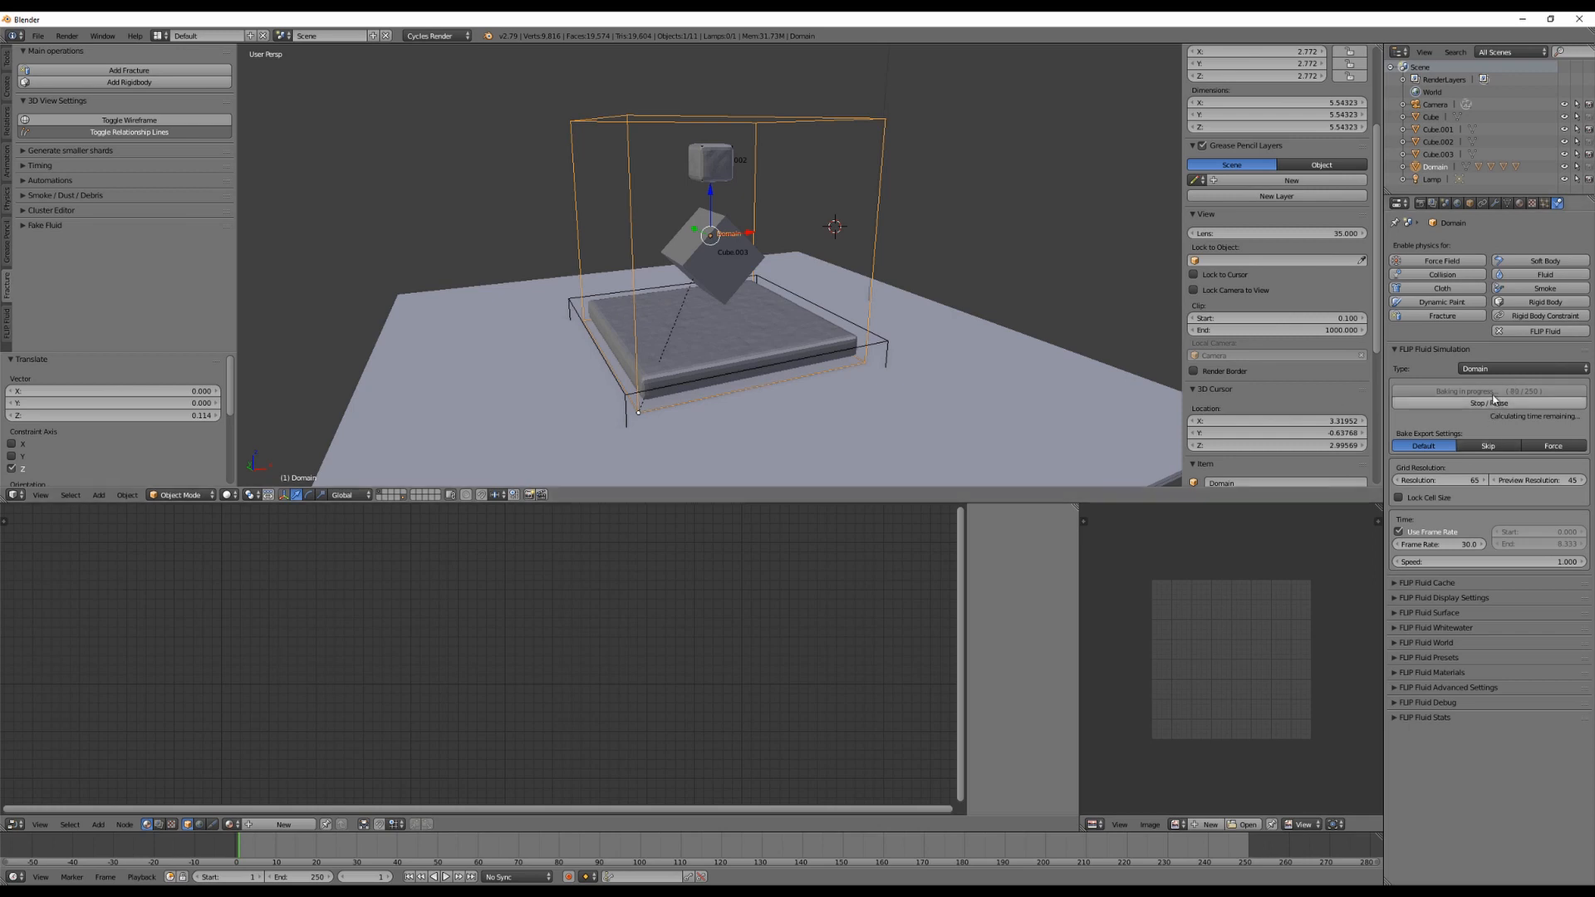
click(1486, 402)
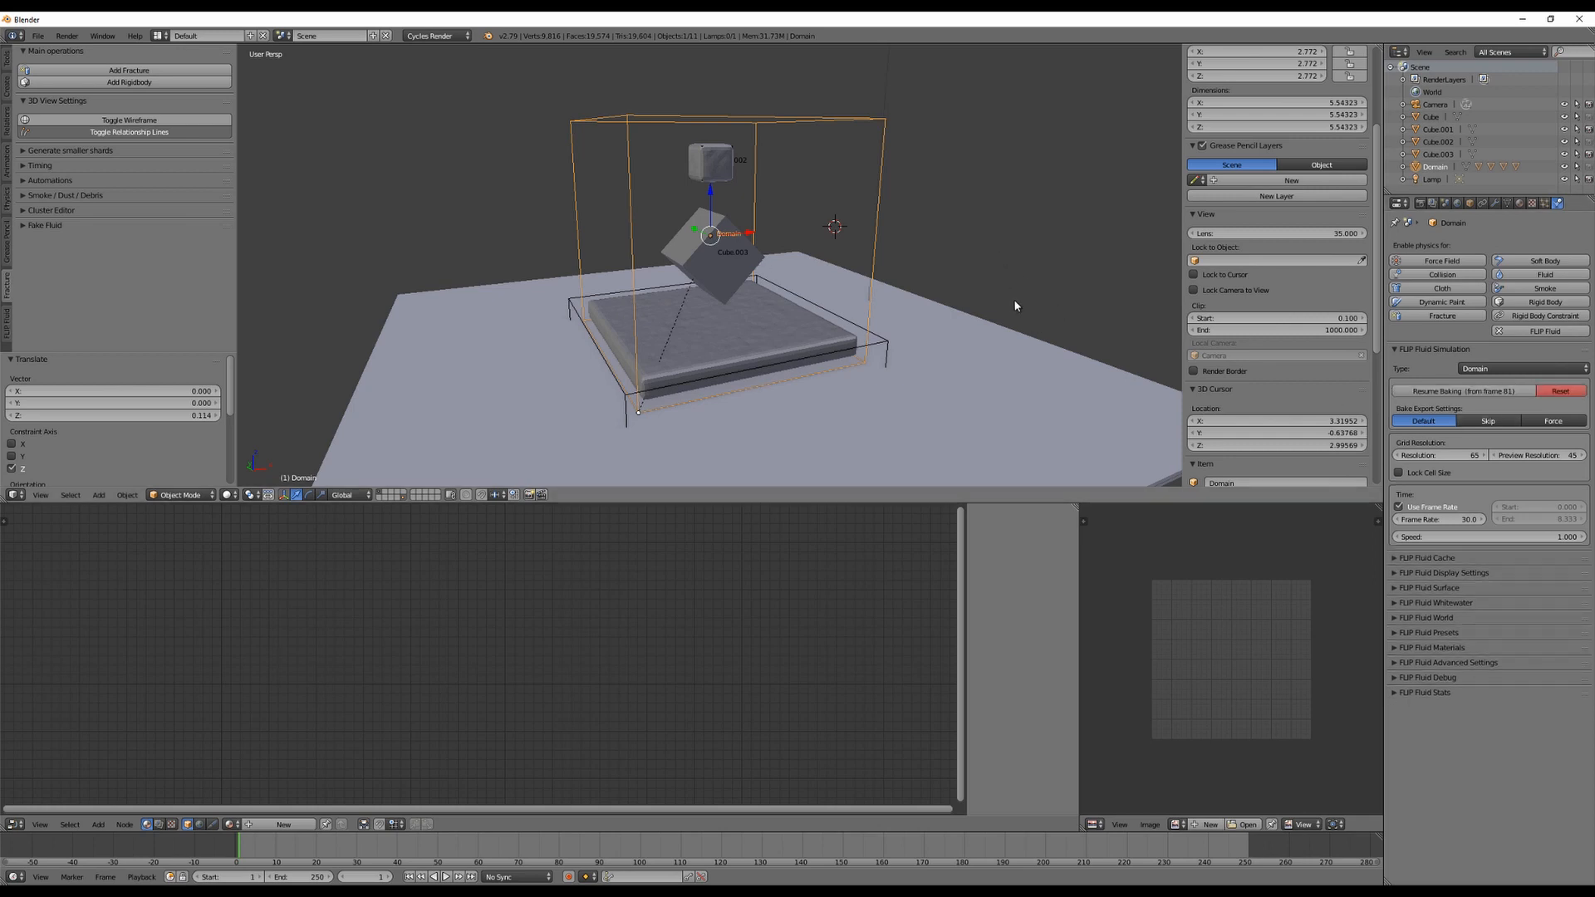
- Play back the baked splash to frame 46 and expand Domain in the Outliner
click(456, 877)
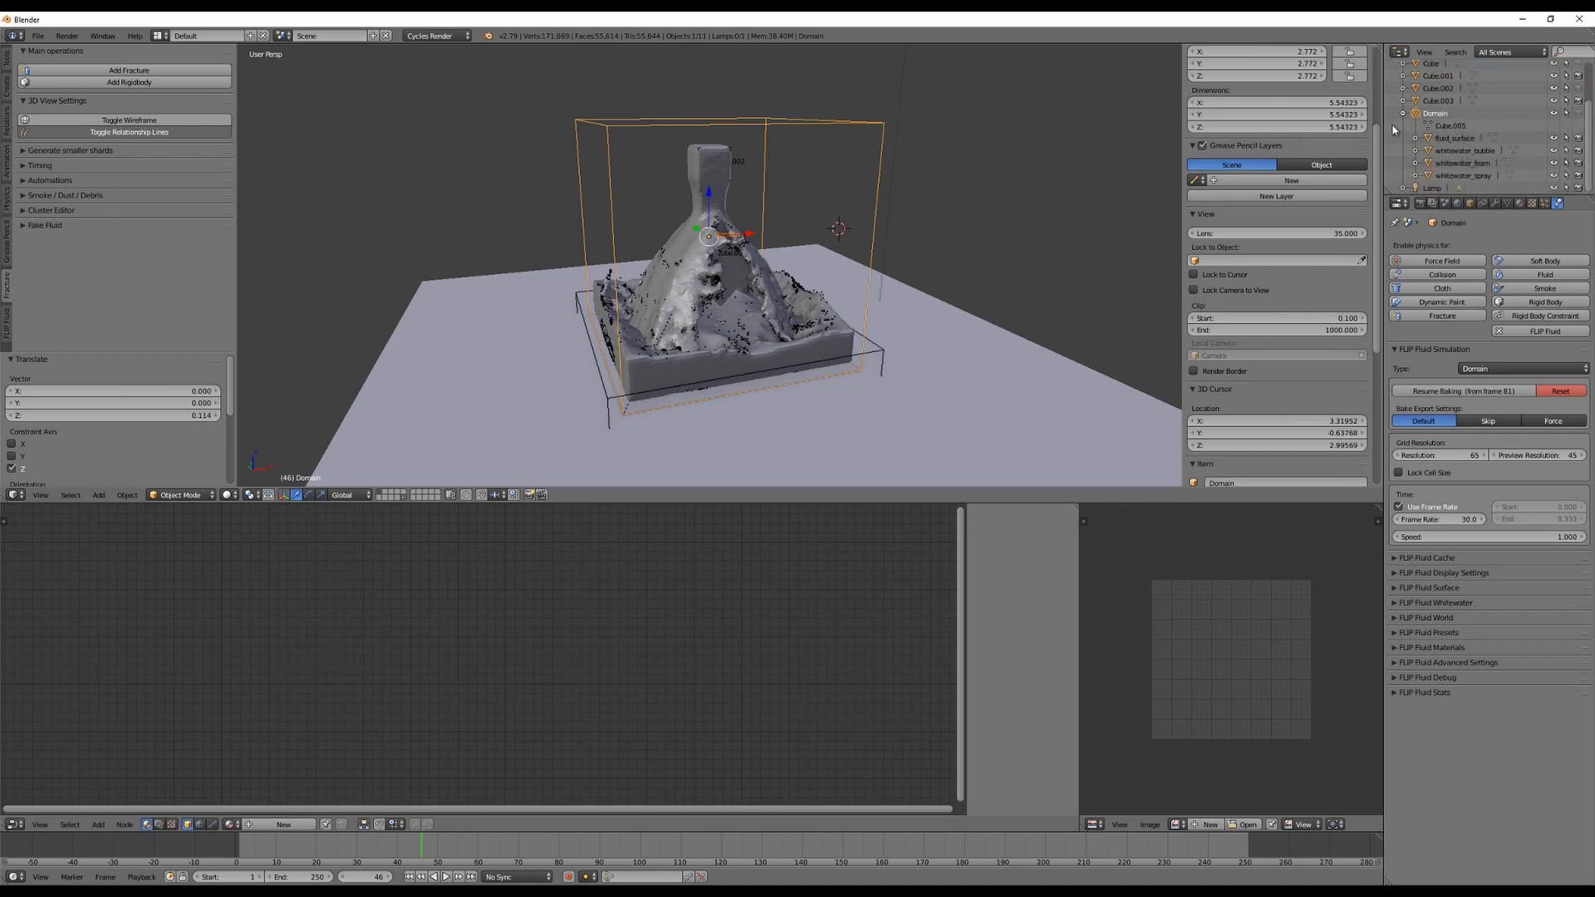
click(1455, 138)
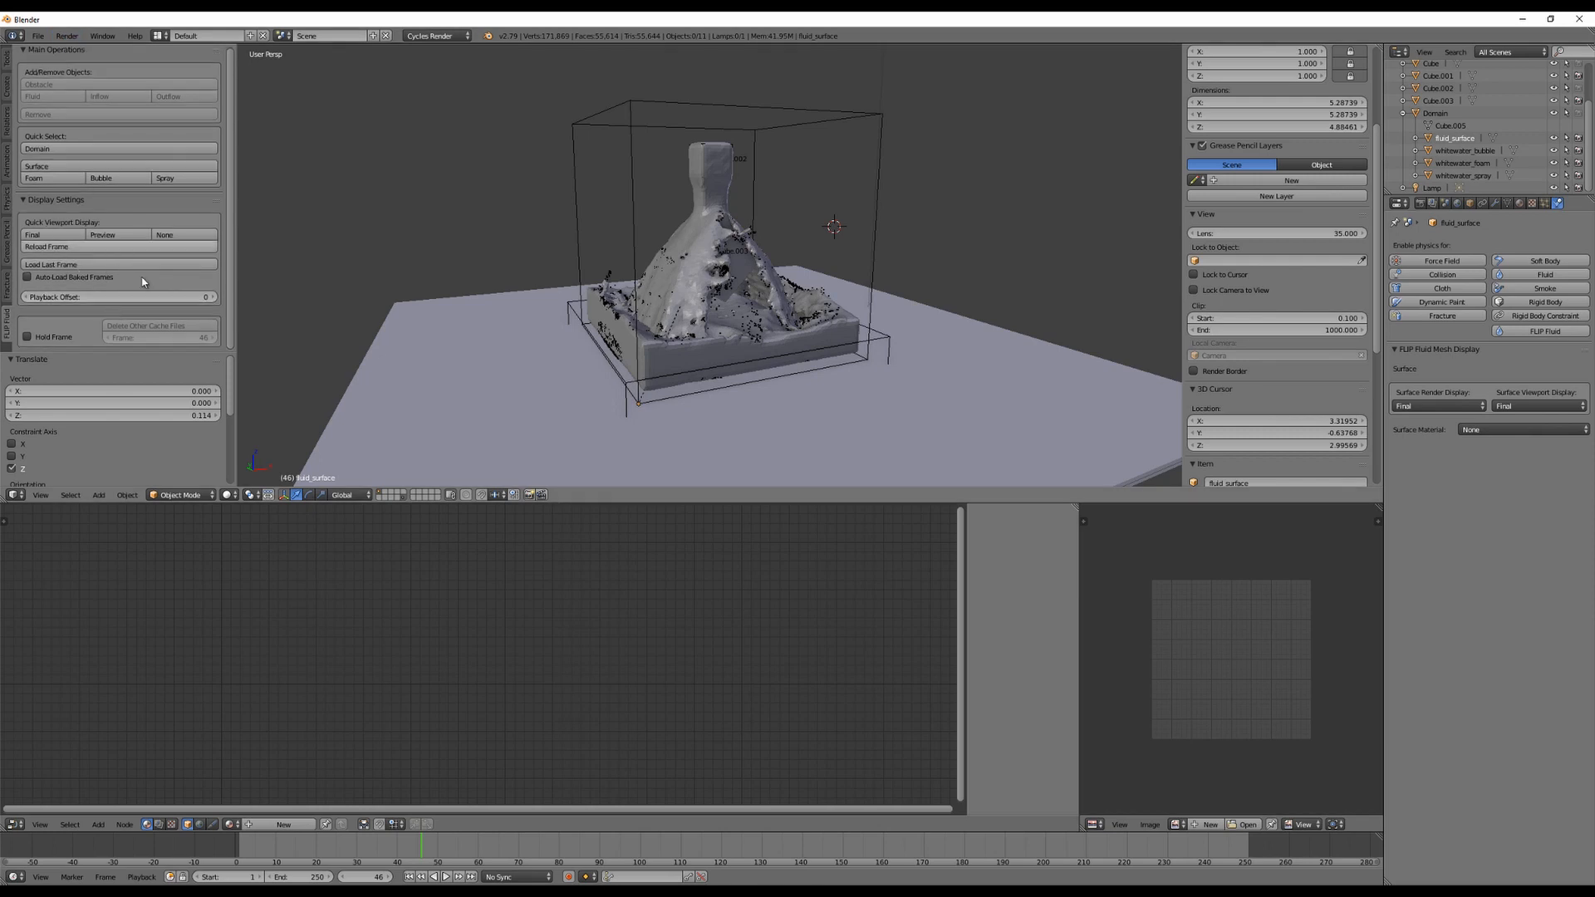
mouse_move(115, 250)
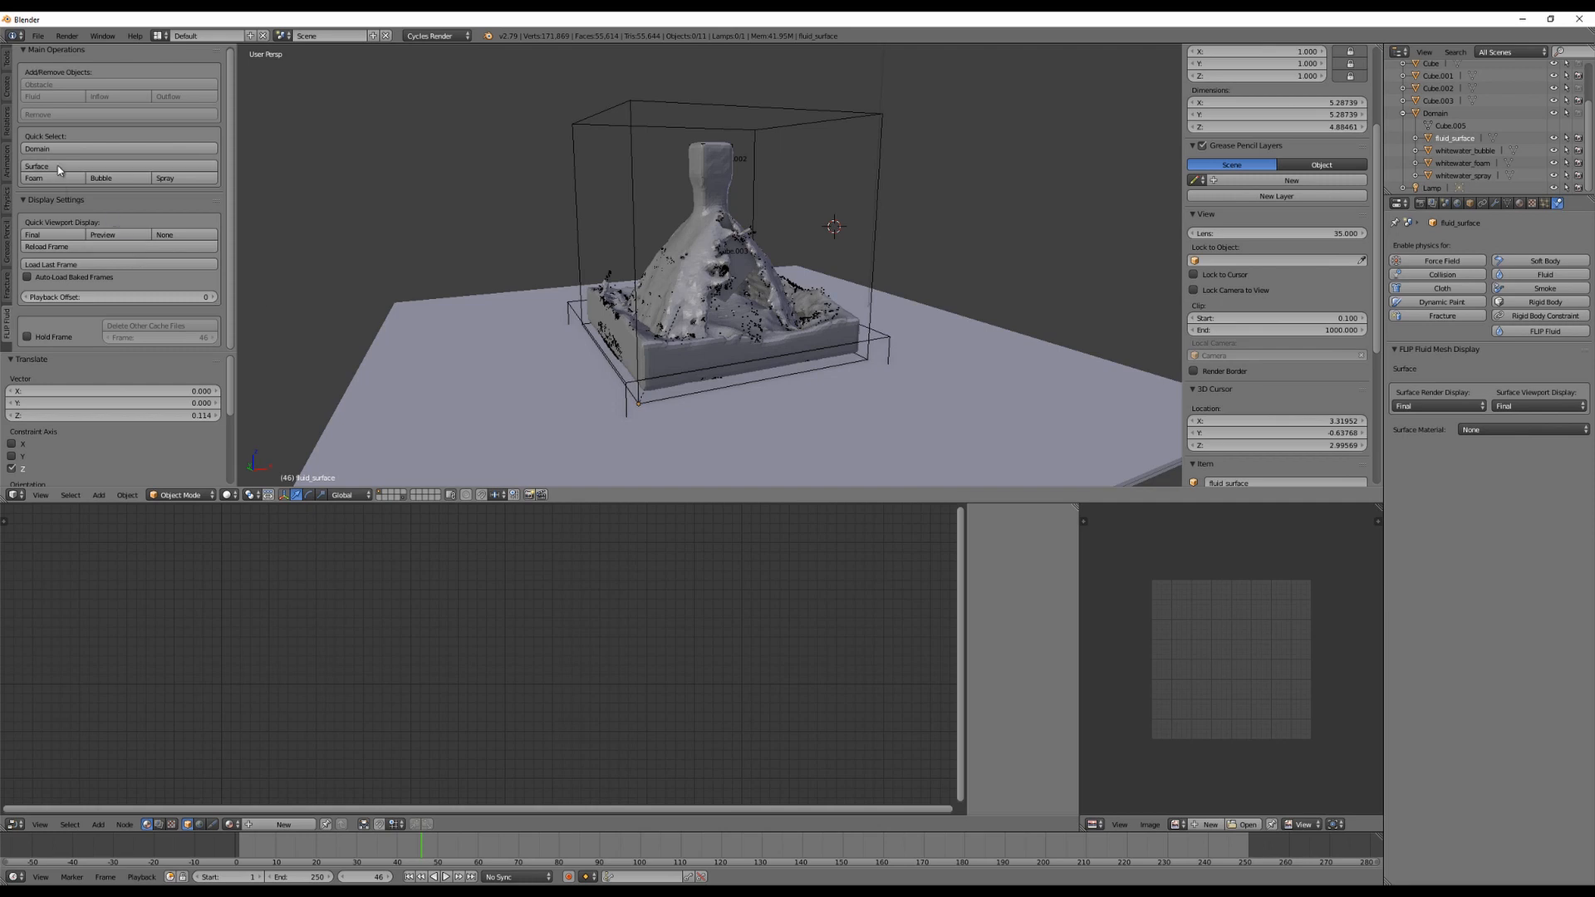
mouse_move(1494, 345)
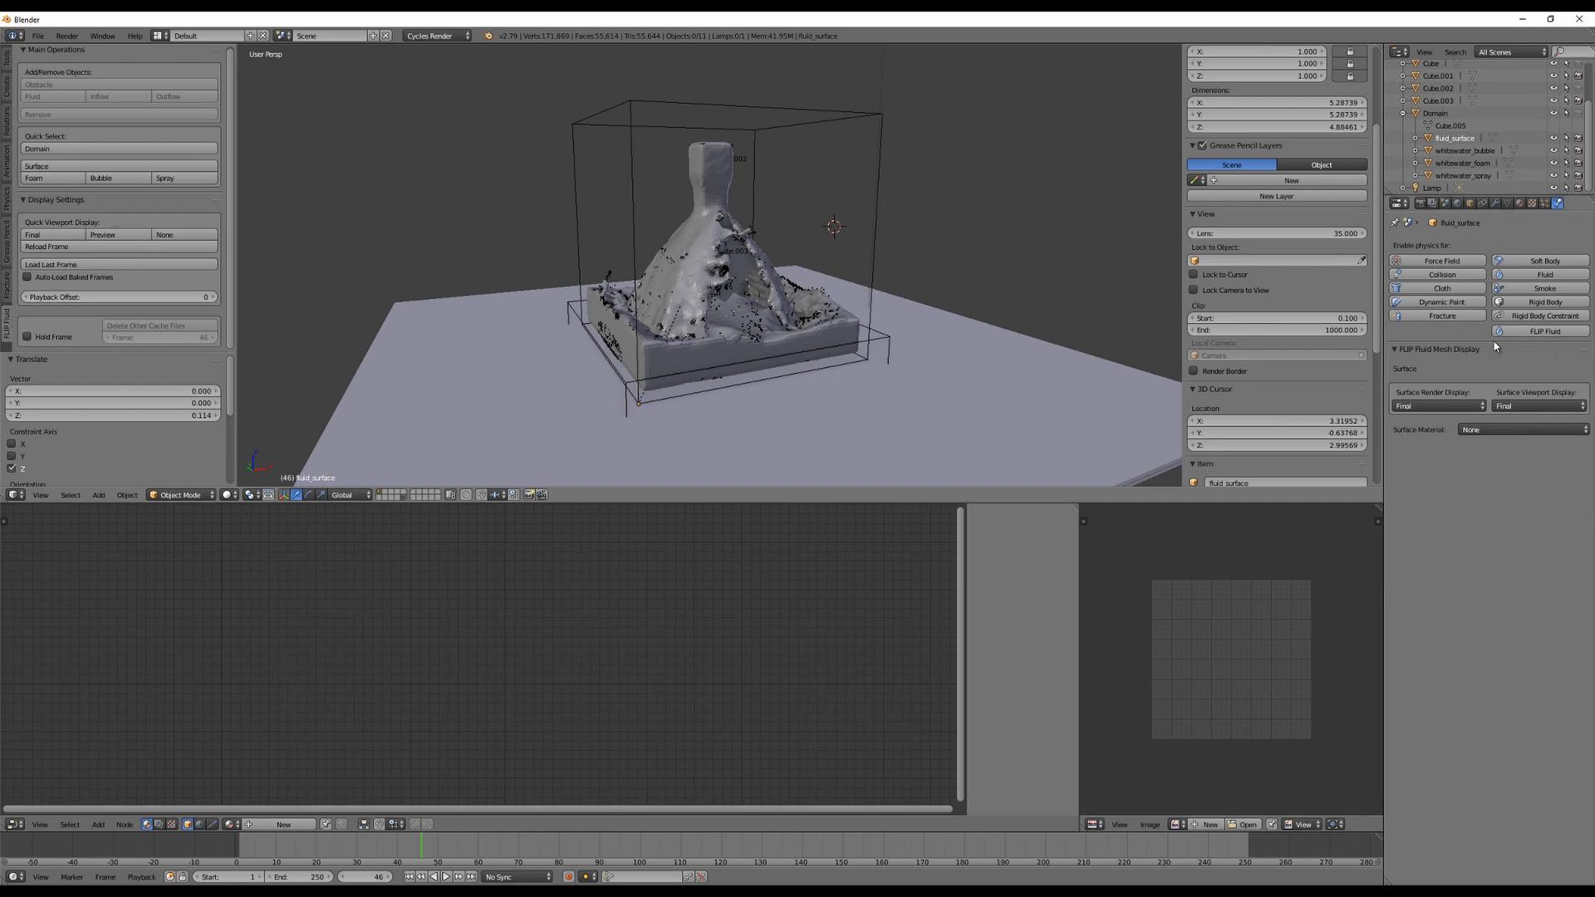
click(1435, 113)
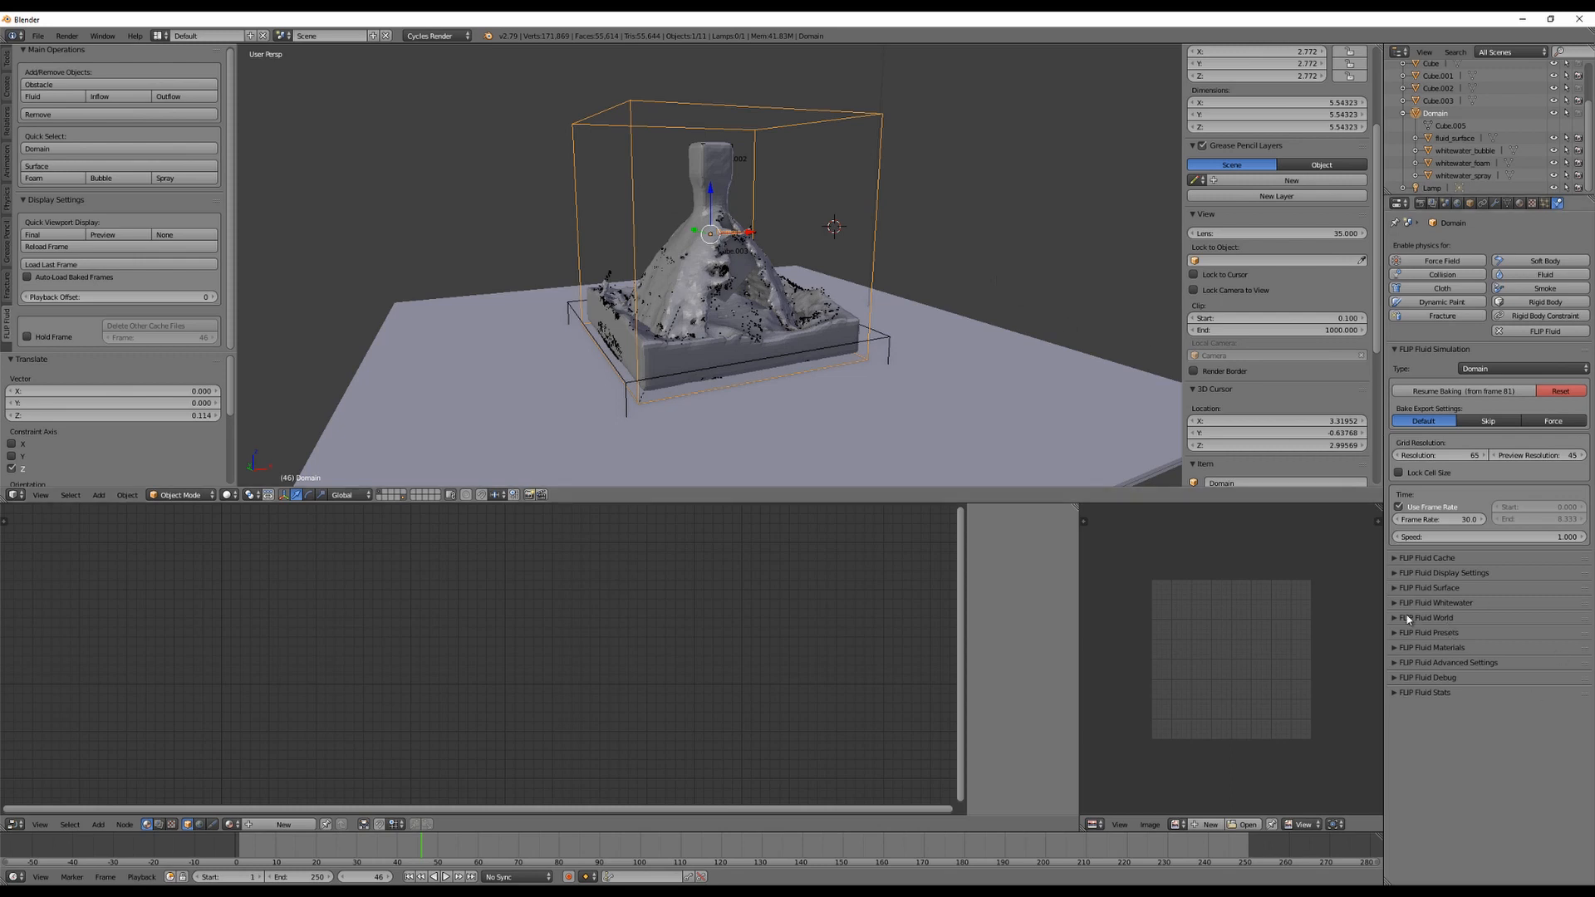
click(1435, 602)
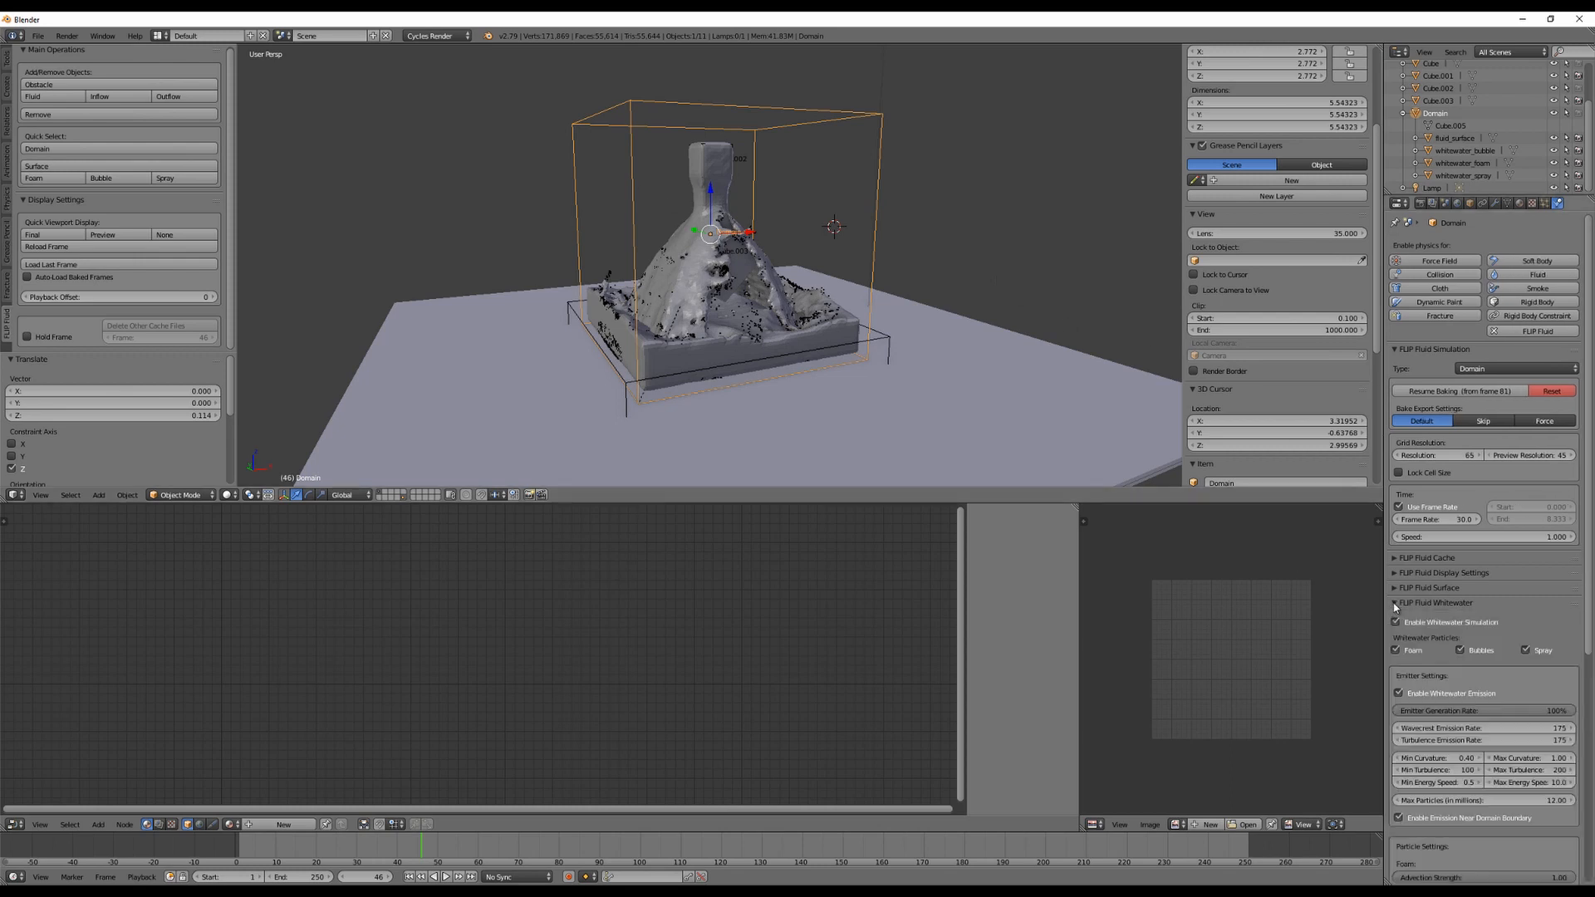
click(1395, 602)
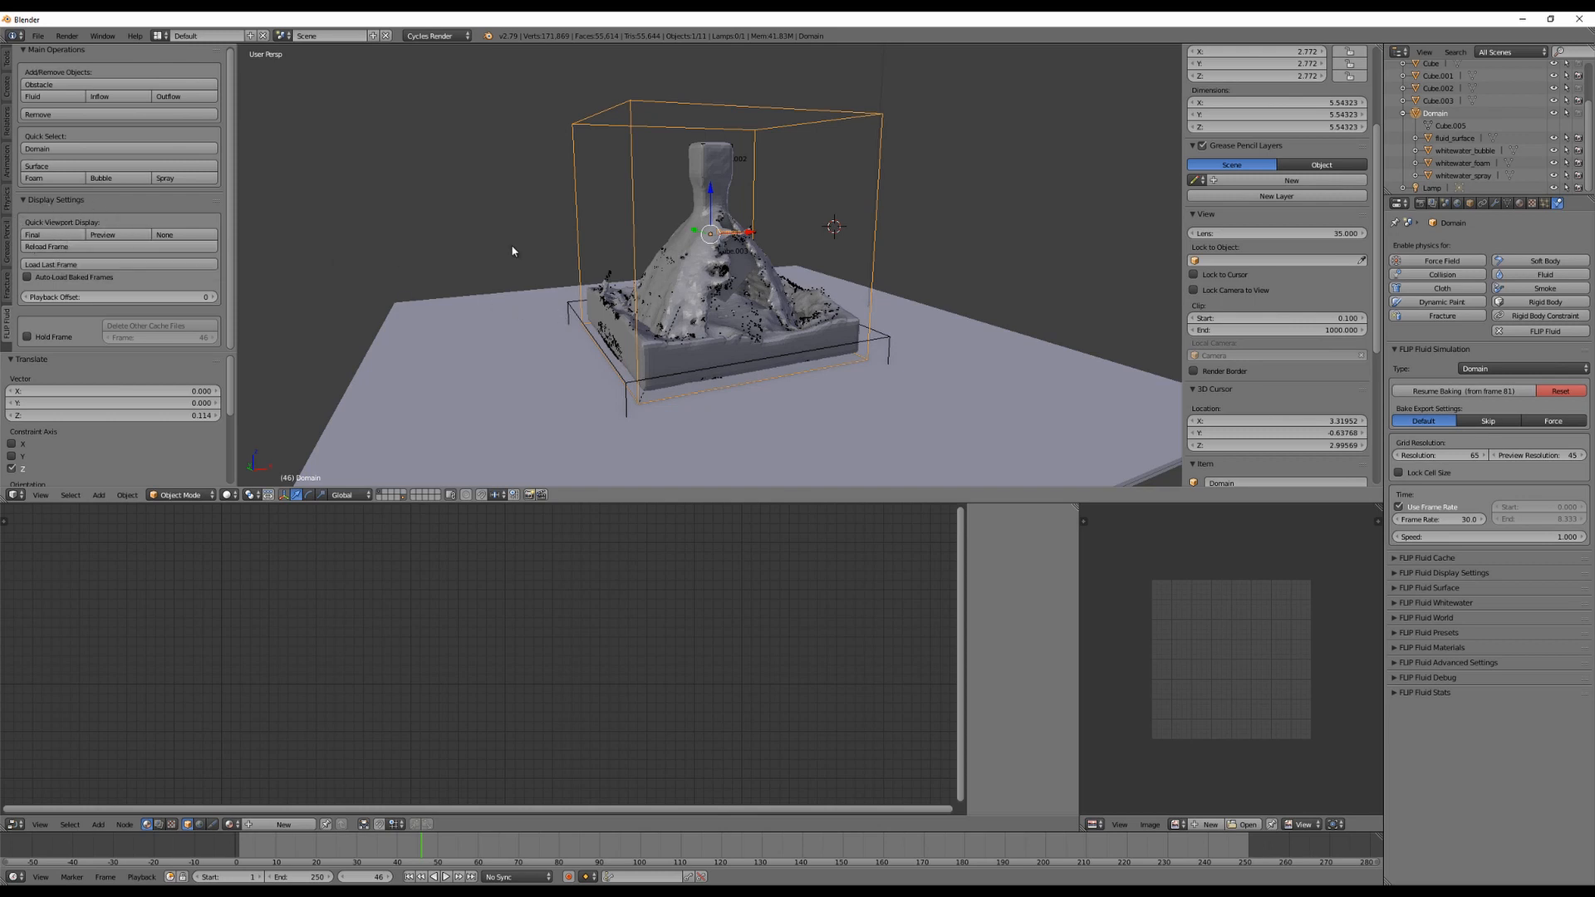
mouse_move(686, 355)
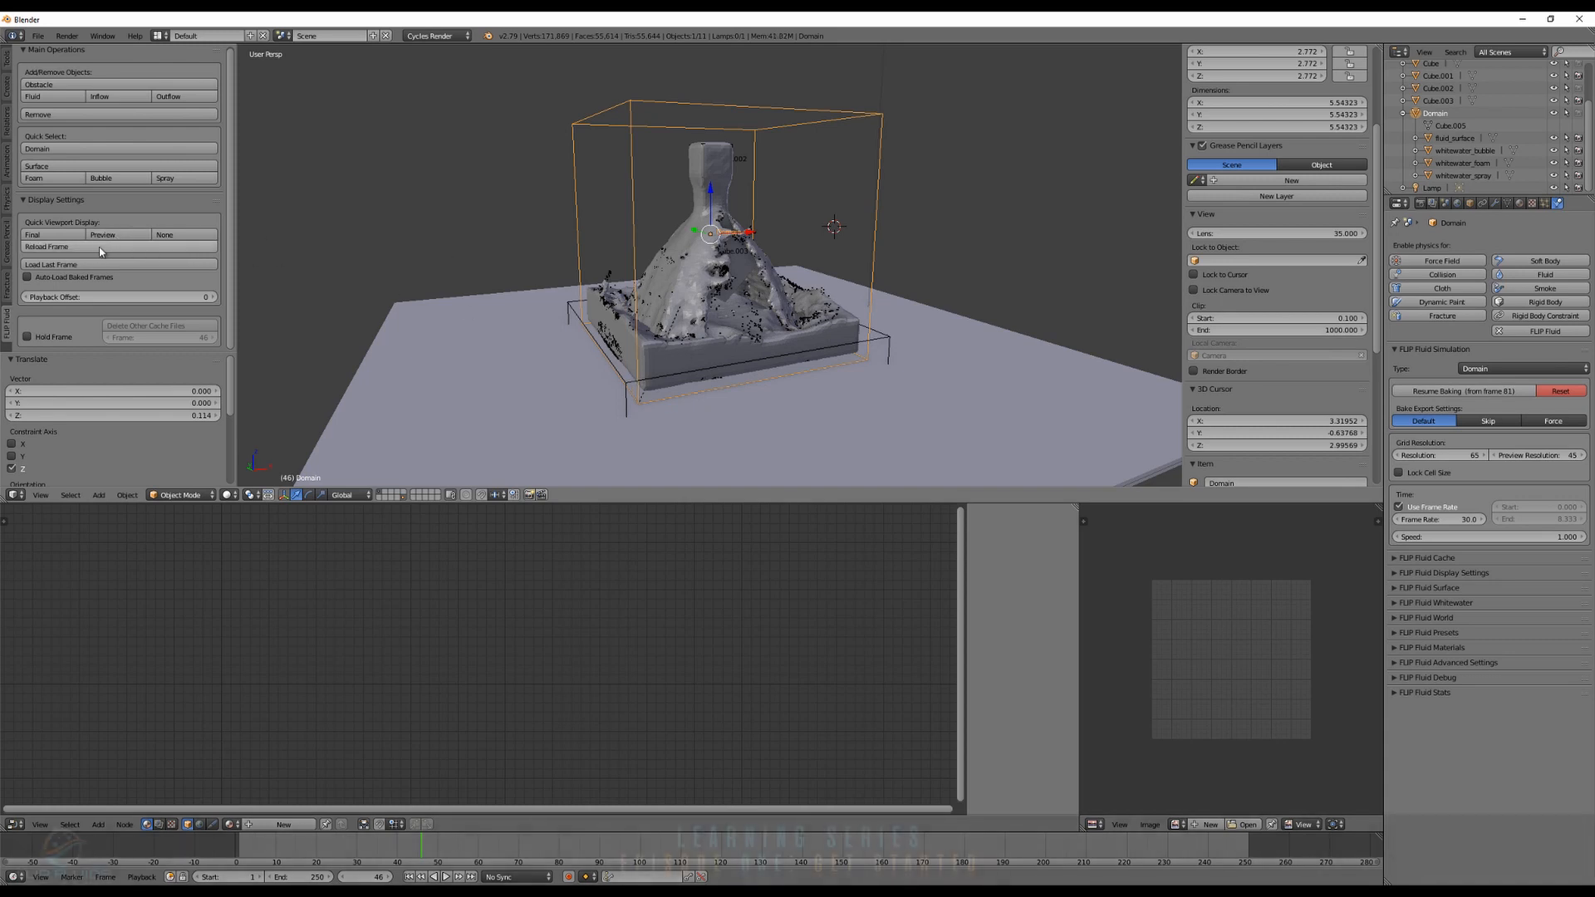
click(46, 246)
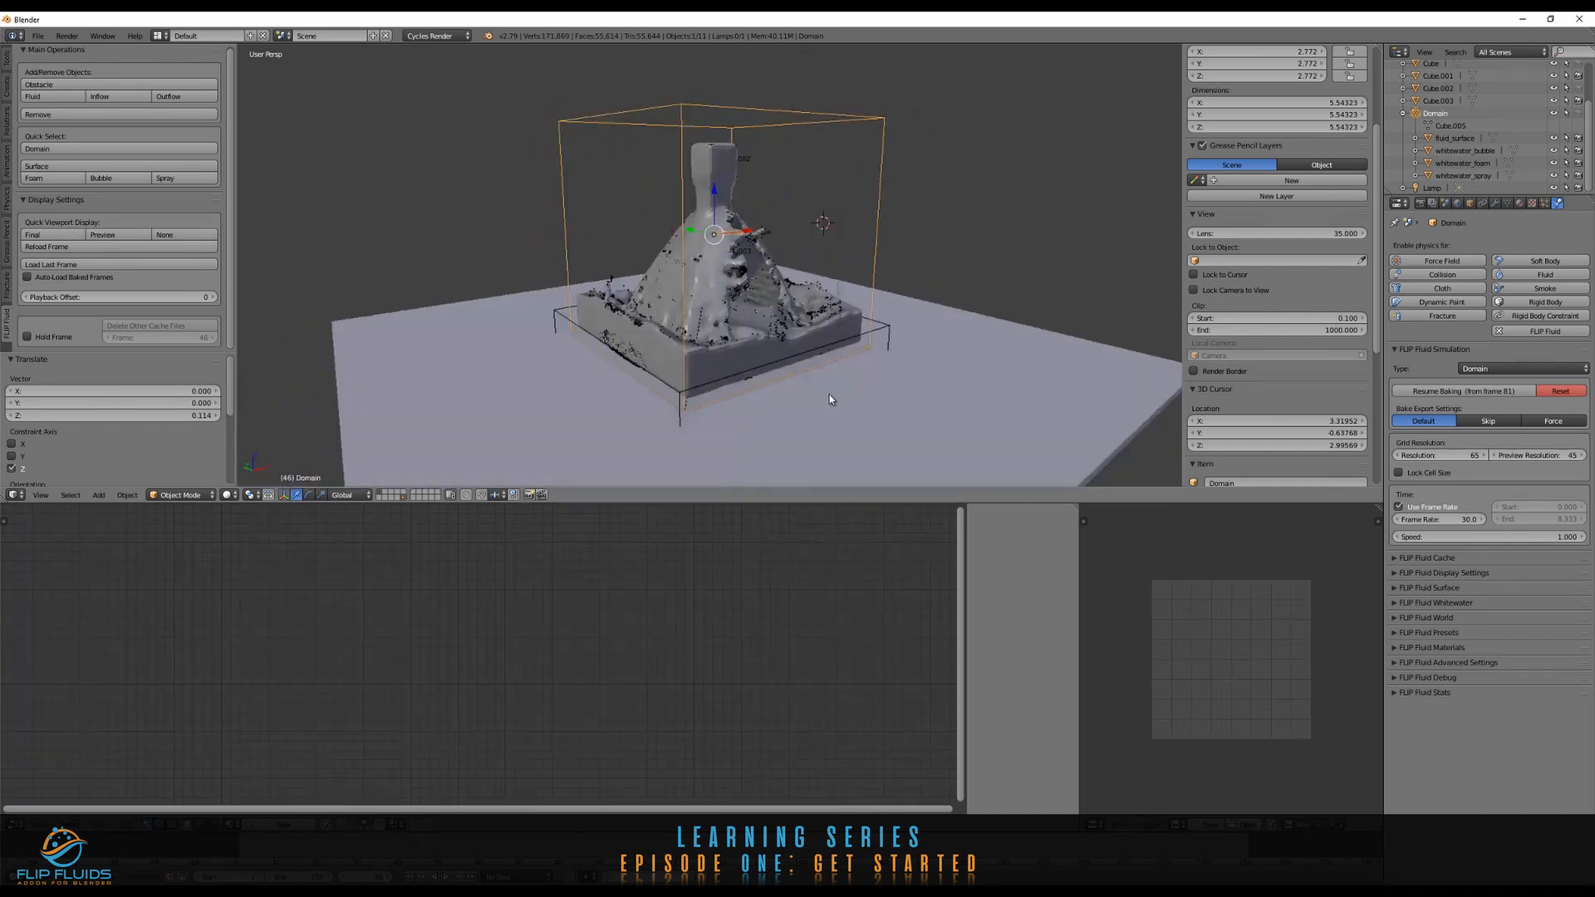
mouse_move(837, 382)
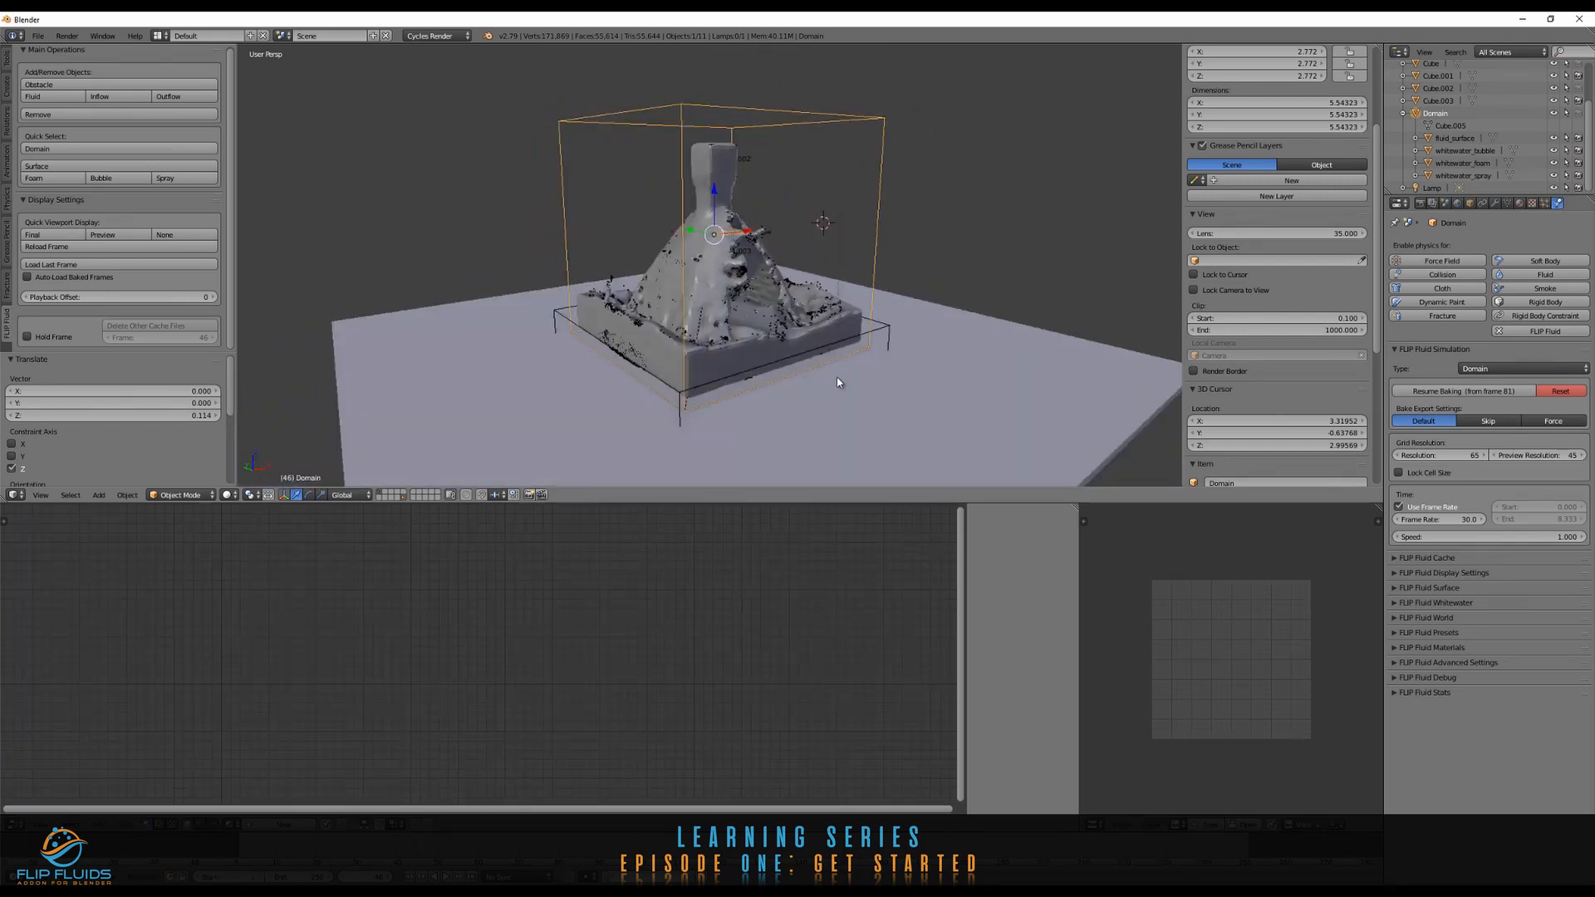
scroll(down, 3)
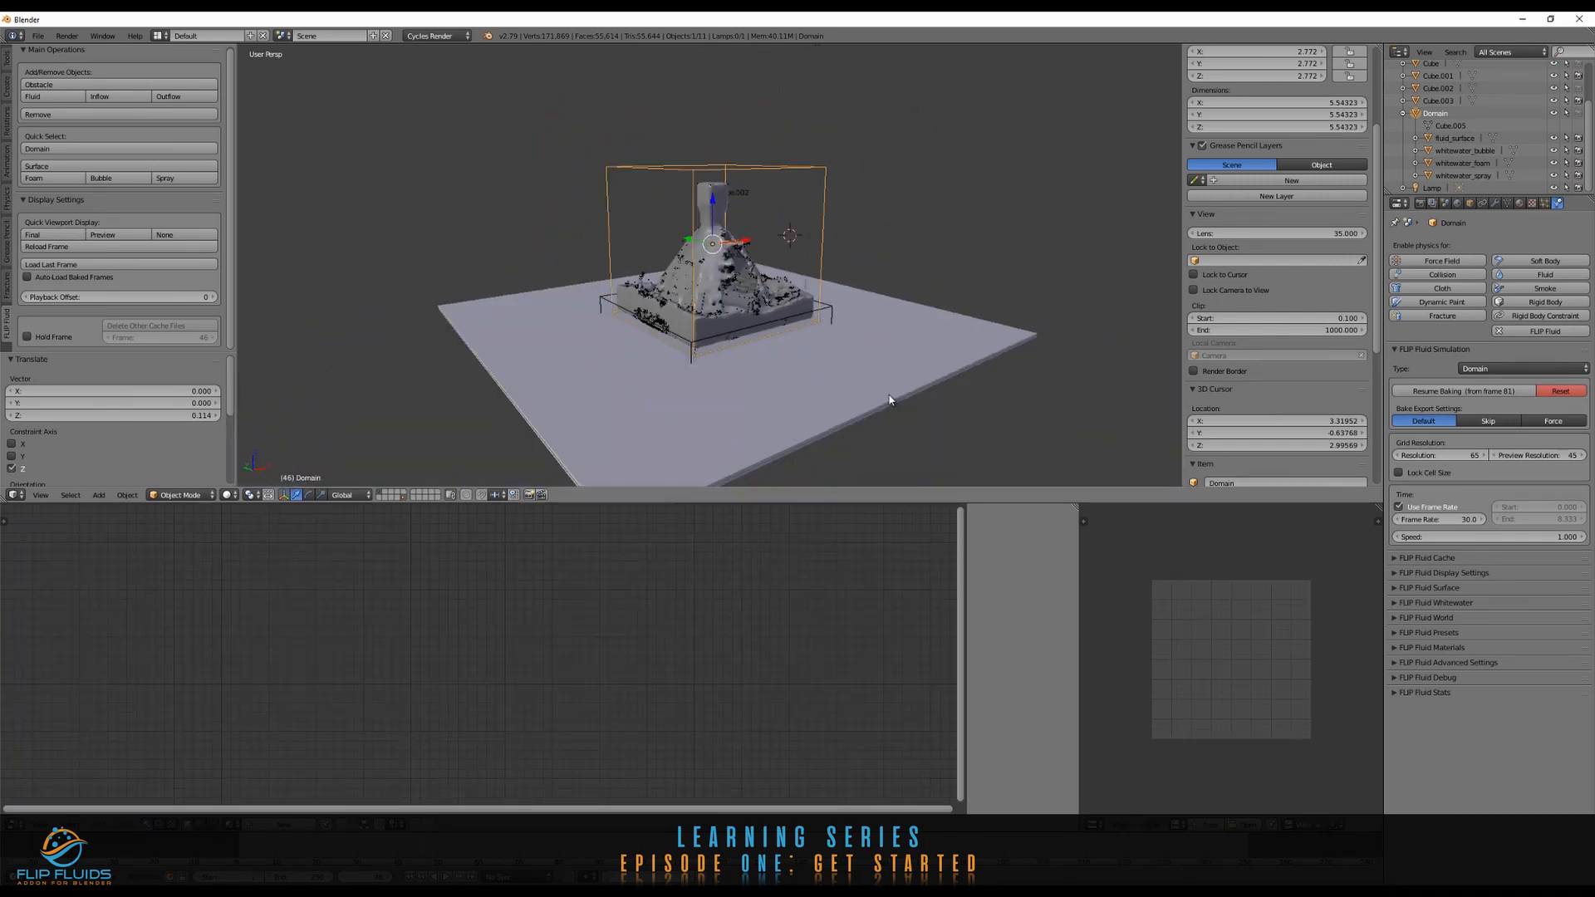